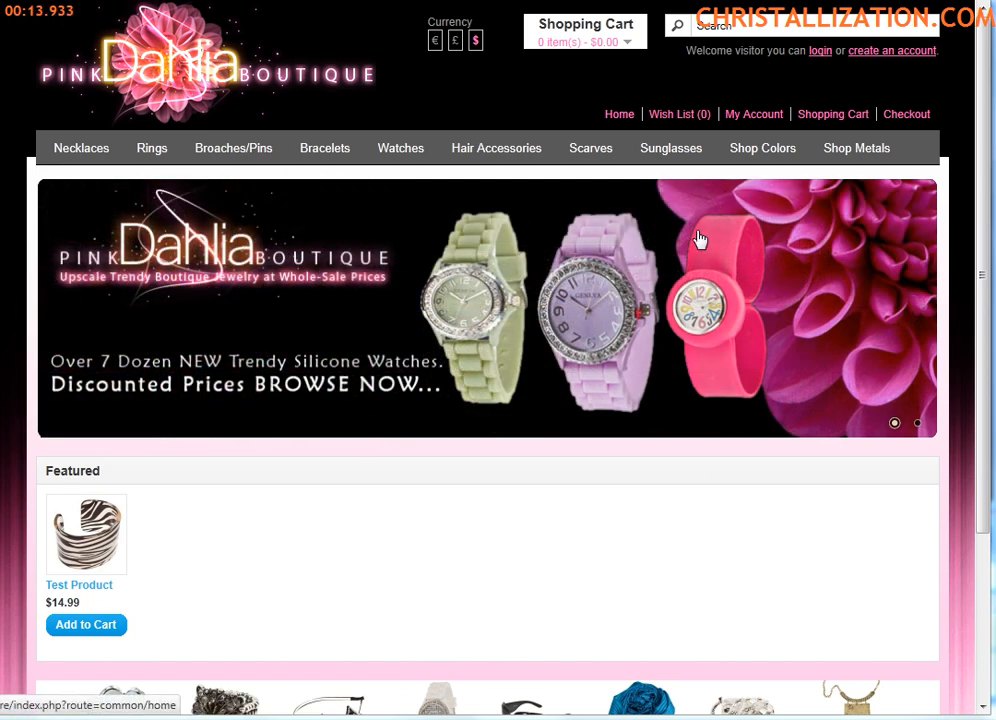
Open Catalog > Products, listing the single Test Product (TEST1, 14.99, quantity 500).
{"action": "scroll", "scroll_direction": "down", "scroll_amount": 3}
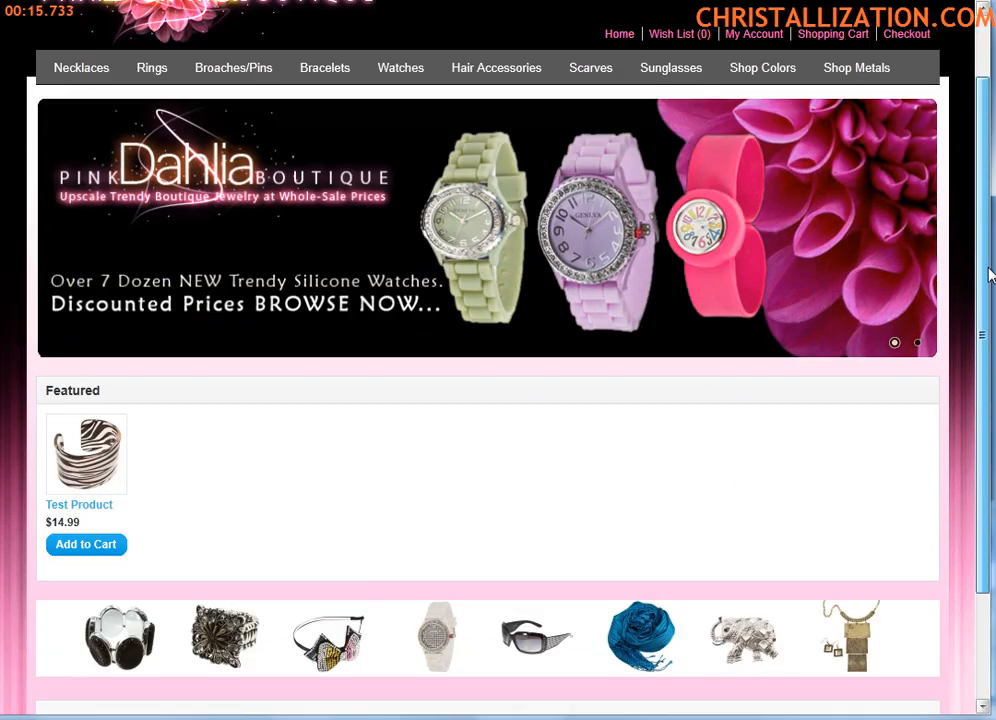
{"action": "scroll", "scroll_direction": "up", "scroll_amount": 3}
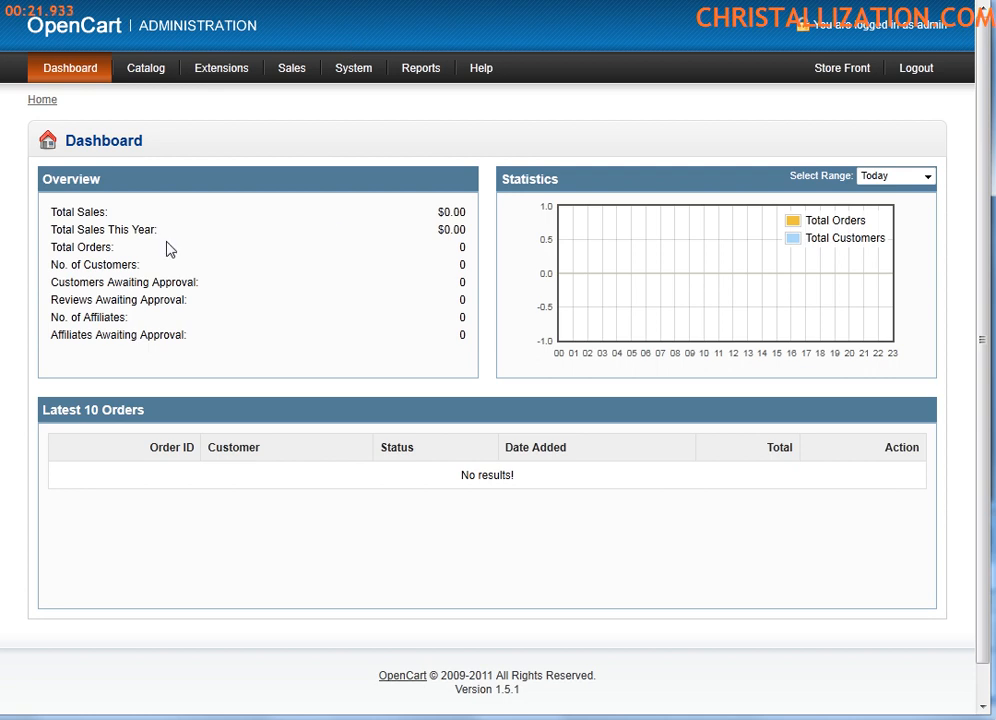
{"action": "mouse_move", "coordinate": [955, 333]}
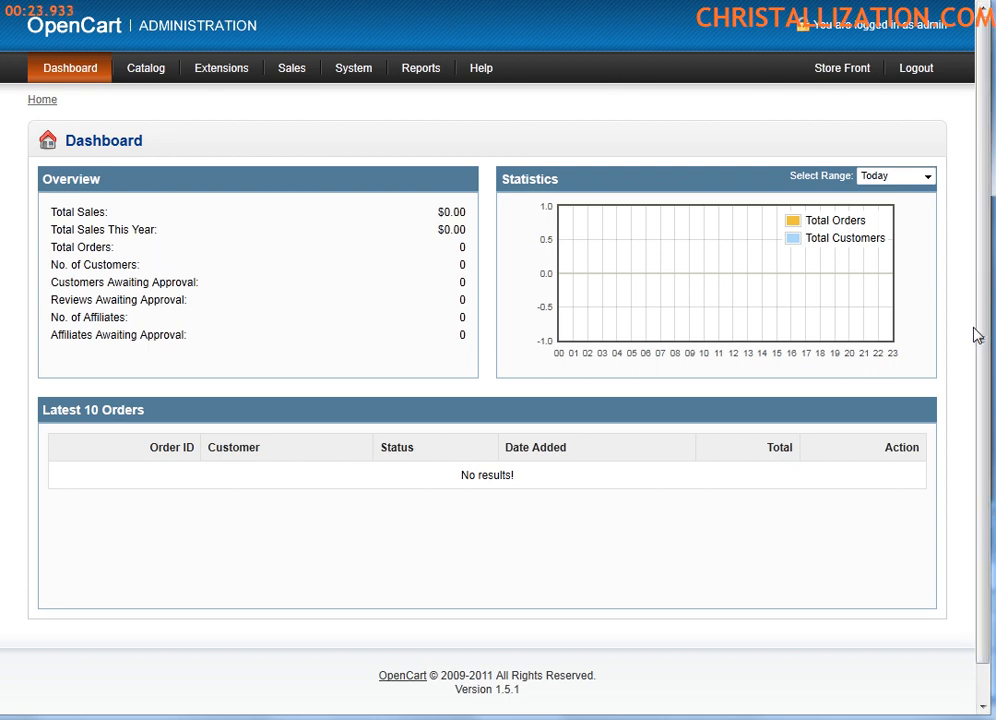
{"action": "mouse_move", "coordinate": [222, 356]}
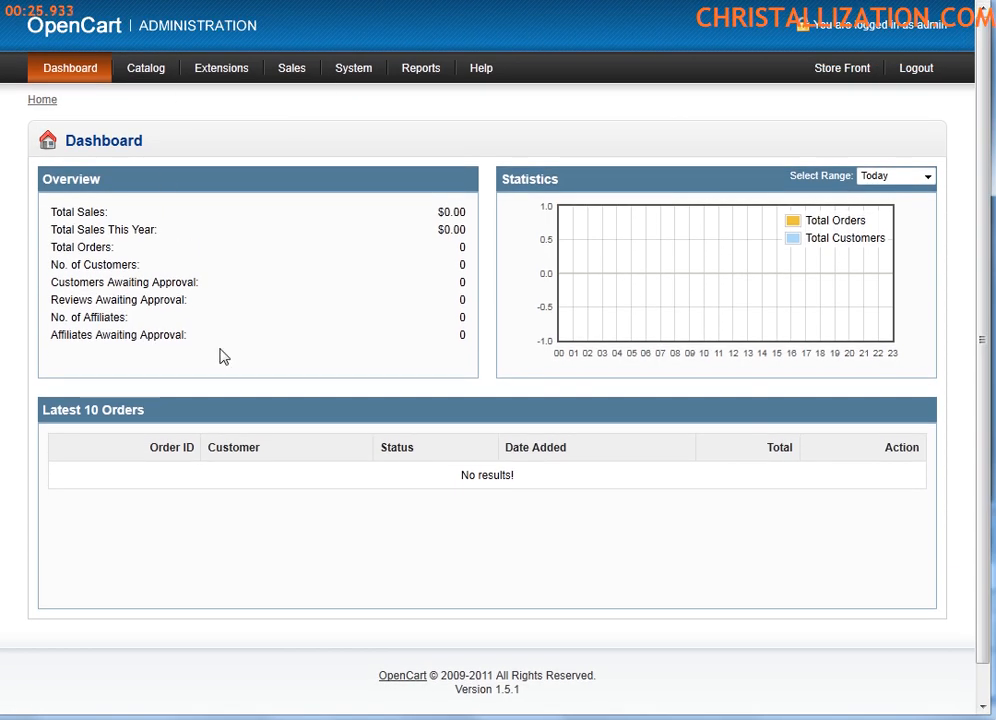
{"action": "mouse_move", "coordinate": [245, 208]}
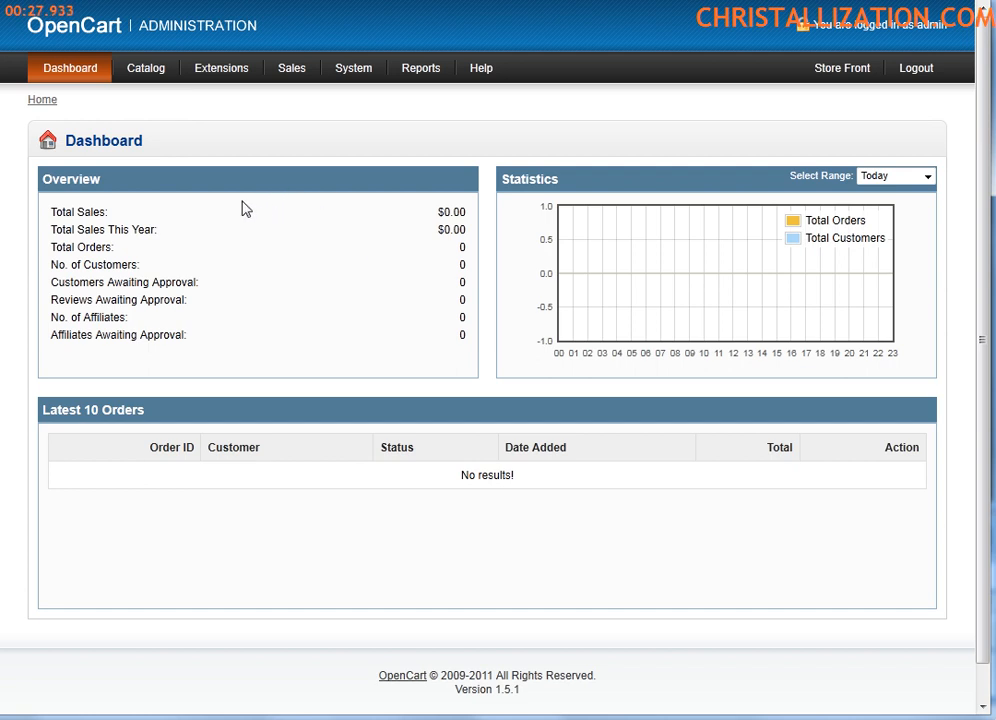
{"action": "left_click", "coordinate": [147, 68]}
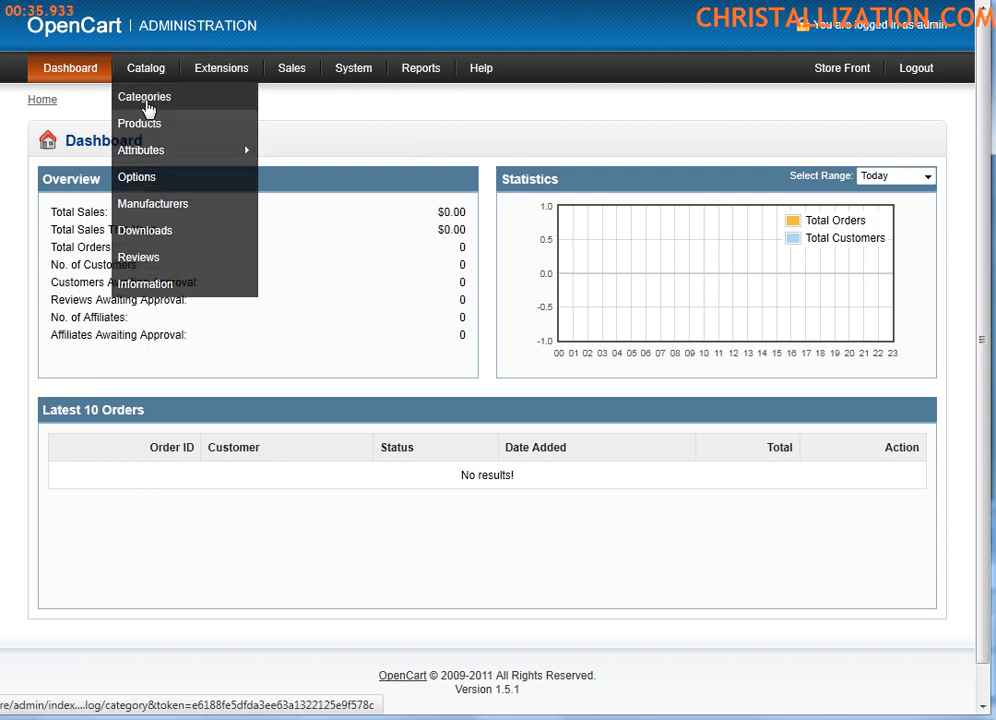
{"action": "mouse_move", "coordinate": [150, 155]}
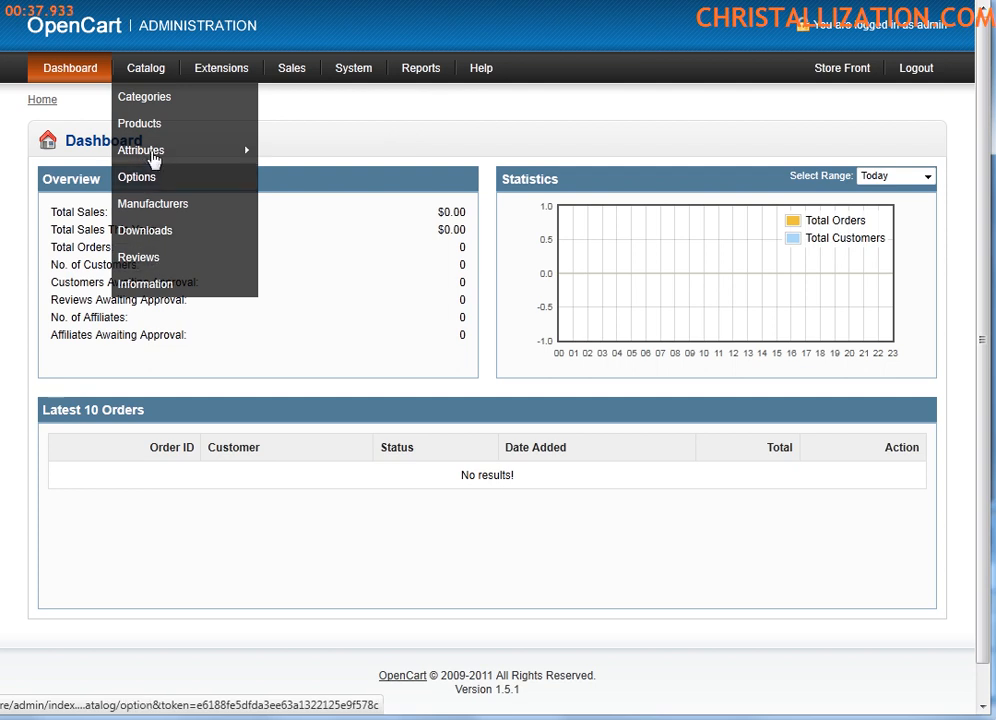
{"action": "mouse_move", "coordinate": [150, 122]}
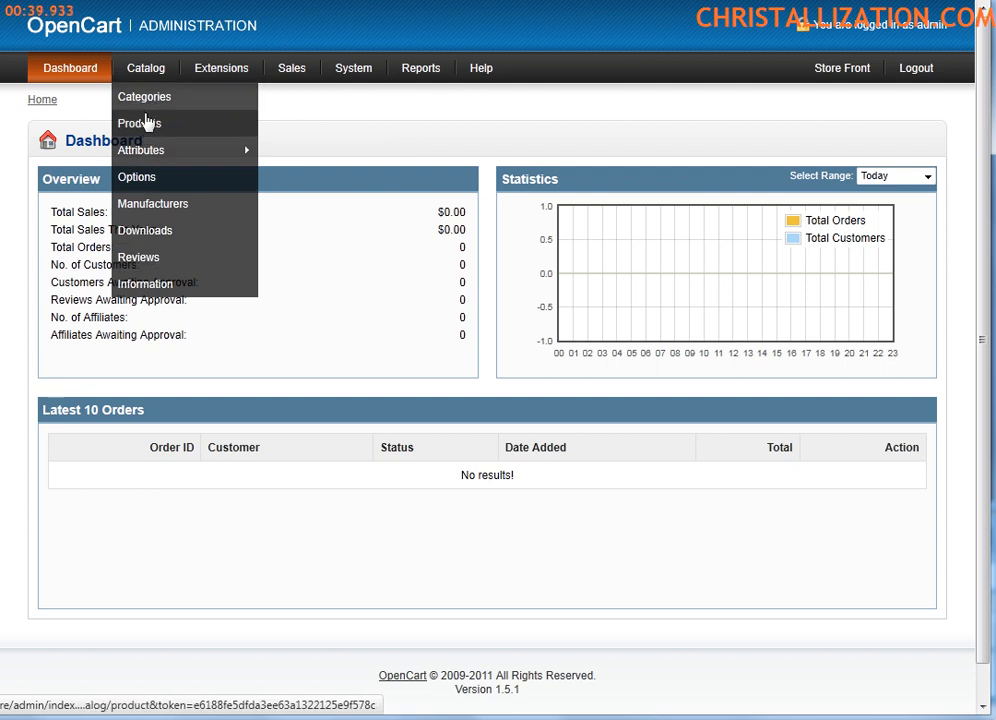
{"action": "mouse_move", "coordinate": [178, 151]}
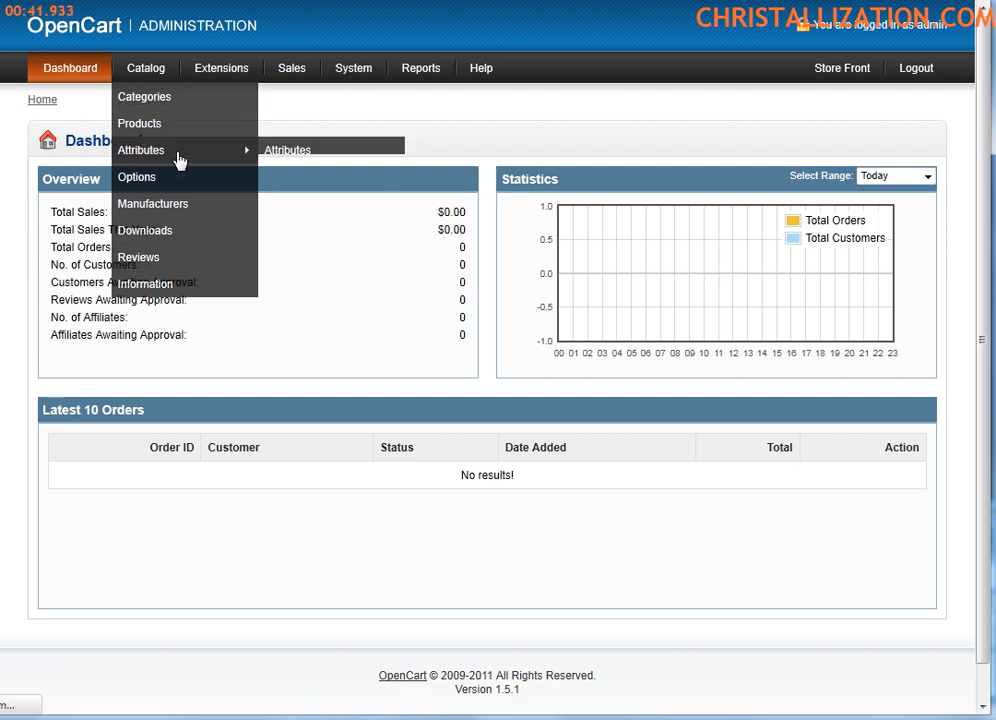
{"action": "left_click", "coordinate": [139, 123]}
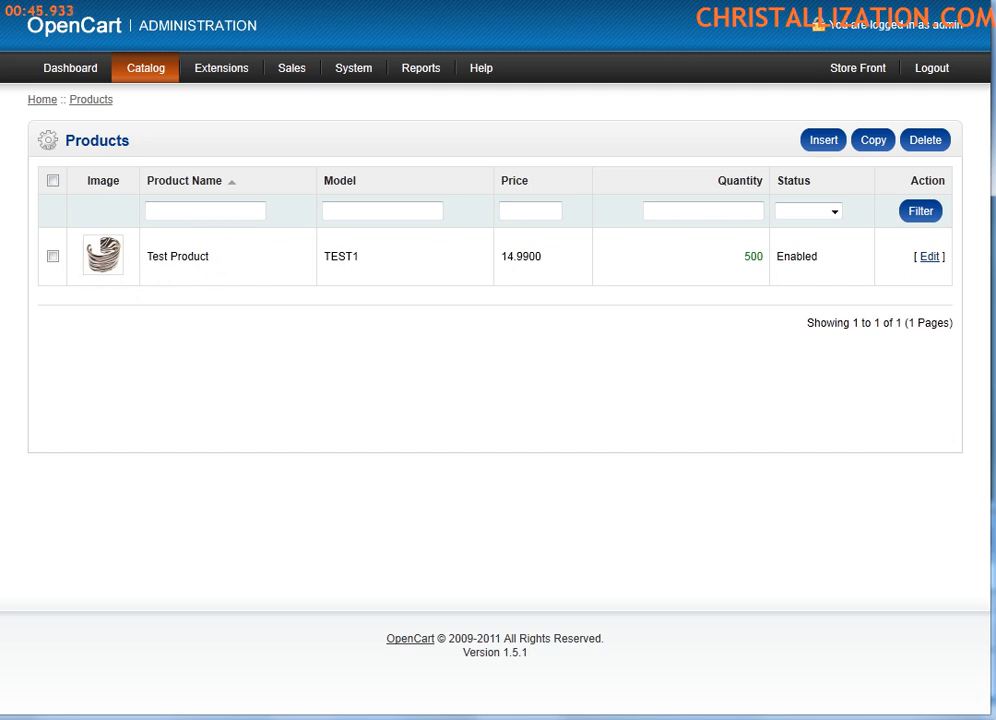
Go to the storefront and open Test Product's page showing TEST1 at $14.99.
{"action": "left_click", "coordinate": [854, 68]}
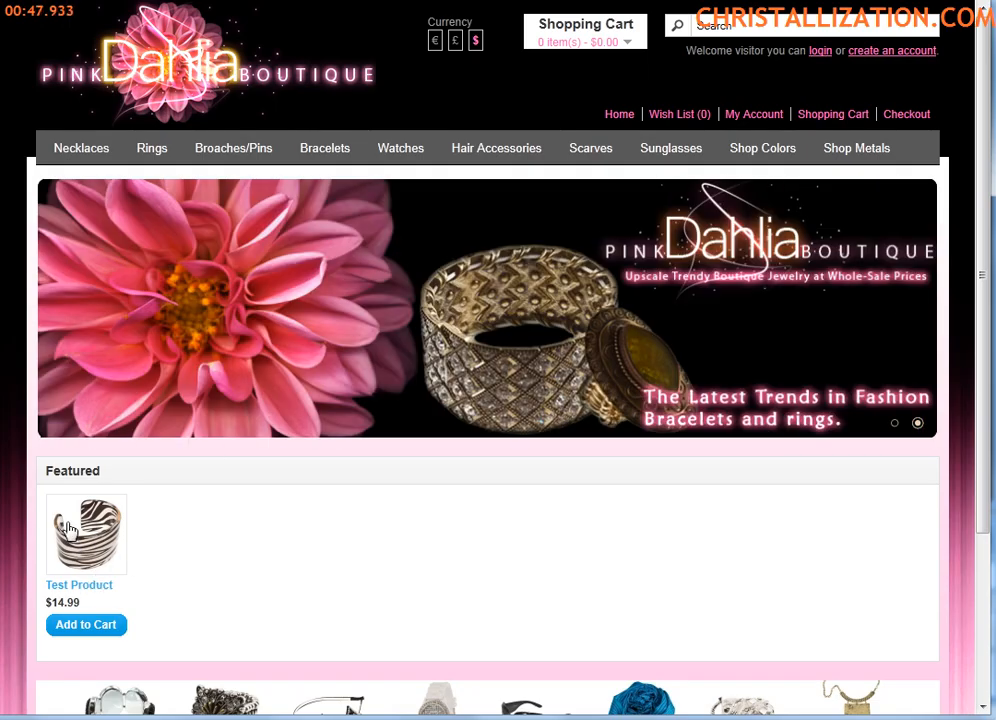
{"action": "left_click", "coordinate": [86, 533]}
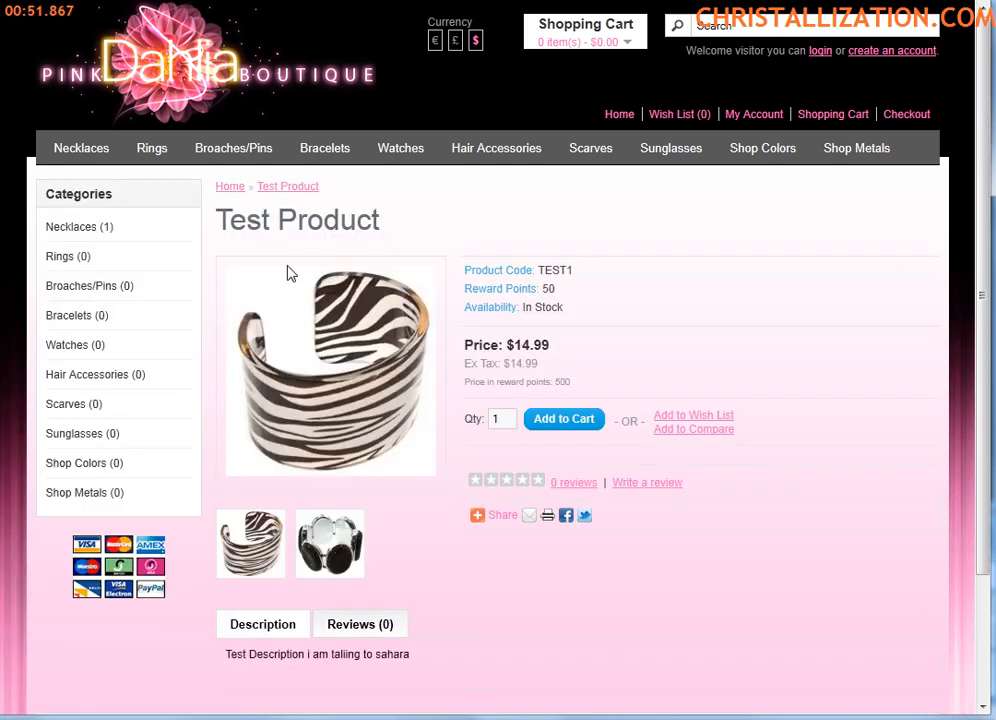
{"action": "mouse_move", "coordinate": [645, 187]}
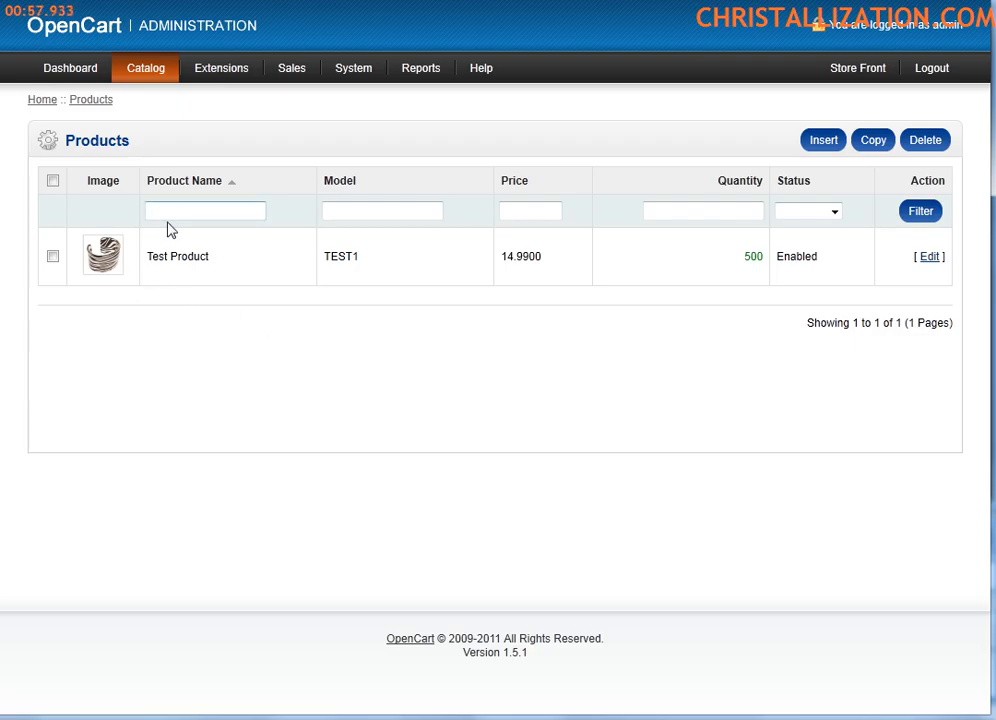
{"action": "mouse_move", "coordinate": [467, 302]}
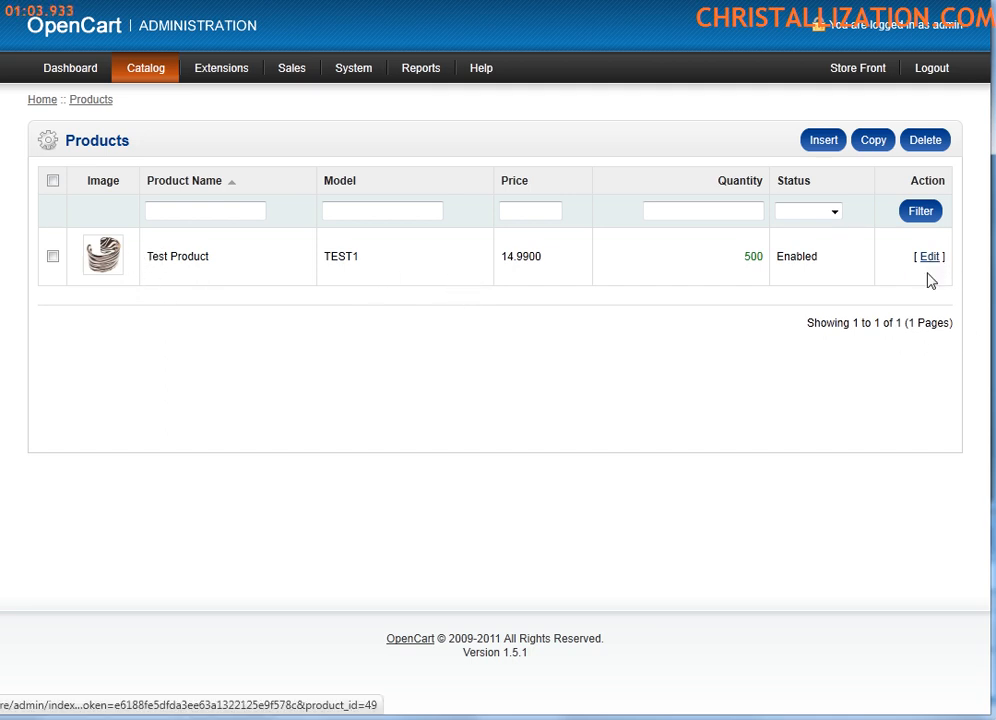
Open the edit form from the Test Product row's Edit link.
{"action": "left_click", "coordinate": [927, 256]}
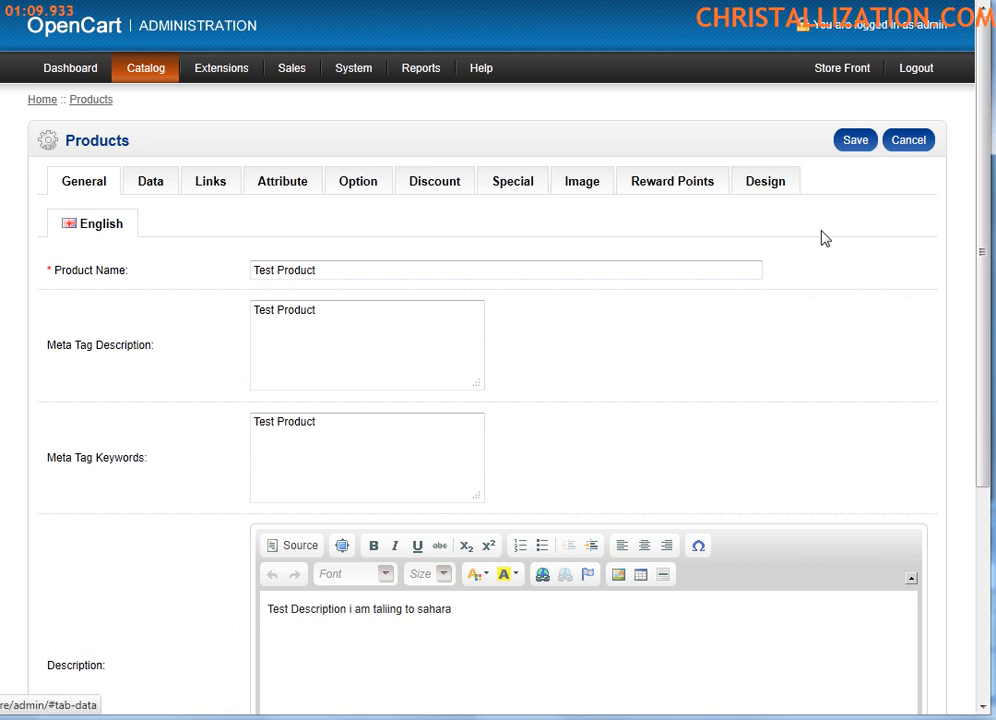
{"action": "mouse_move", "coordinate": [100, 223]}
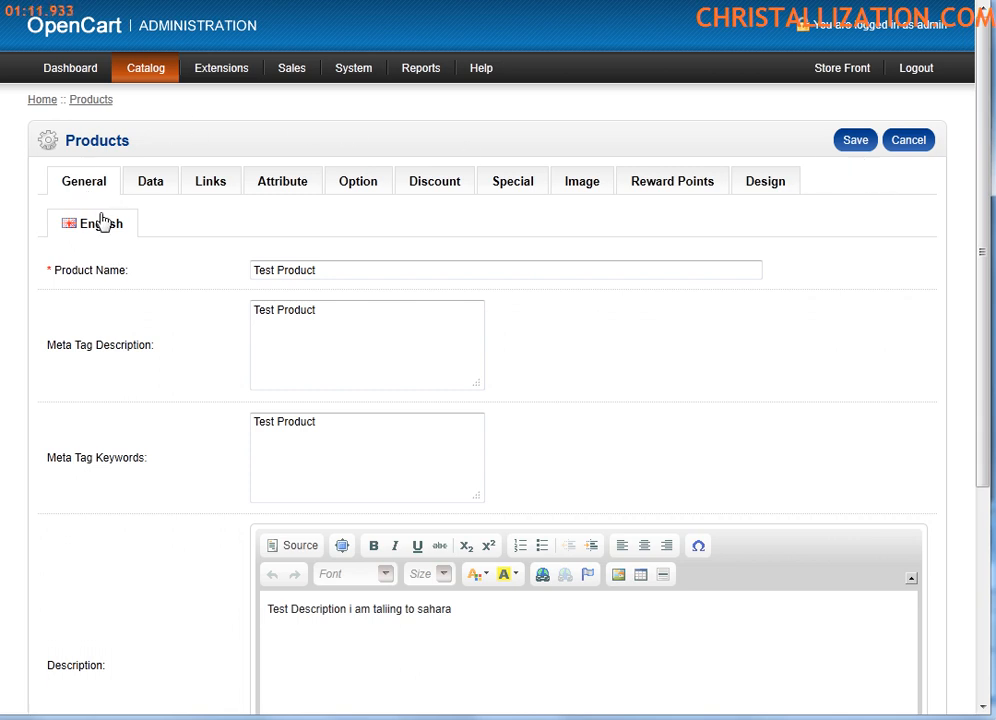
{"action": "mouse_move", "coordinate": [112, 253]}
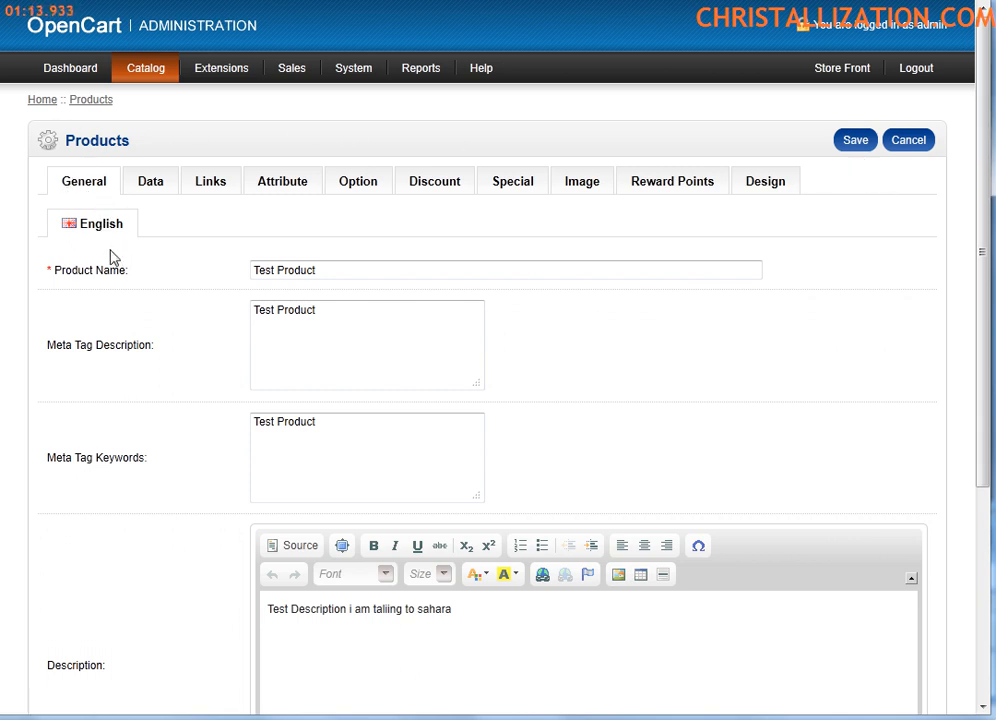
{"action": "mouse_move", "coordinate": [70, 268]}
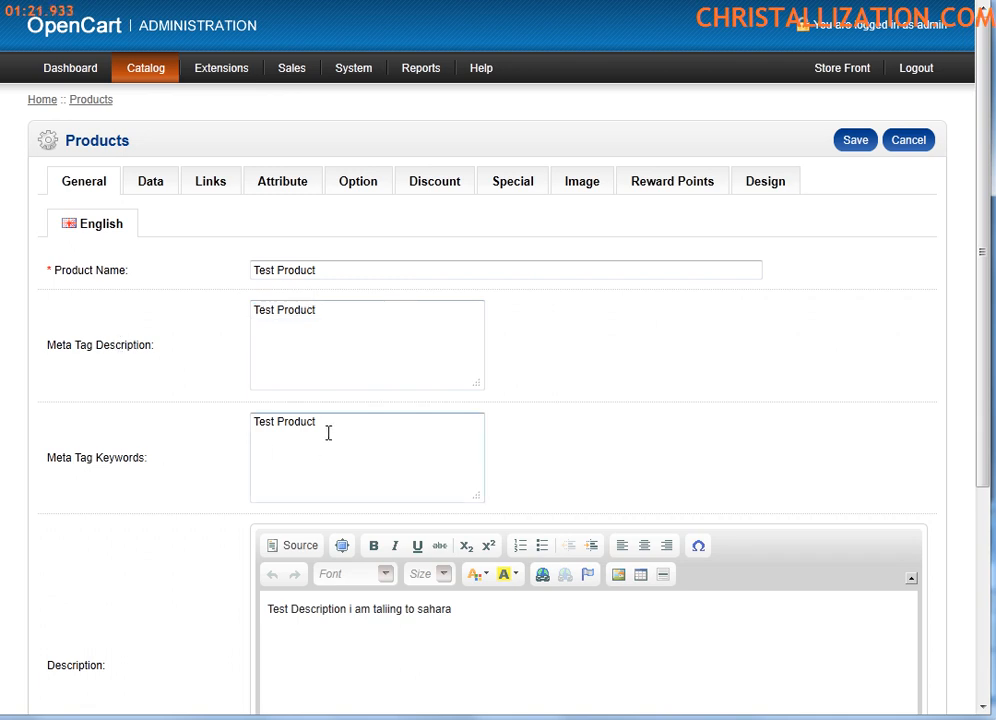
Replace 'i am taliing to sahara' in the description with 'by chris'.
{"action": "double_click", "coordinate": [284, 310]}
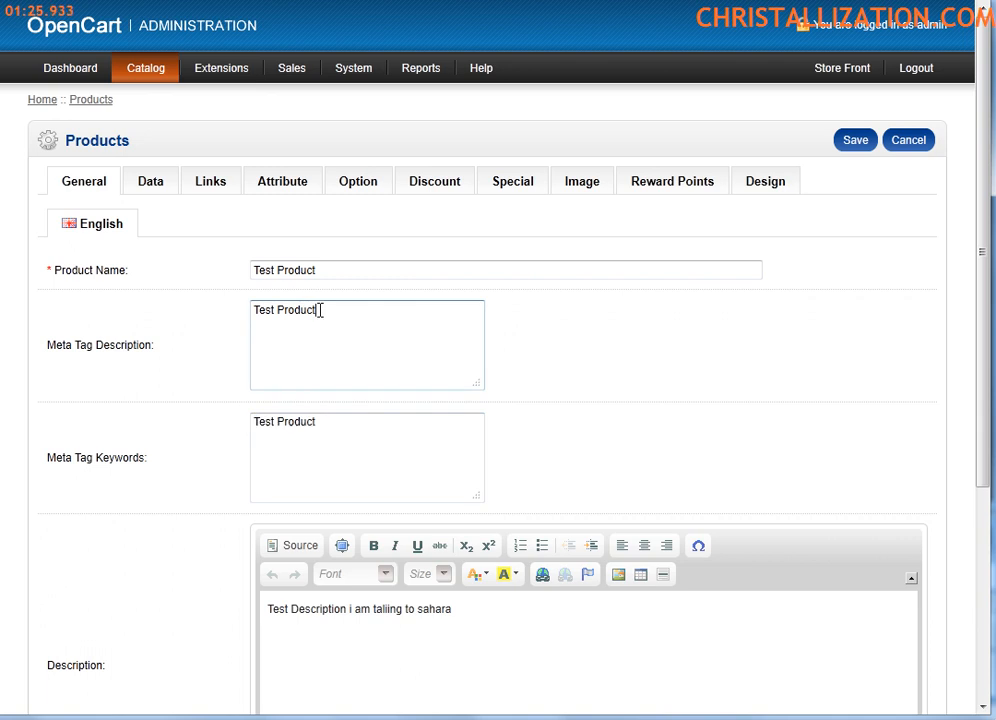
{"action": "scroll", "scroll_direction": "down", "scroll_amount": 3}
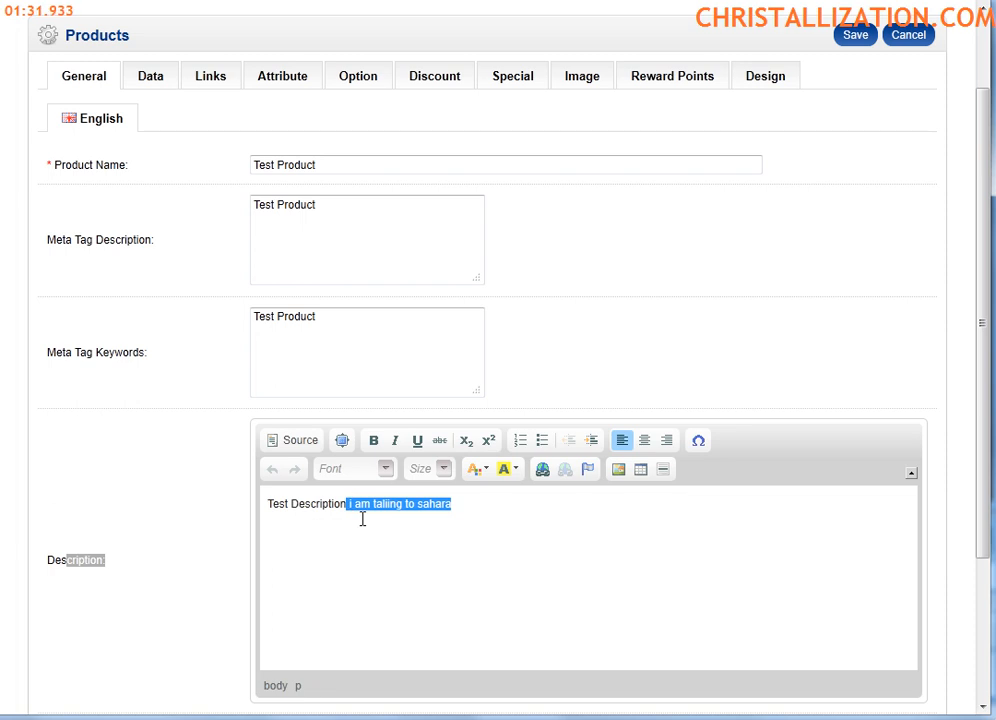
{"action": "type", "text": "by chris"}
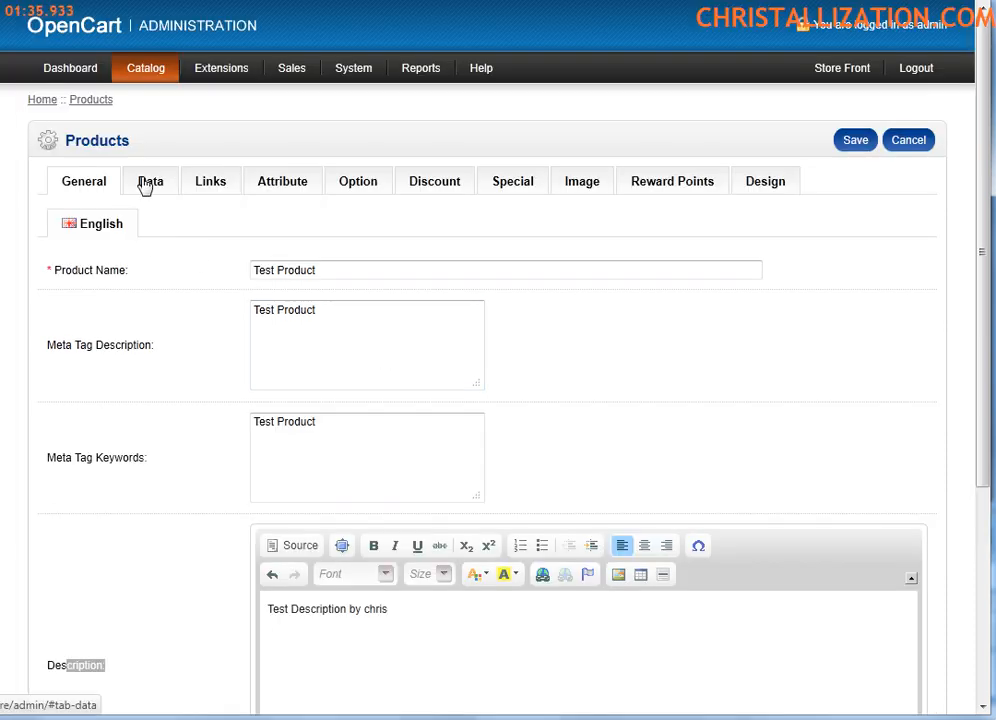
On the Data tab, switch the tax class to None, then back to Taxable Goods.
{"action": "left_click", "coordinate": [150, 181]}
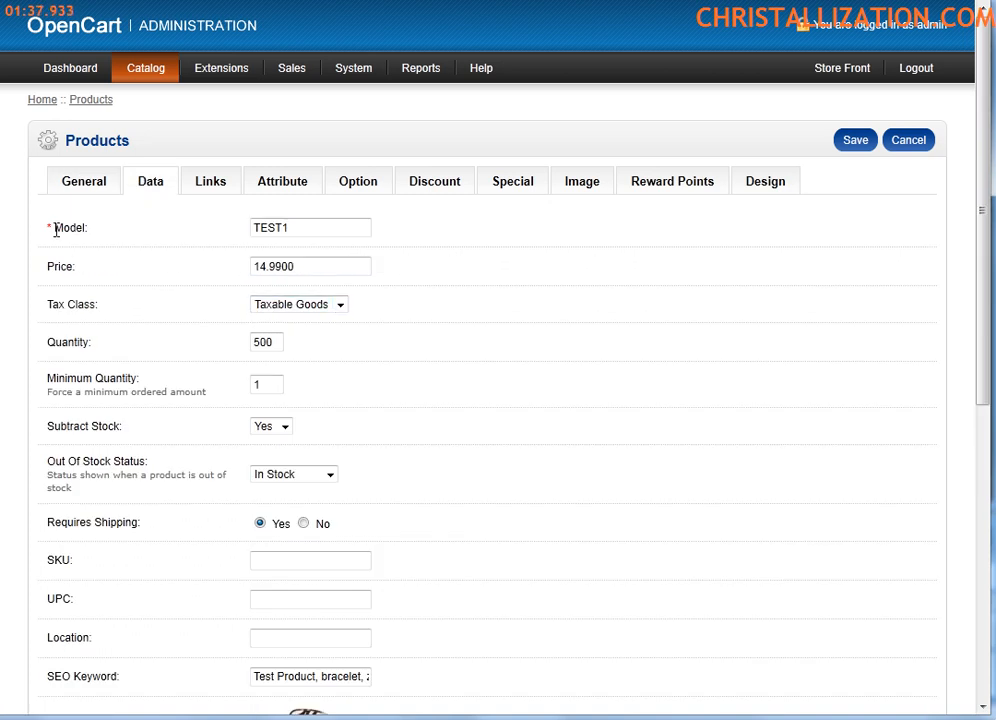
{"action": "mouse_move", "coordinate": [47, 234]}
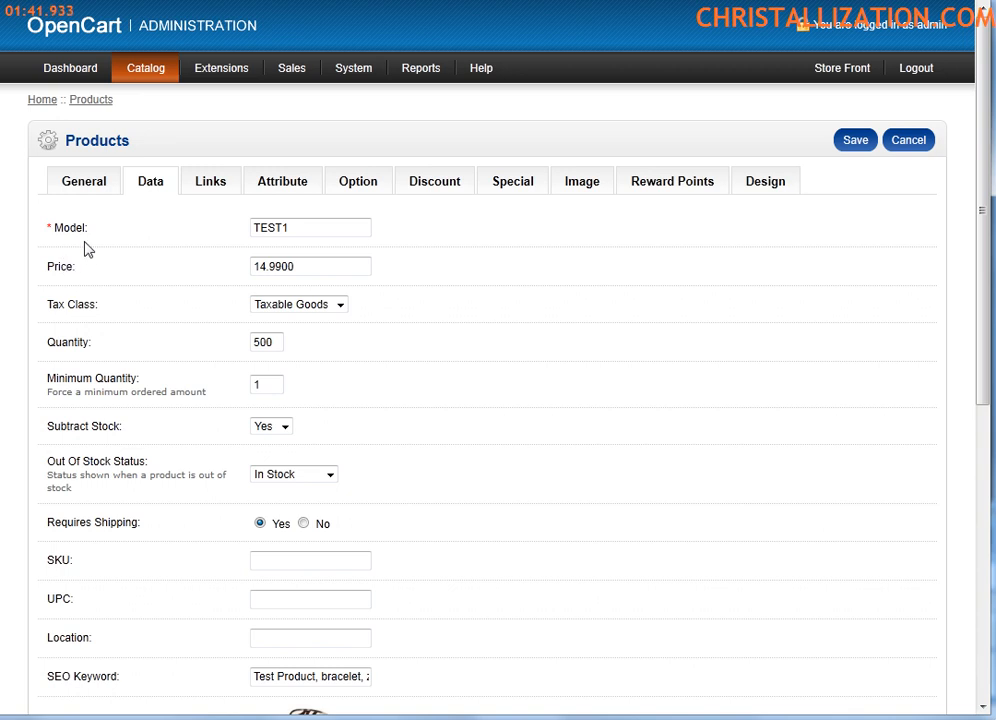
{"action": "double_click", "coordinate": [270, 227]}
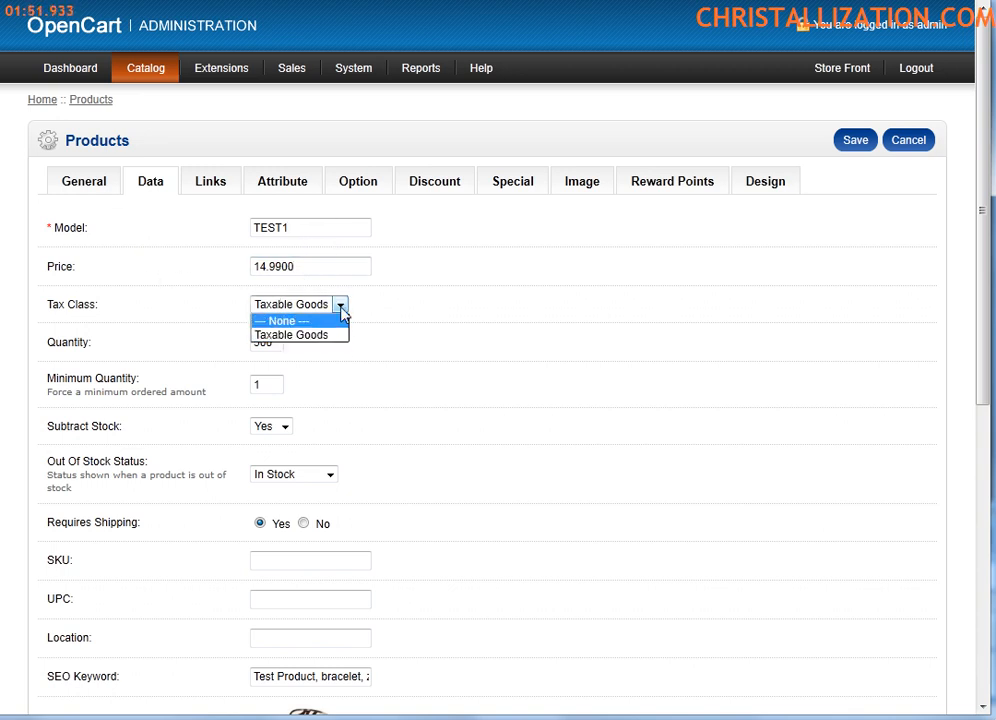
{"action": "left_click", "coordinate": [292, 334]}
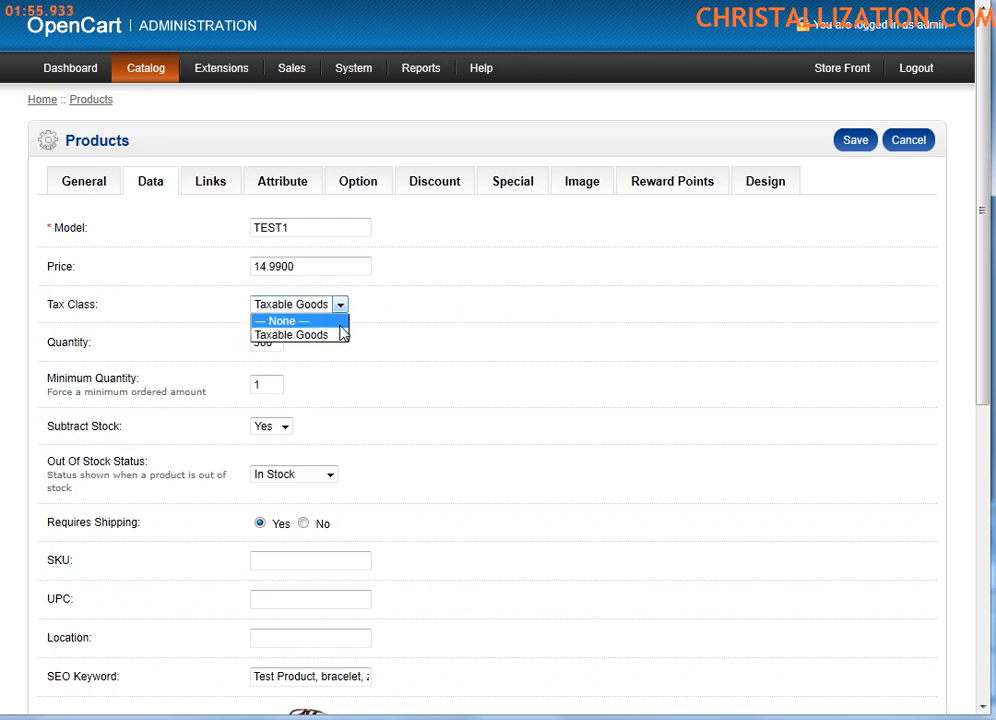
{"action": "mouse_move", "coordinate": [290, 322]}
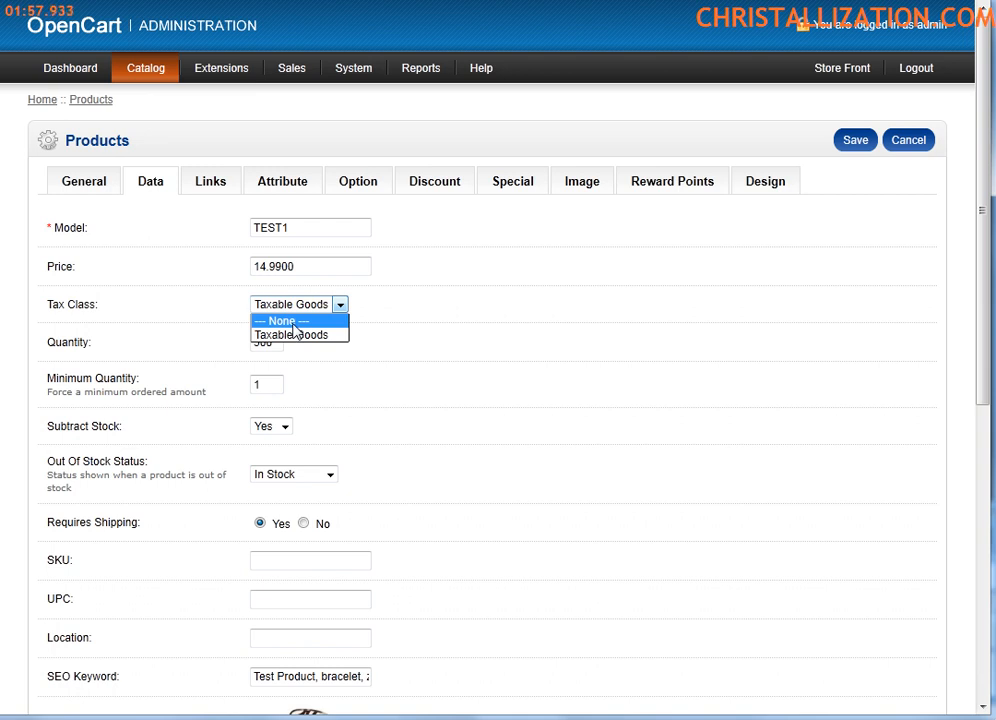
{"action": "left_click", "coordinate": [290, 321]}
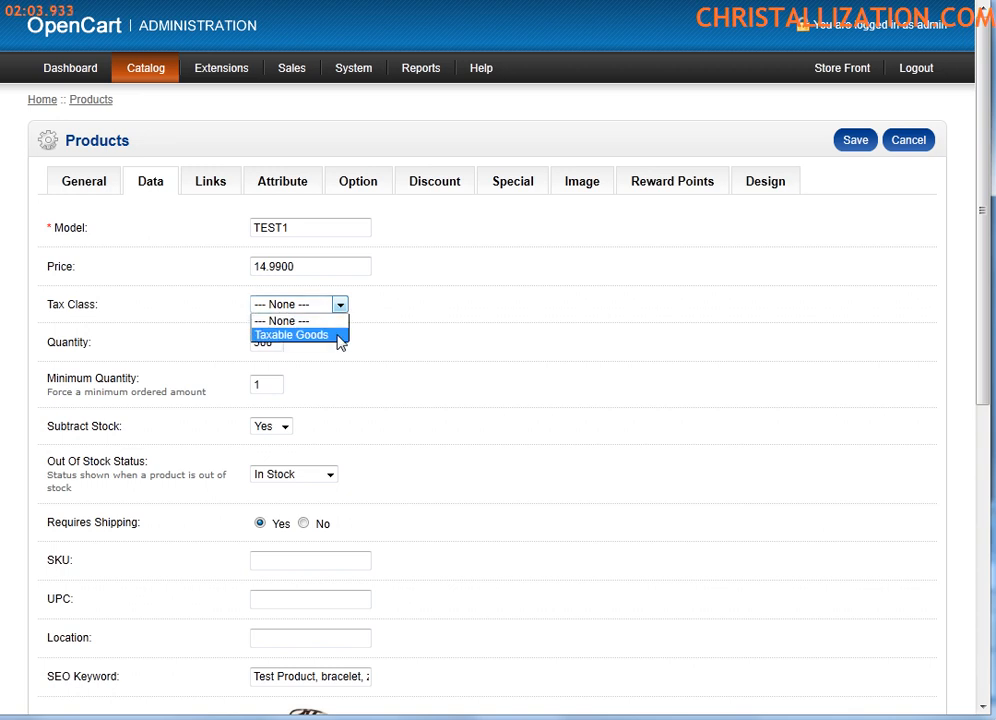
{"action": "left_click", "coordinate": [291, 334]}
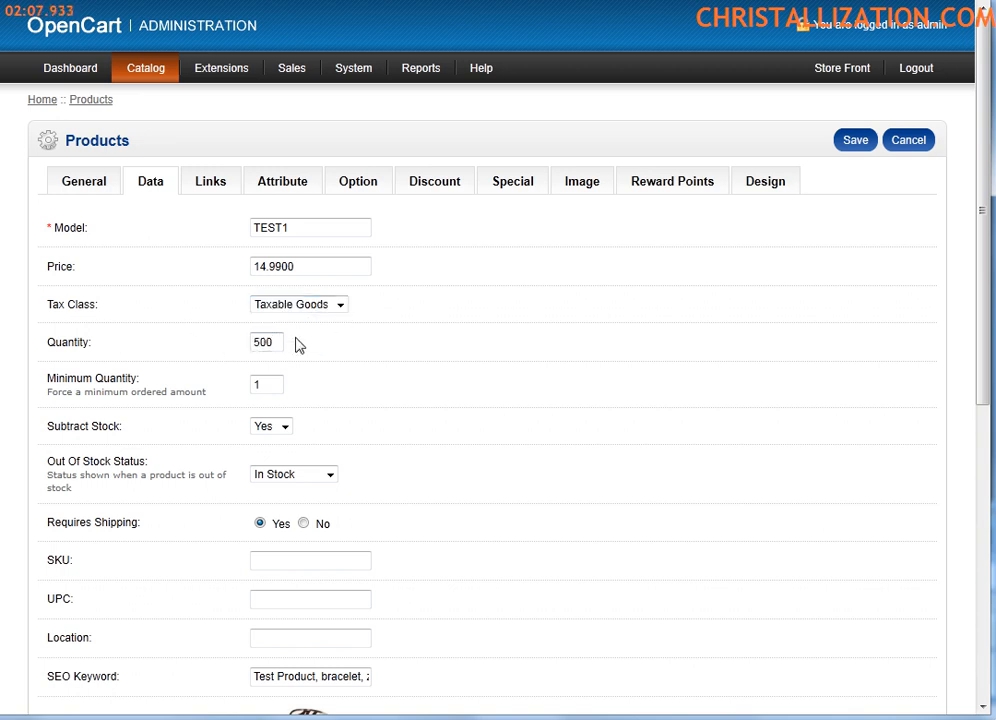
{"action": "mouse_move", "coordinate": [222, 339]}
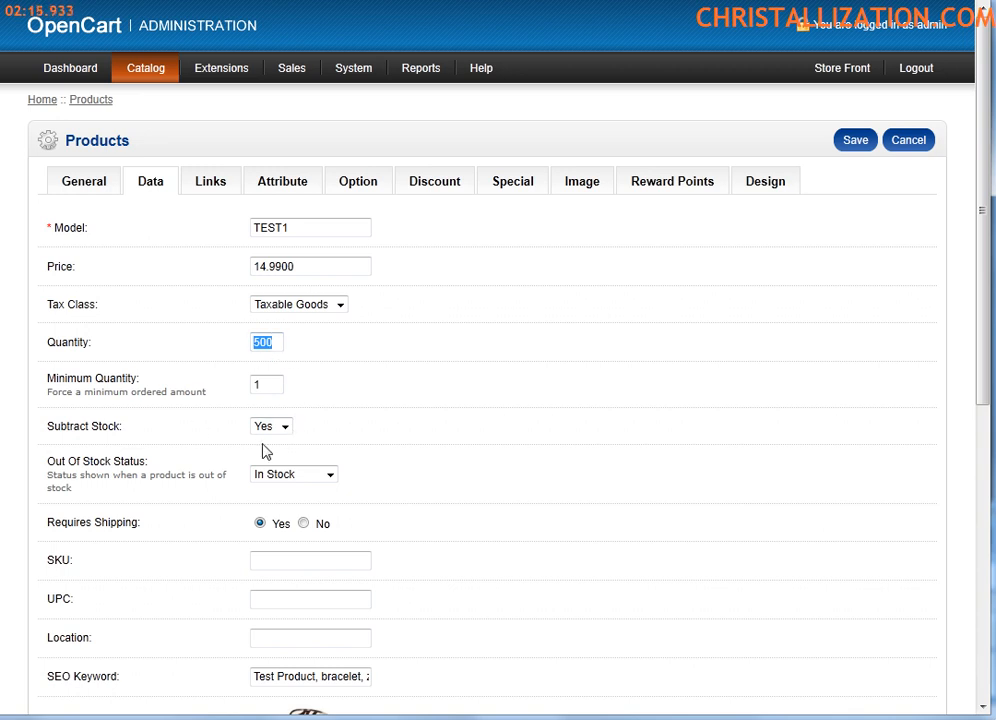
{"action": "double_click", "coordinate": [83, 426]}
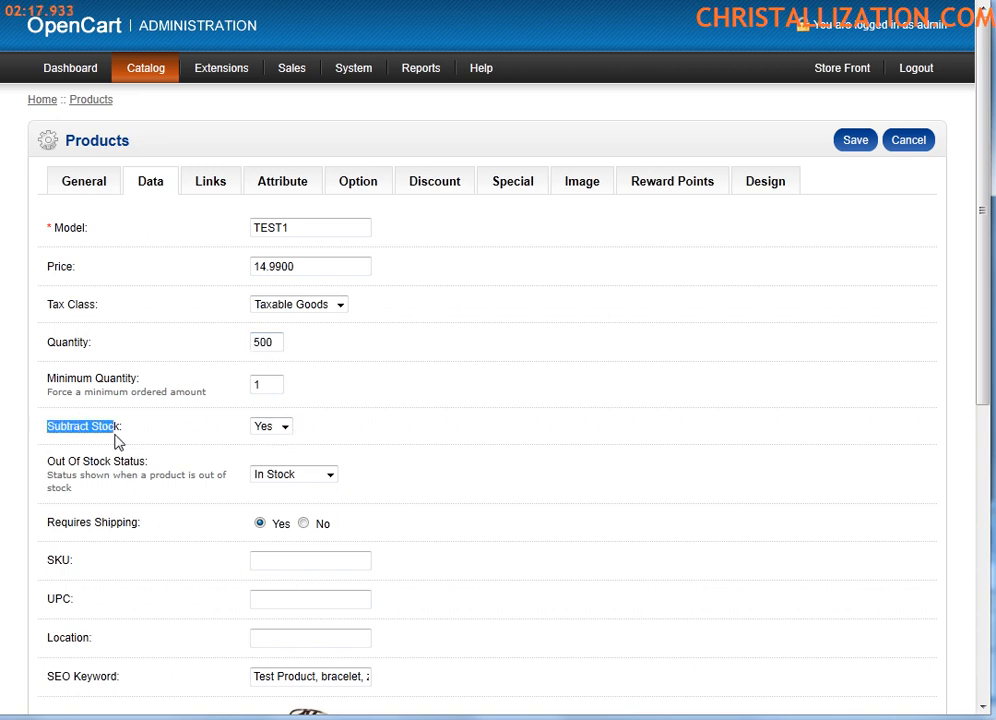
{"action": "left_click", "coordinate": [269, 425]}
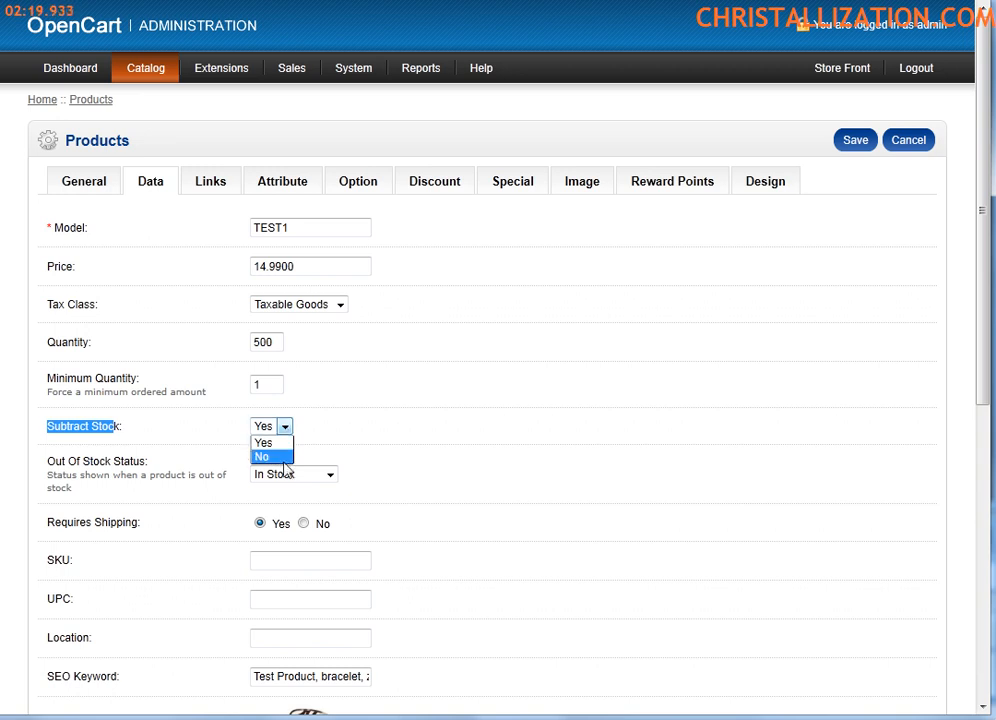
{"action": "left_click", "coordinate": [263, 443]}
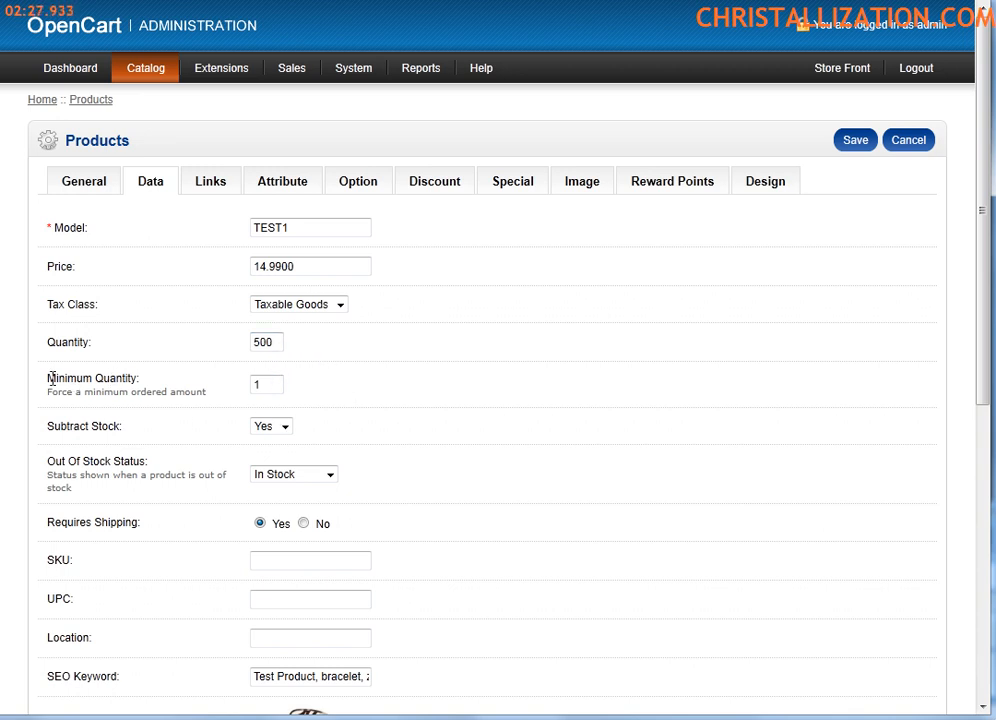
{"action": "double_click", "coordinate": [90, 378]}
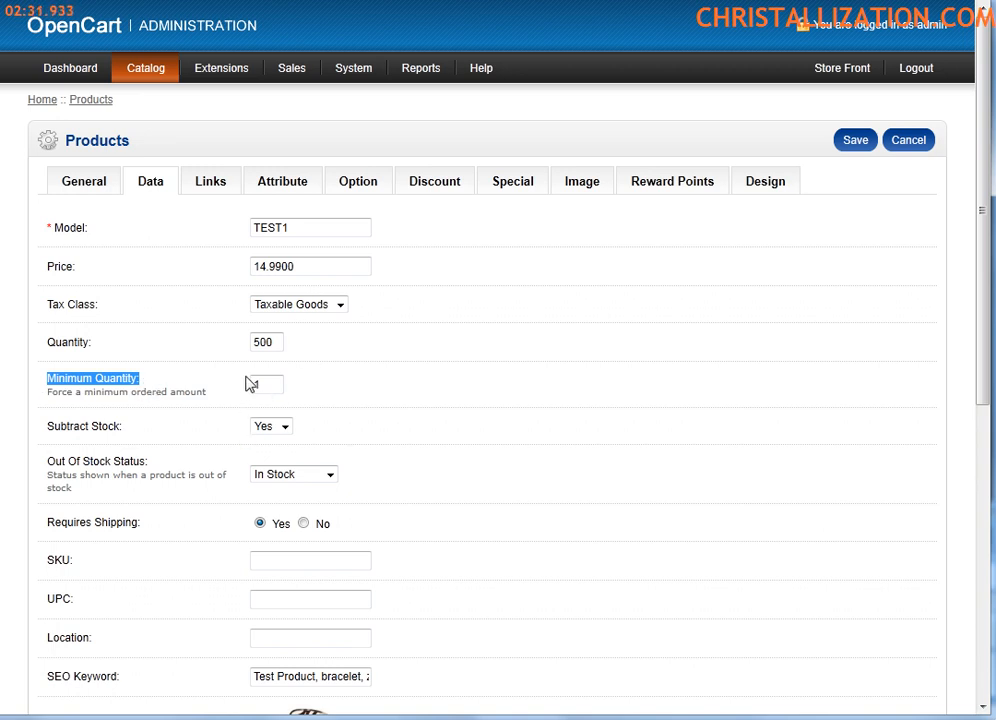
{"action": "type", "text": "1"}
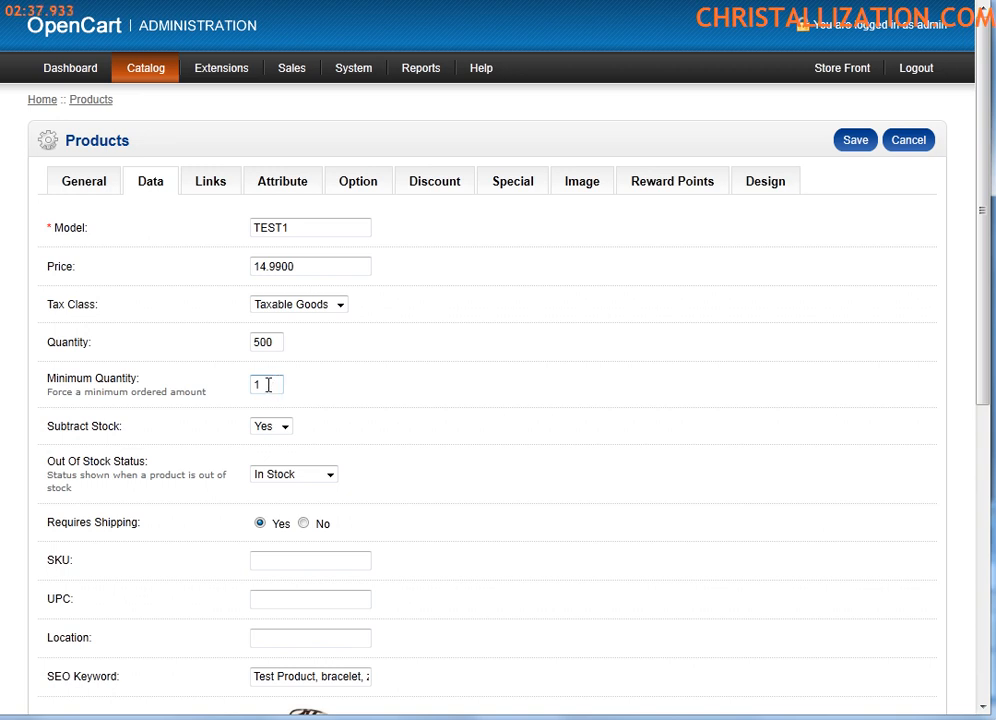
{"action": "type", "text": "5"}
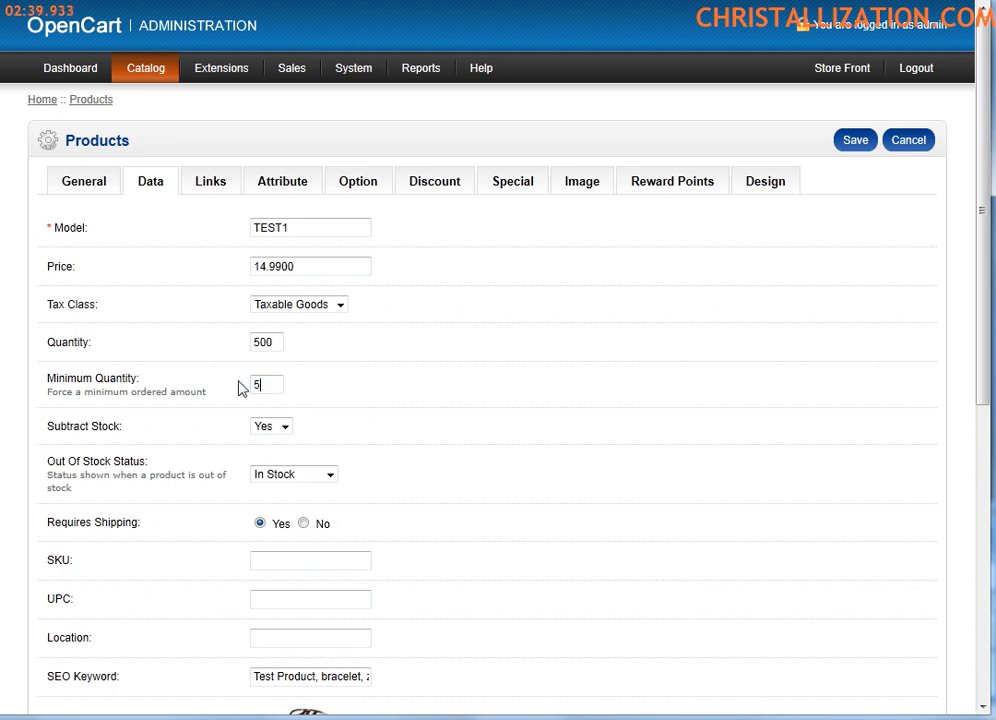
{"action": "type", "text": "1"}
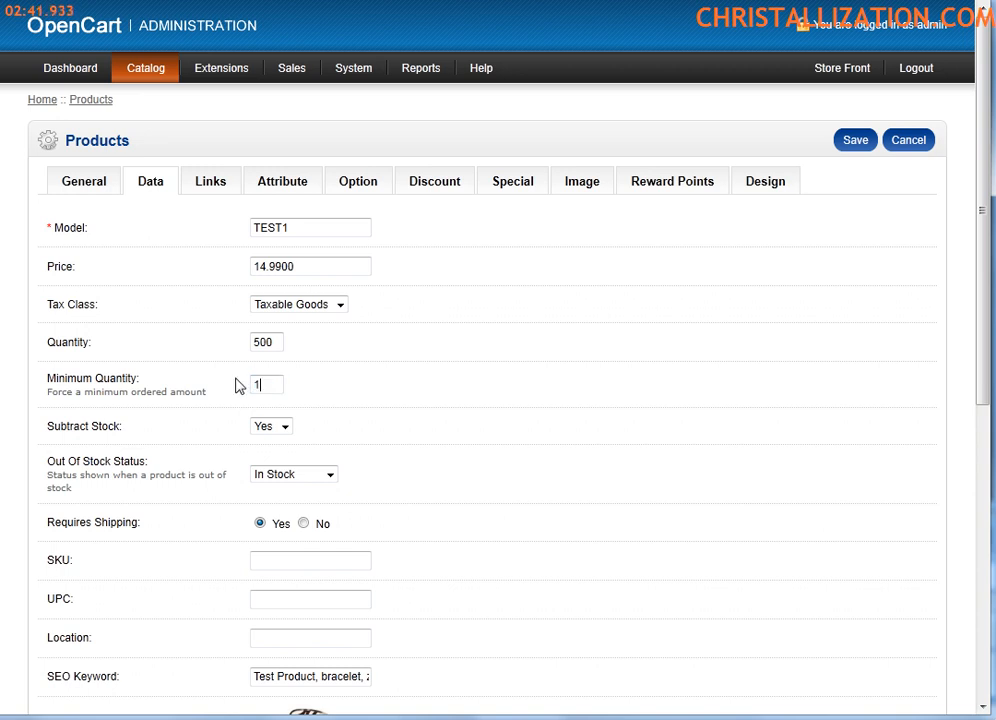
{"action": "scroll", "scroll_direction": "down", "scroll_amount": 3}
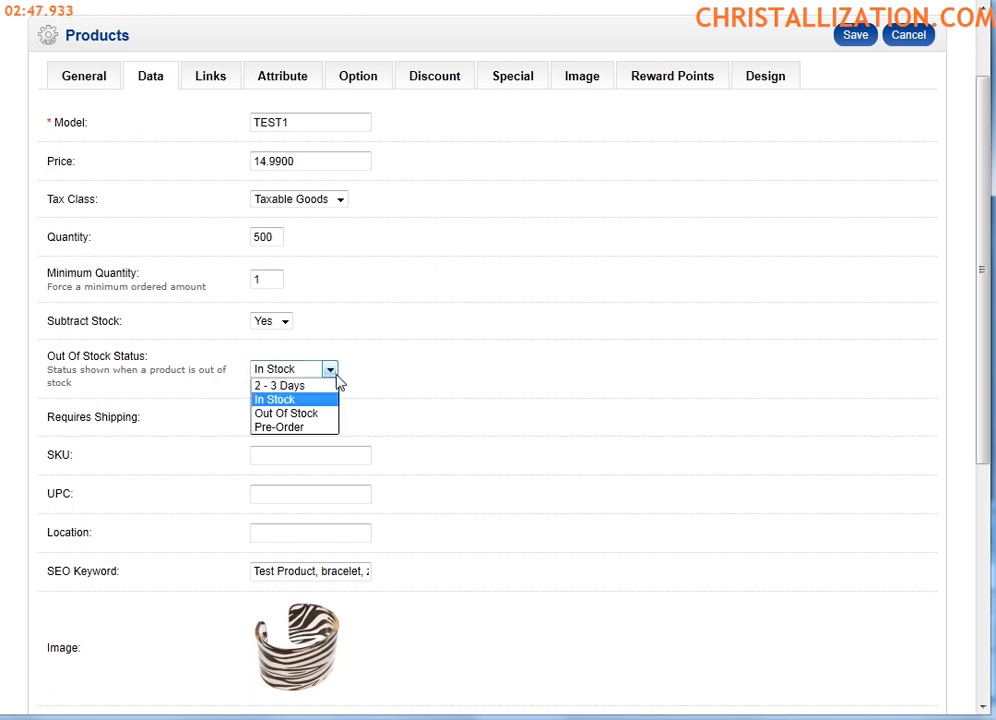
{"action": "left_click", "coordinate": [274, 399]}
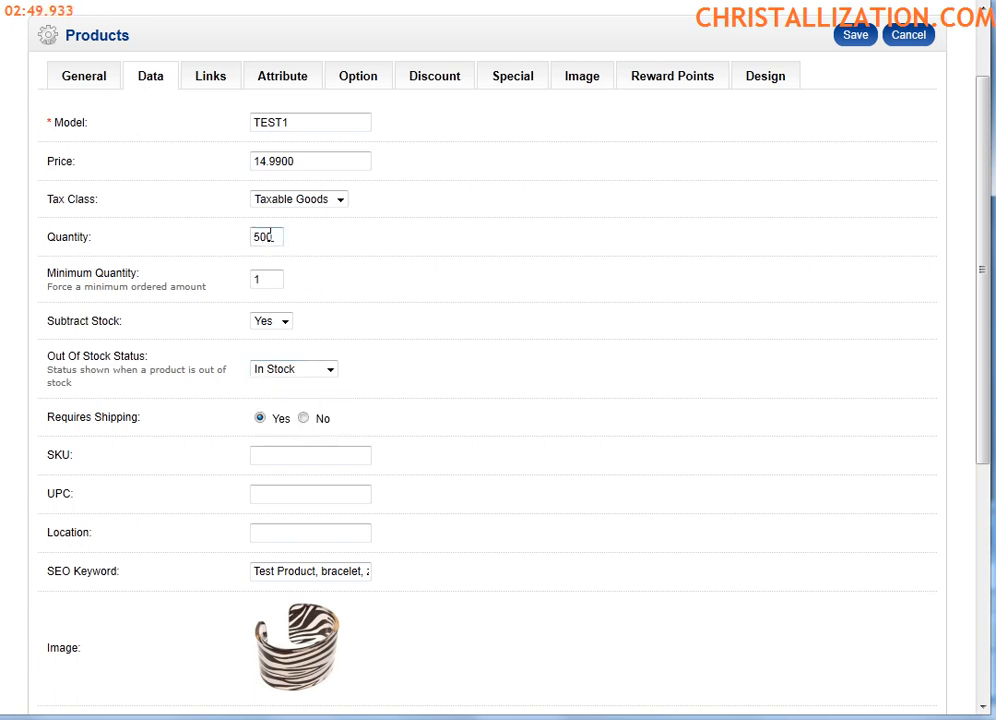
{"action": "triple_click", "coordinate": [265, 237]}
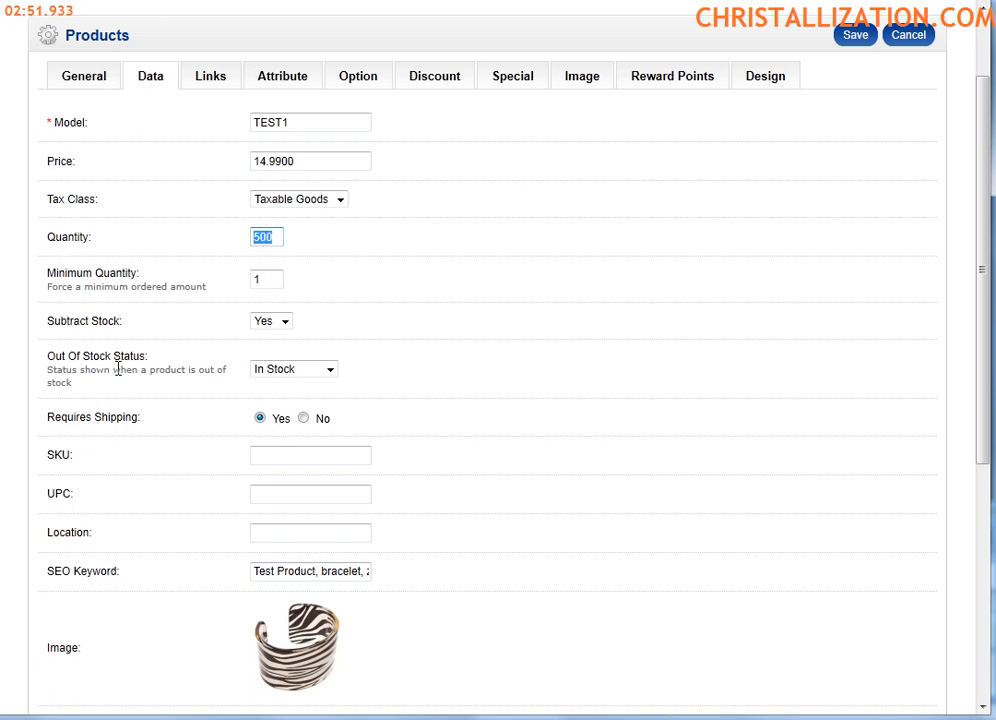
{"action": "mouse_move", "coordinate": [313, 388]}
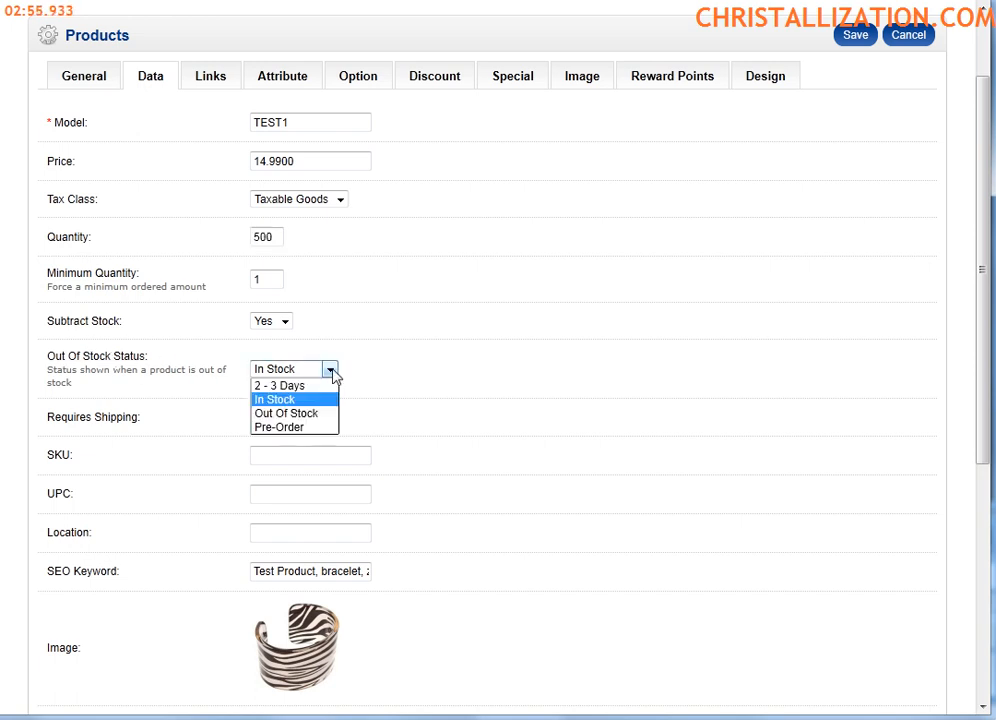
{"action": "left_click", "coordinate": [273, 398]}
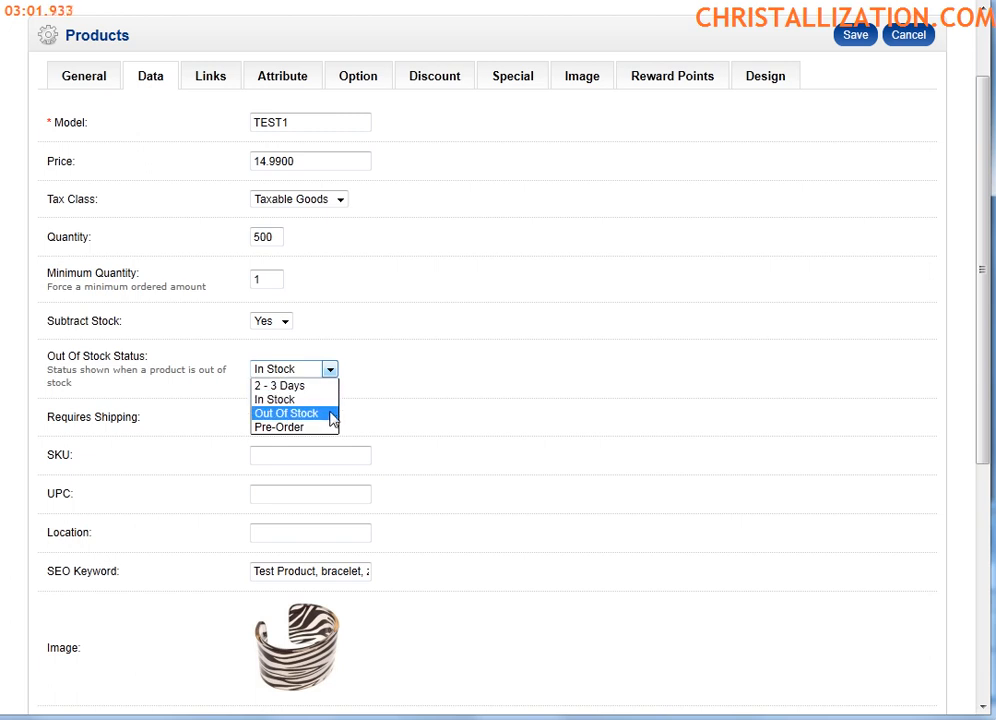
{"action": "left_click", "coordinate": [274, 399]}
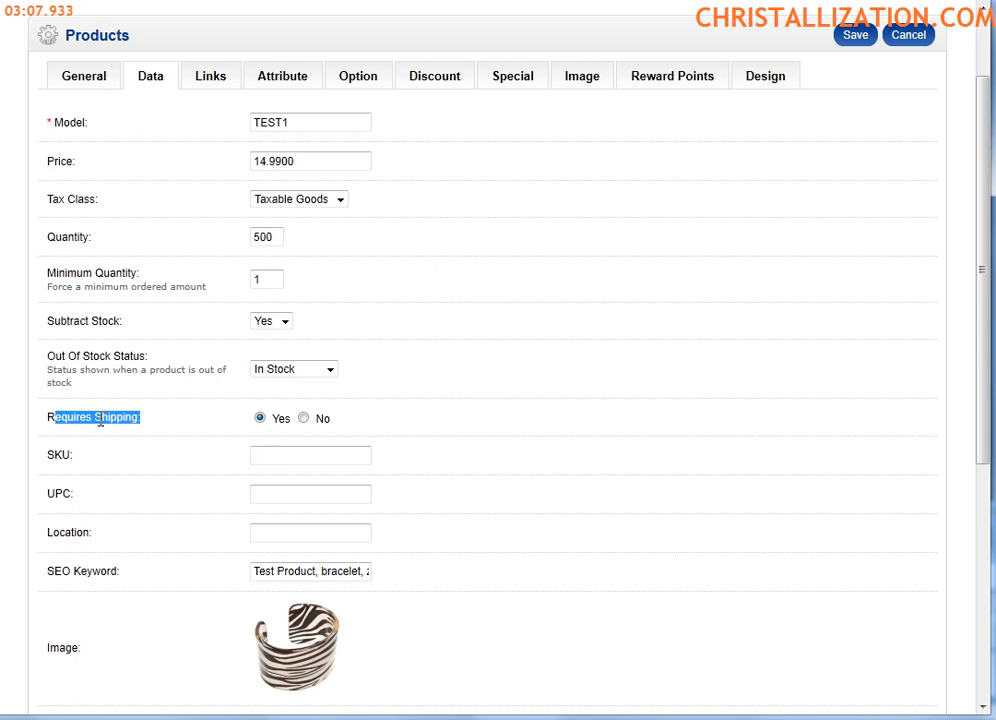
{"action": "mouse_move", "coordinate": [188, 315]}
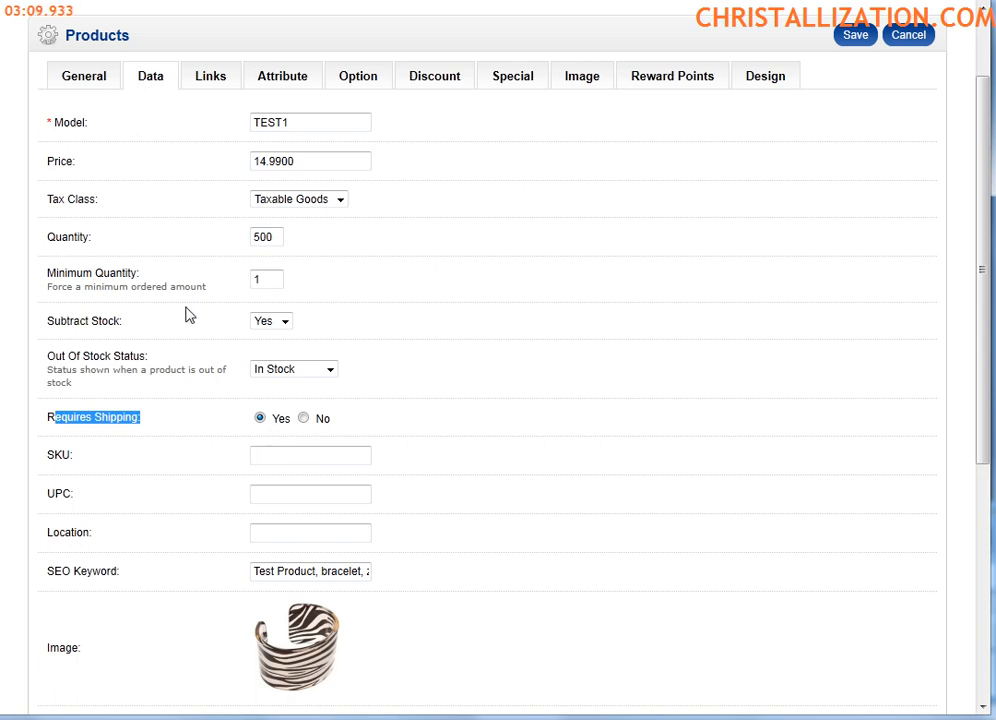
{"action": "mouse_move", "coordinate": [366, 435]}
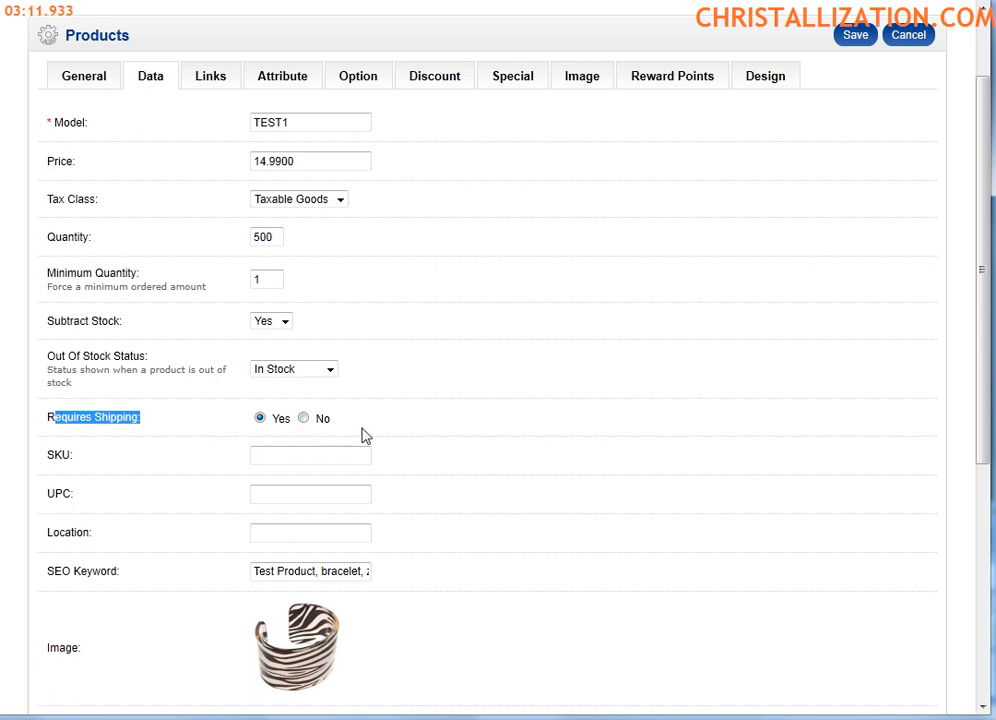
{"action": "left_click", "coordinate": [310, 455]}
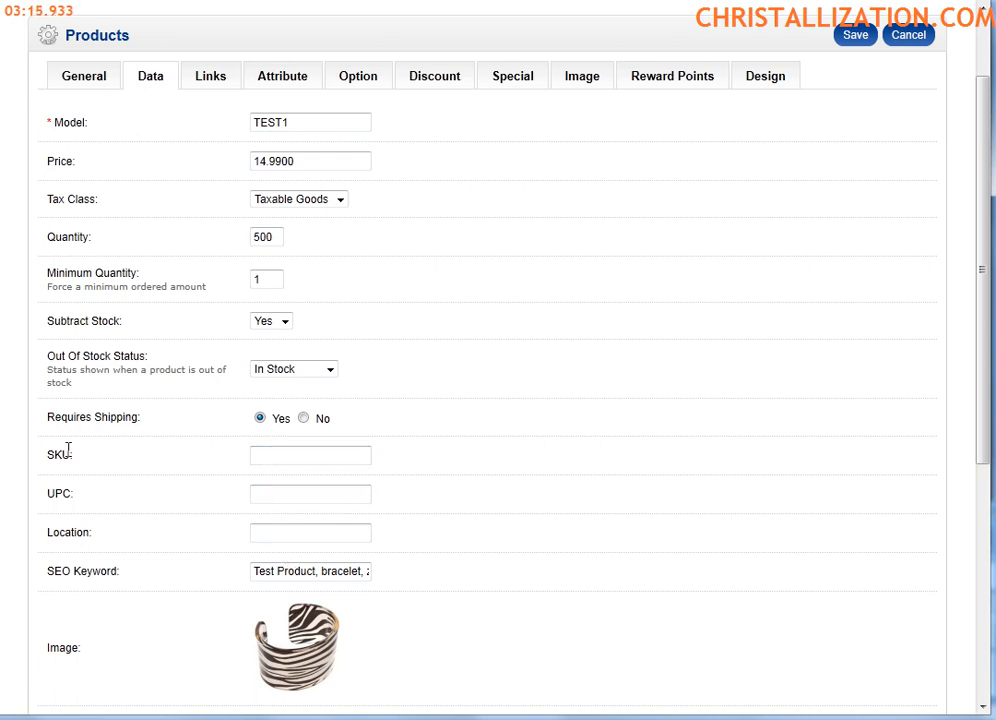
{"action": "mouse_move", "coordinate": [300, 476]}
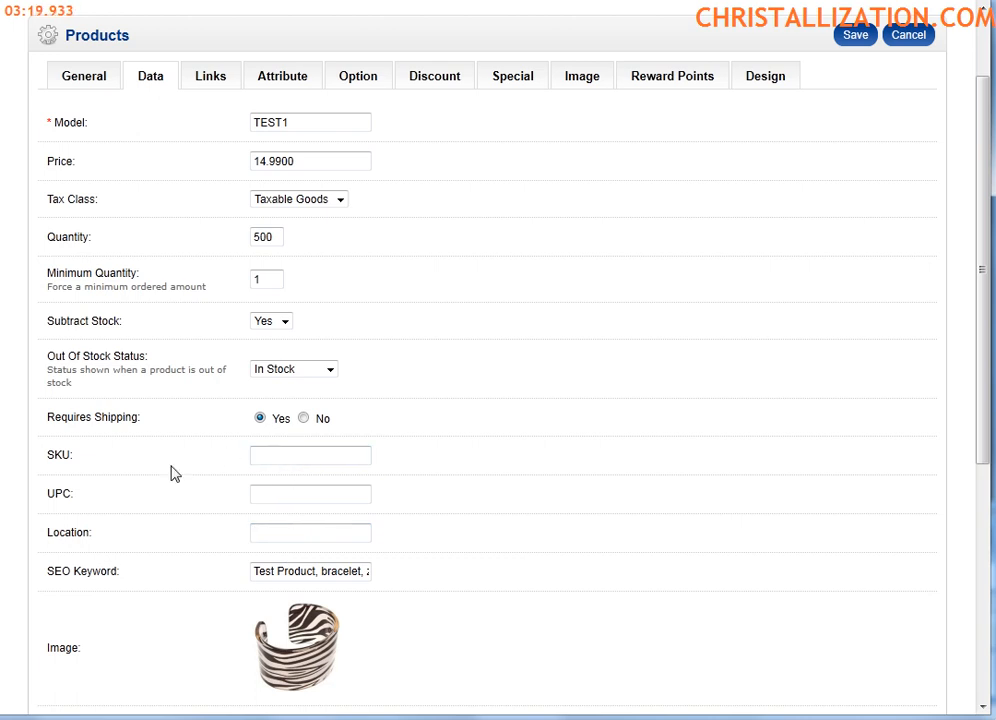
{"action": "left_click", "coordinate": [310, 494]}
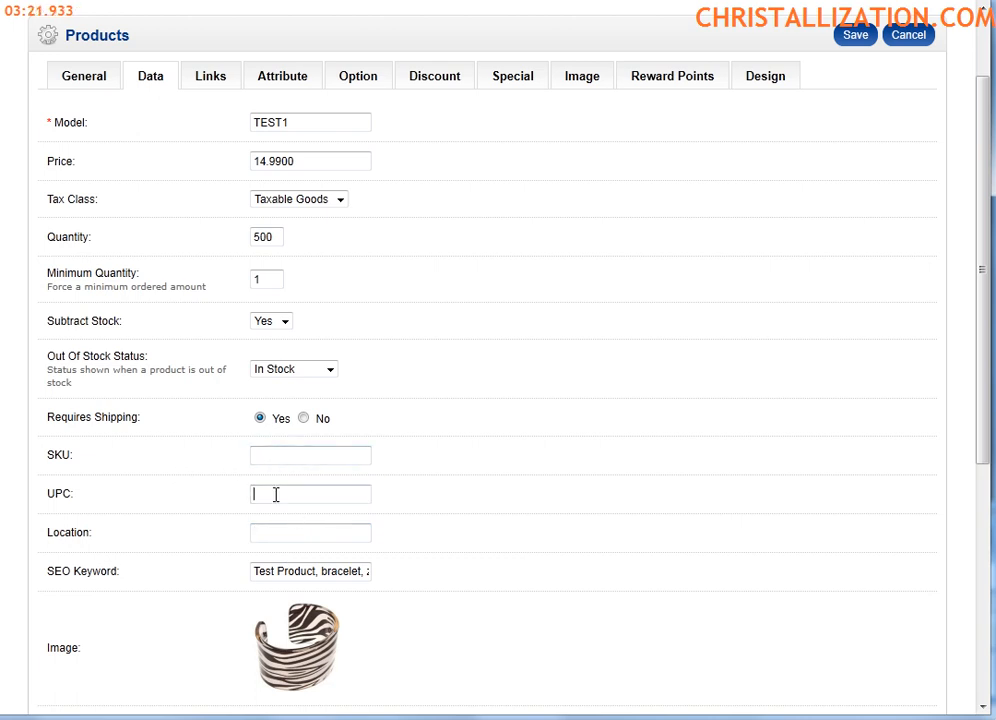
{"action": "scroll", "scroll_direction": "down", "scroll_amount": 3}
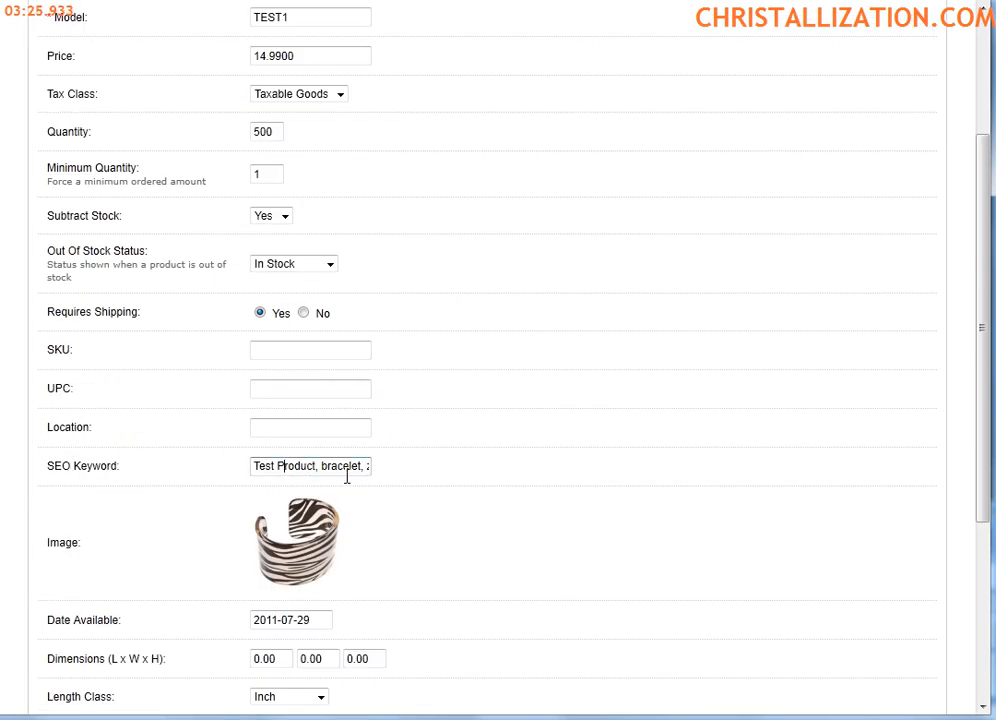
{"action": "scroll", "scroll_direction": "down", "scroll_amount": 3}
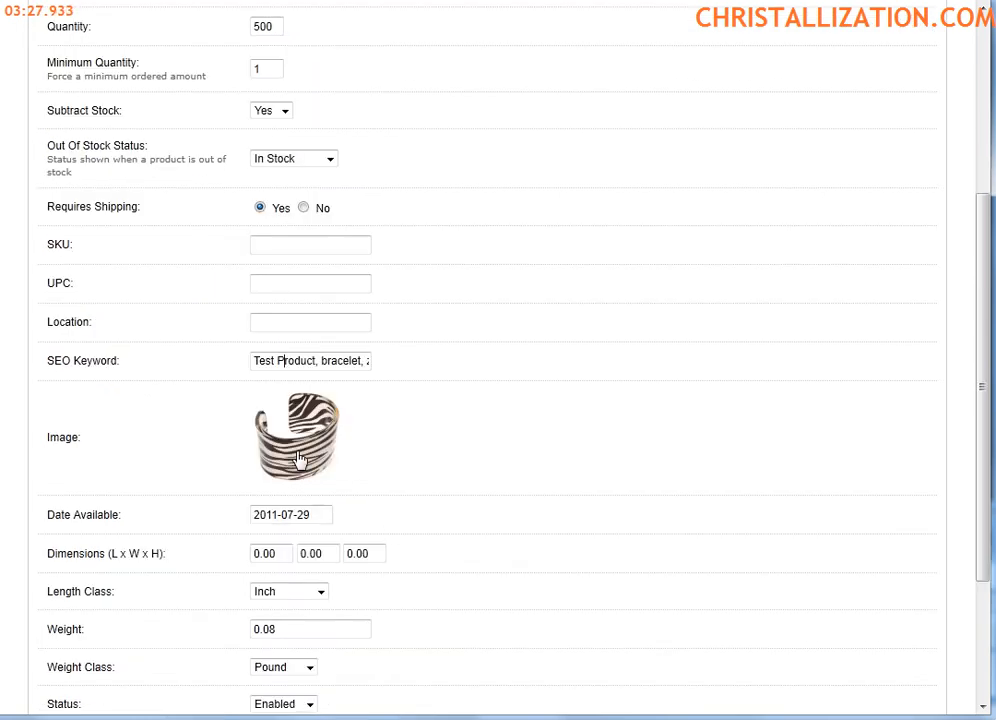
{"action": "left_click", "coordinate": [297, 434]}
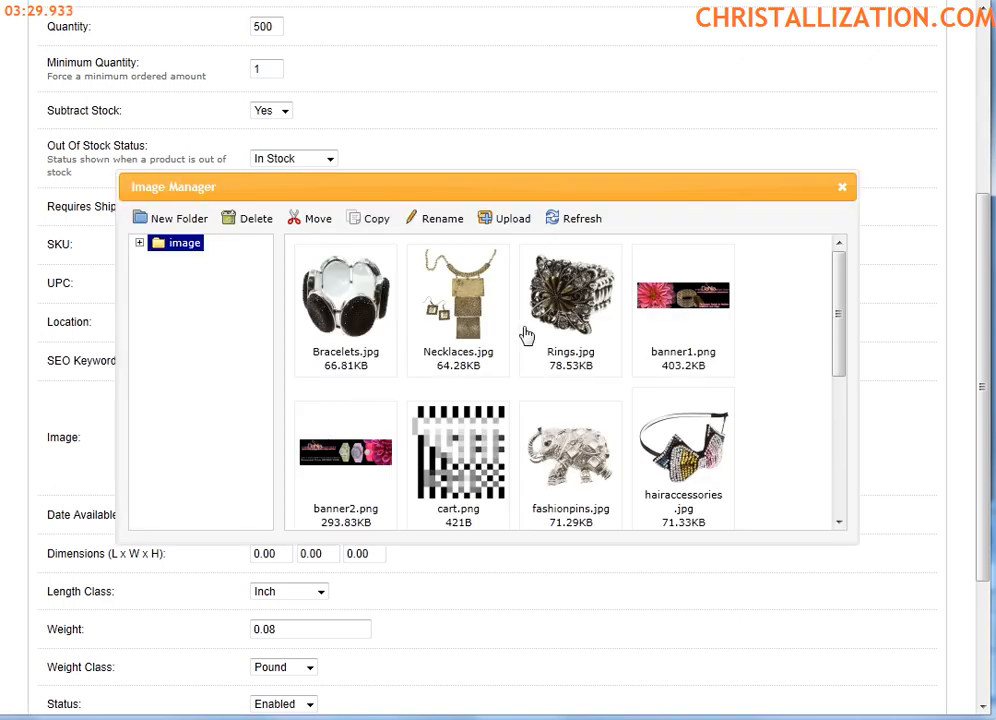
{"action": "mouse_move", "coordinate": [687, 327]}
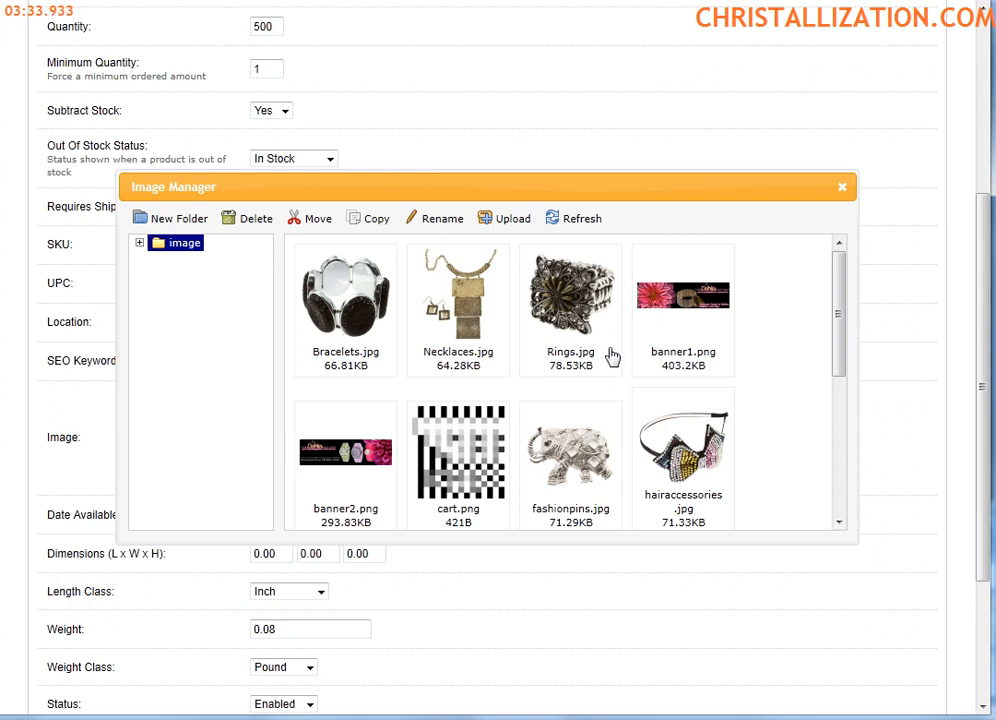
{"action": "scroll", "scroll_direction": "down", "scroll_amount": 3}
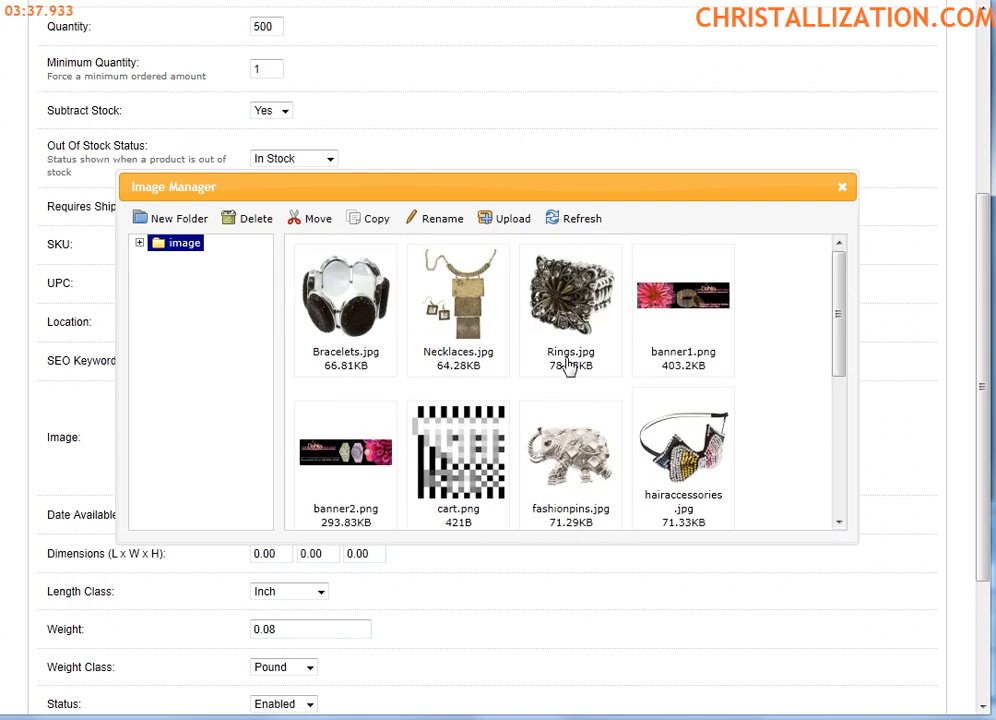
{"action": "left_click", "coordinate": [502, 218]}
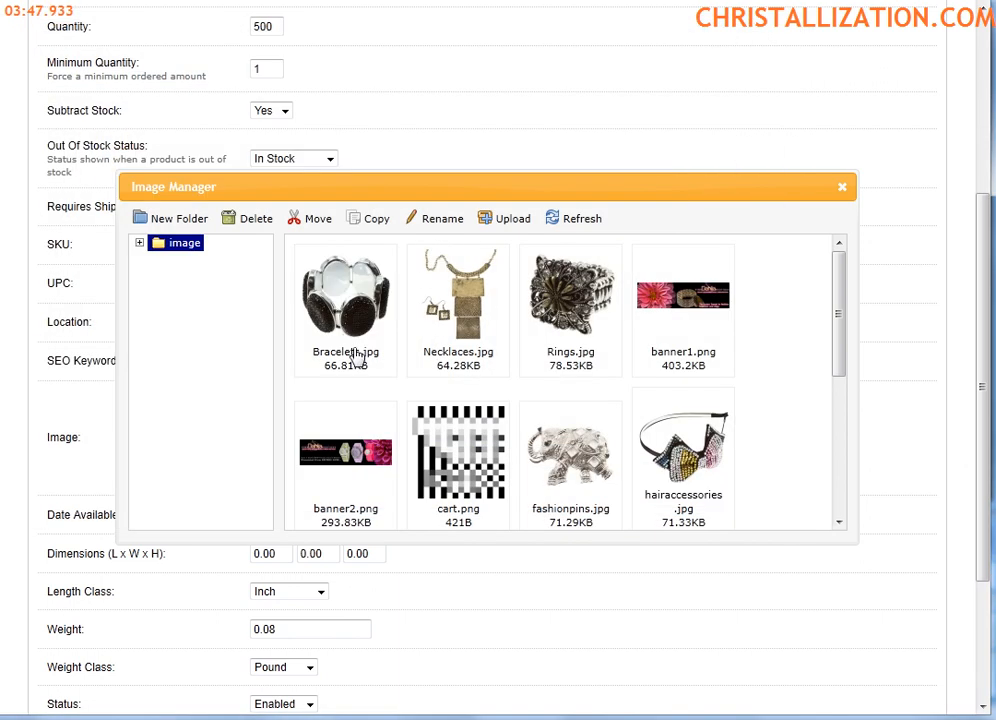
{"action": "left_click", "coordinate": [571, 300]}
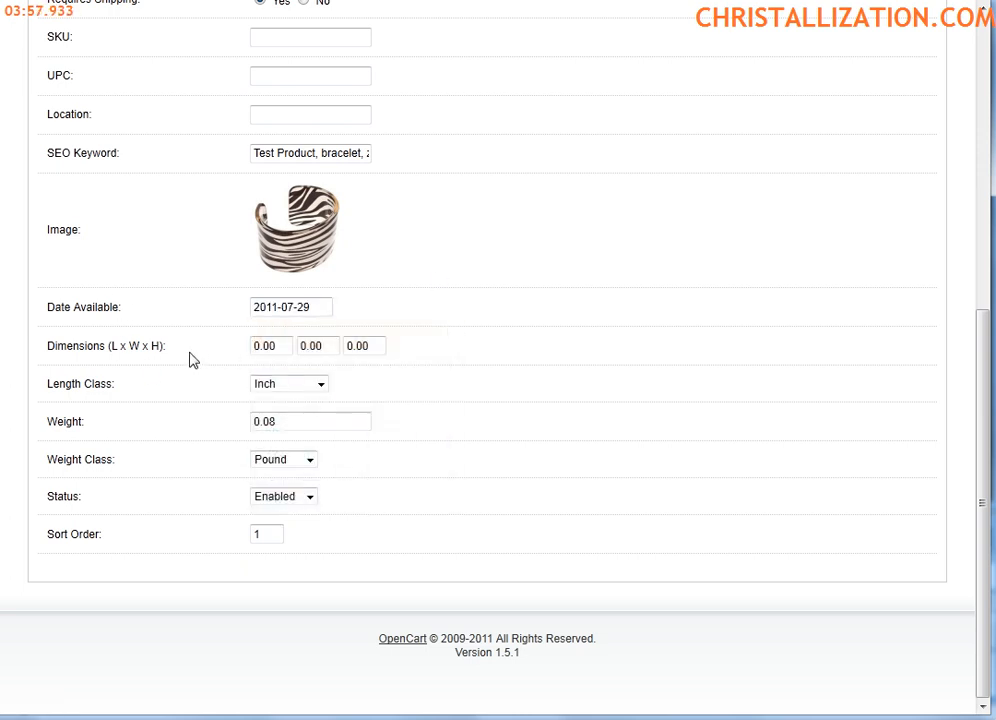
{"action": "left_click", "coordinate": [310, 421]}
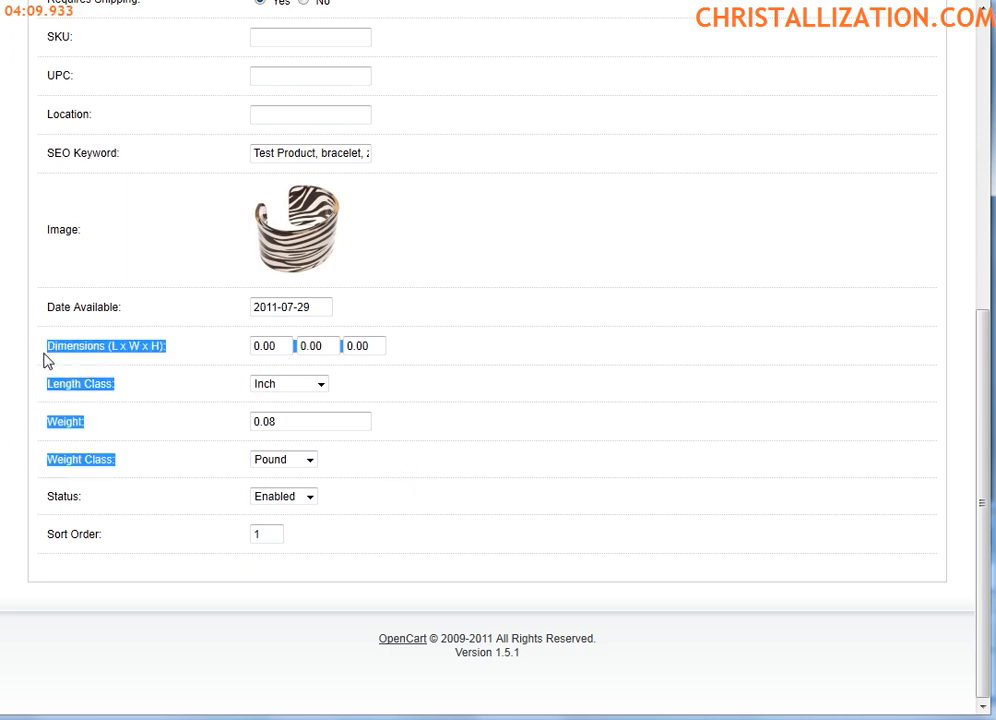
{"action": "scroll", "scroll_direction": "up", "scroll_amount": 3}
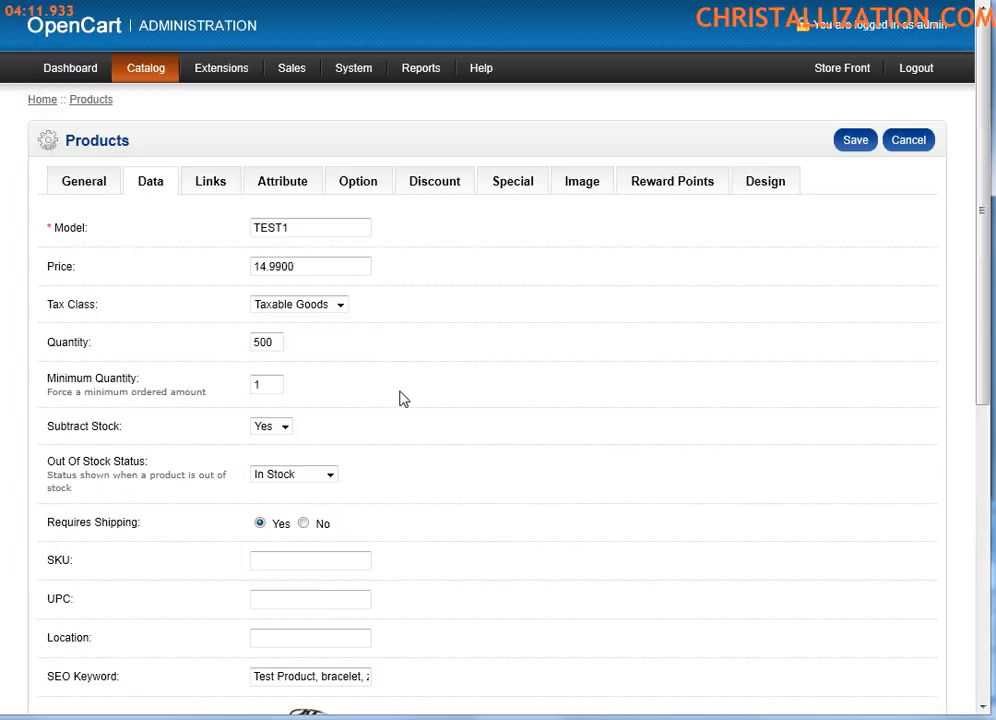
On the Links tab, toggle the Necklaces categories, leaving Necklaces and Ear Ring Sets ticked.
{"action": "left_click", "coordinate": [210, 181]}
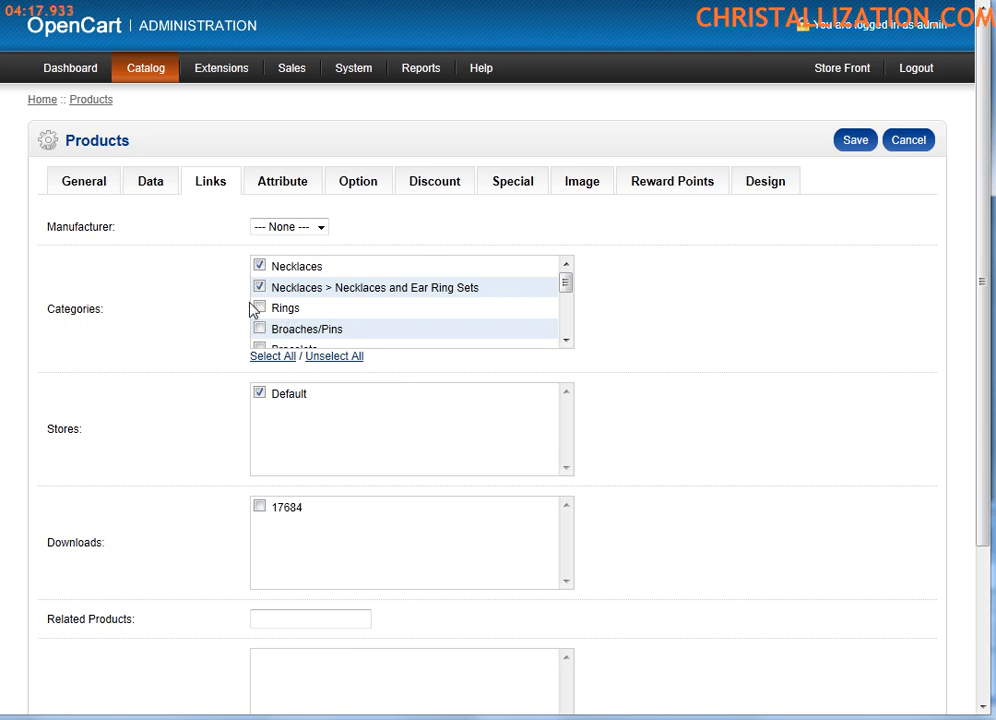
{"action": "mouse_move", "coordinate": [258, 345]}
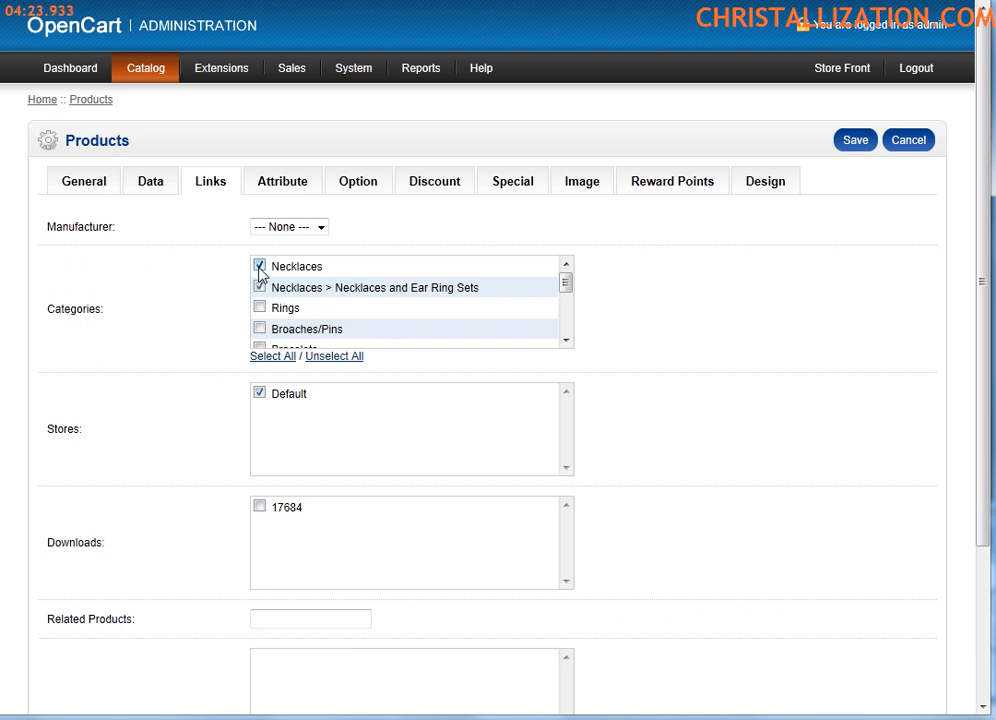
{"action": "left_click", "coordinate": [258, 287]}
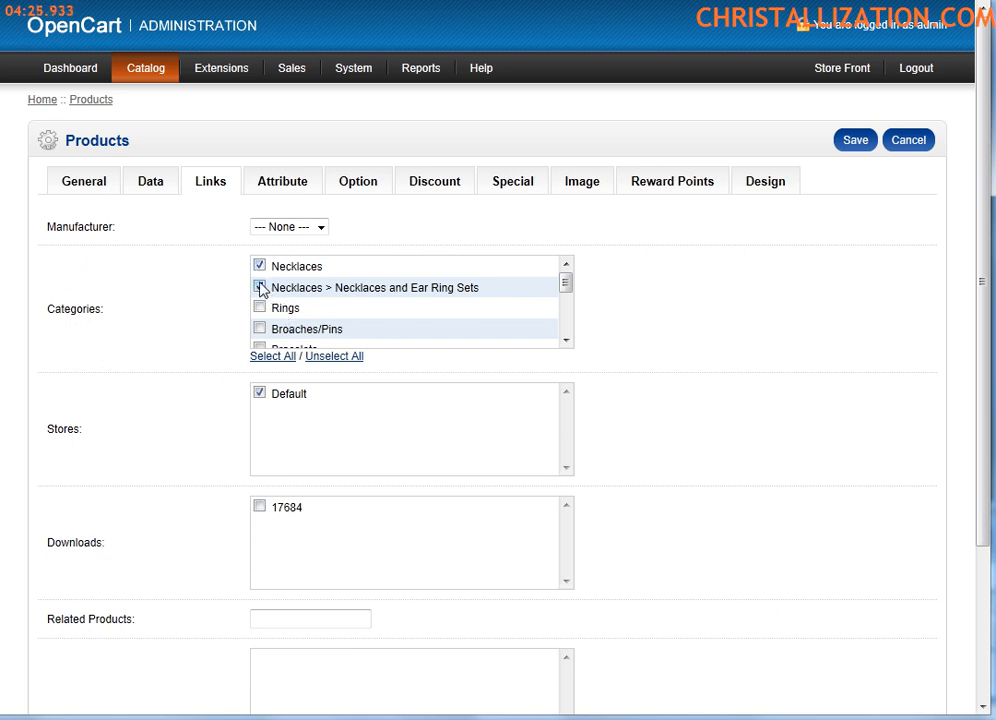
{"action": "left_click", "coordinate": [256, 287]}
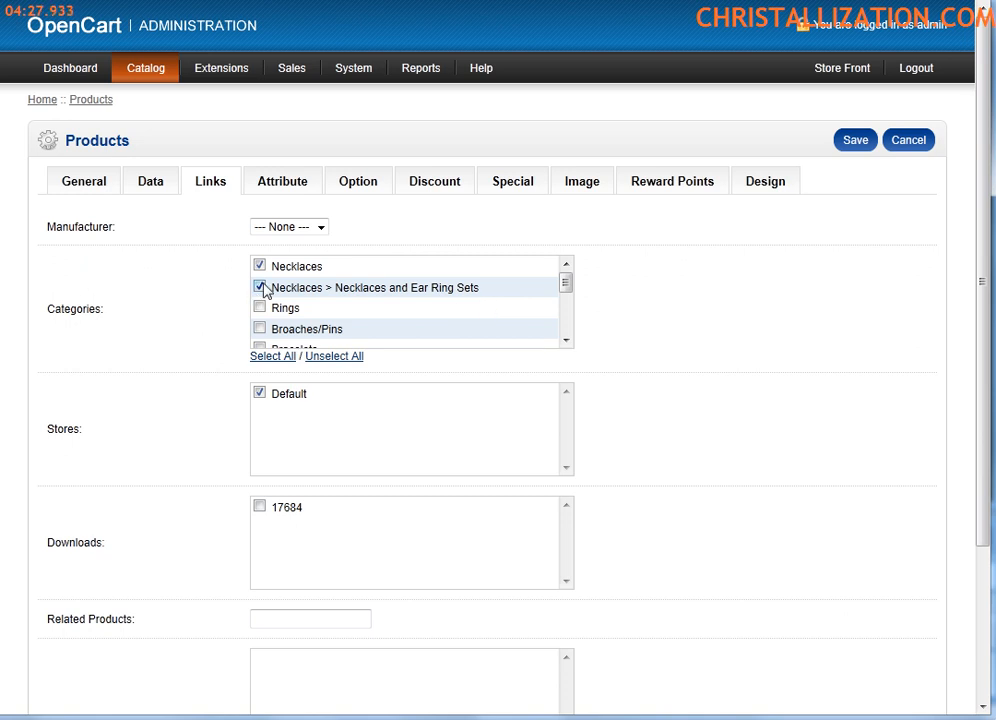
{"action": "left_click", "coordinate": [259, 288]}
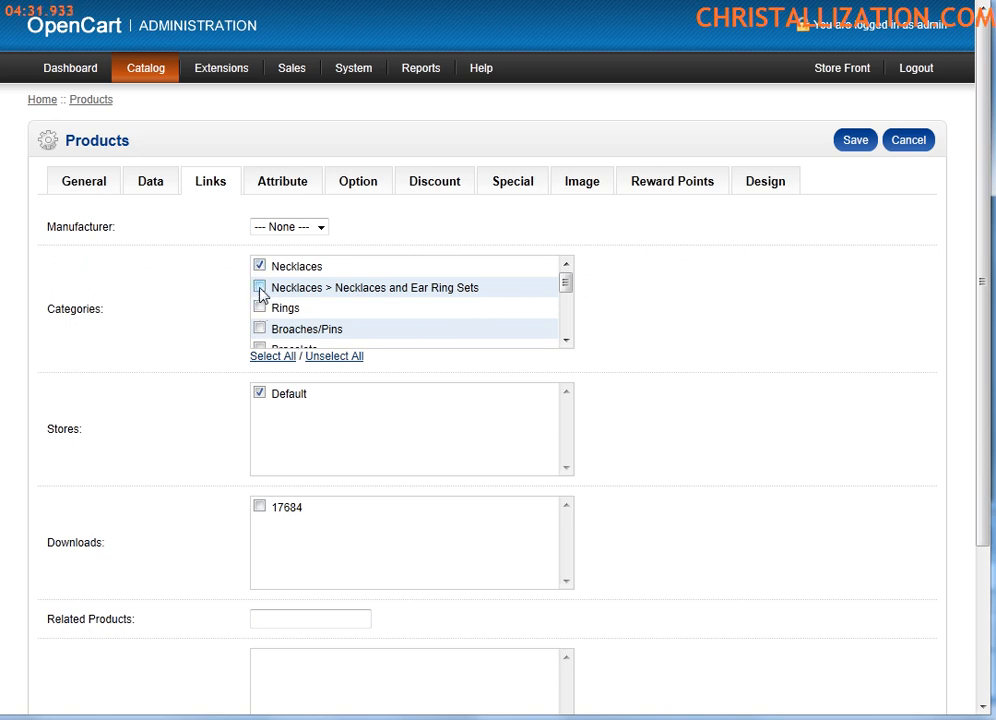
{"action": "left_click", "coordinate": [256, 288]}
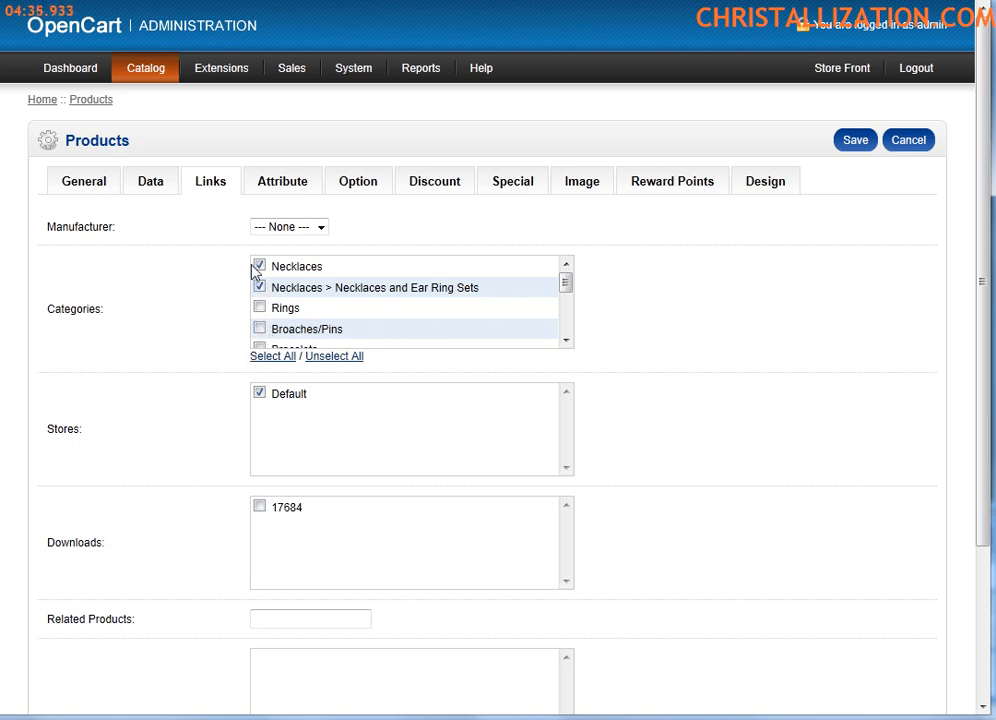
{"action": "scroll", "scroll_direction": "down", "scroll_amount": 3}
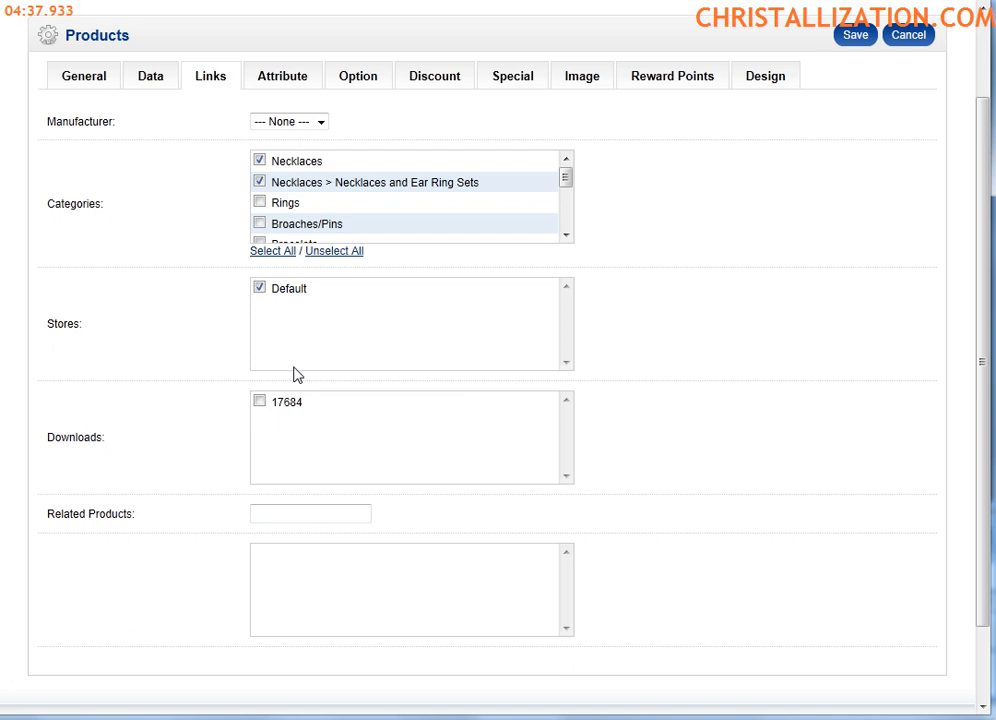
{"action": "mouse_move", "coordinate": [378, 300]}
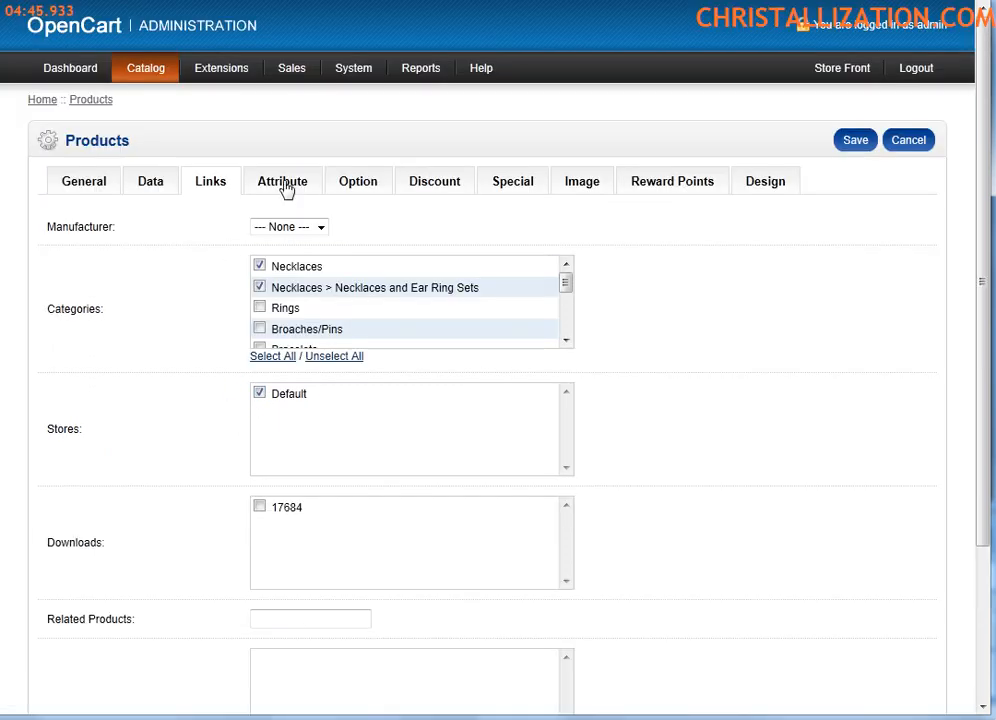
Browse the Attribute, Option, Discount, Special and Image tabs, ending on the bracelet images.
{"action": "left_click", "coordinate": [282, 181]}
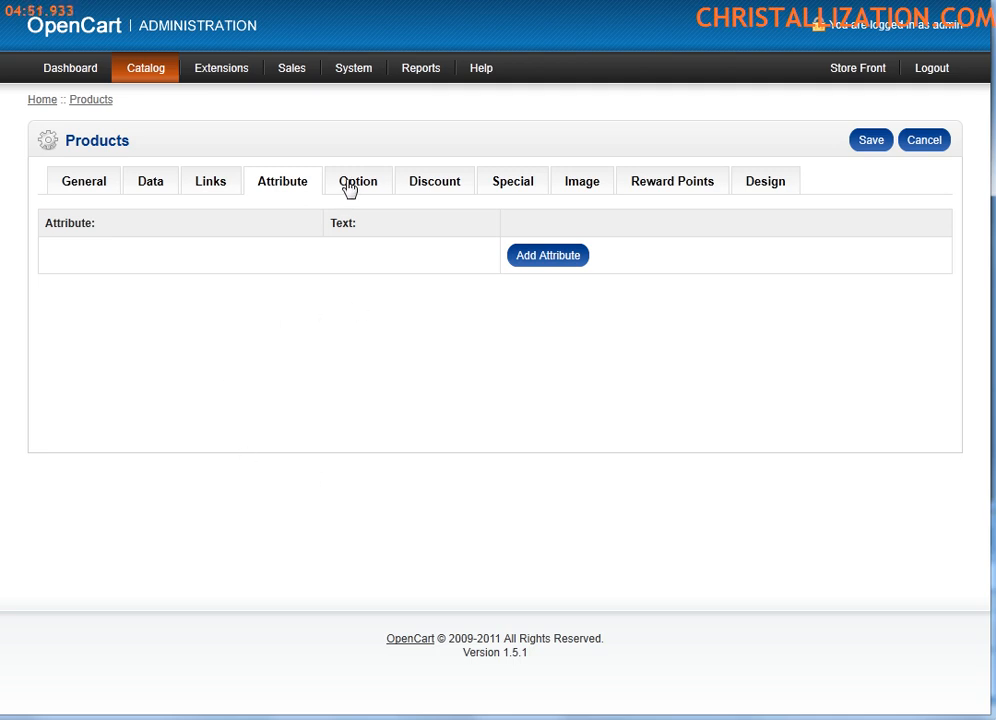
{"action": "left_click", "coordinate": [357, 181]}
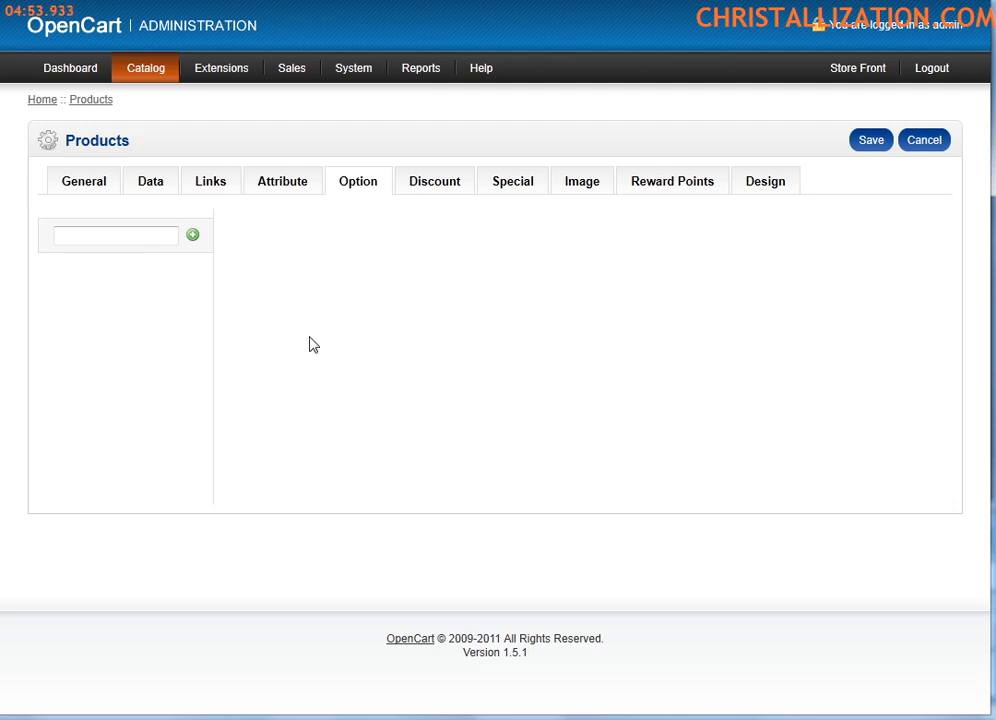
{"action": "mouse_move", "coordinate": [288, 375]}
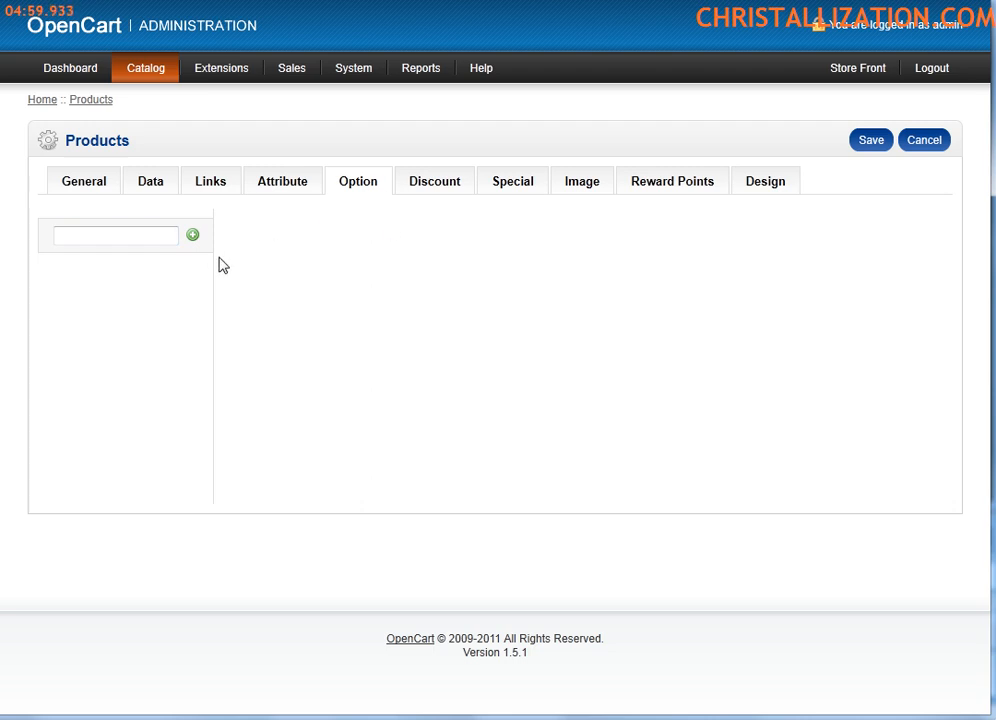
{"action": "mouse_move", "coordinate": [423, 187]}
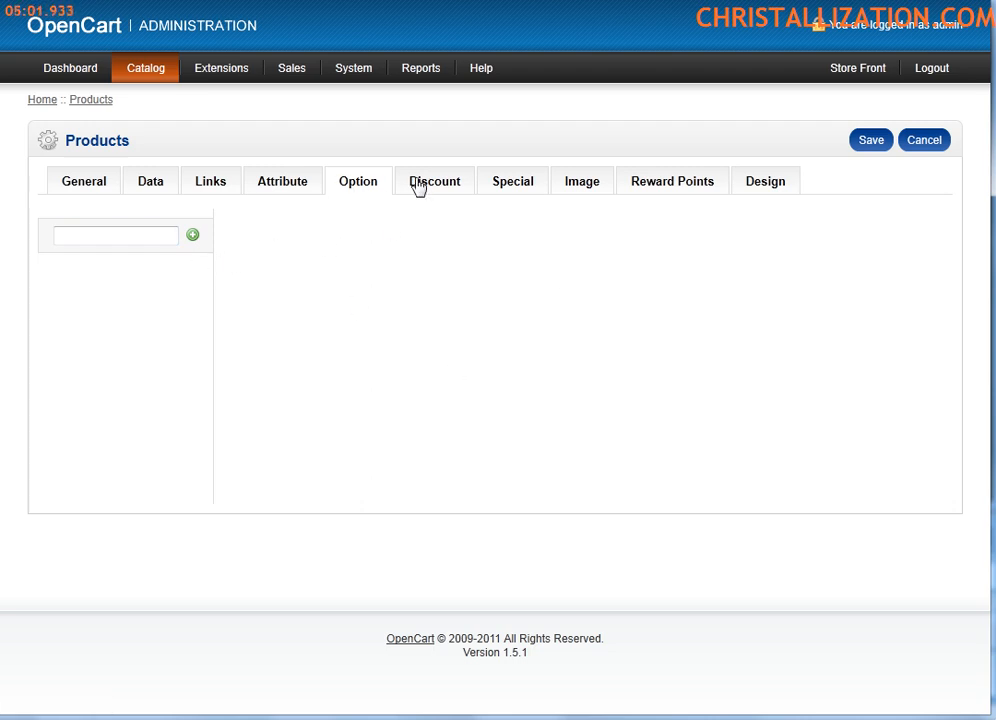
{"action": "left_click", "coordinate": [433, 181]}
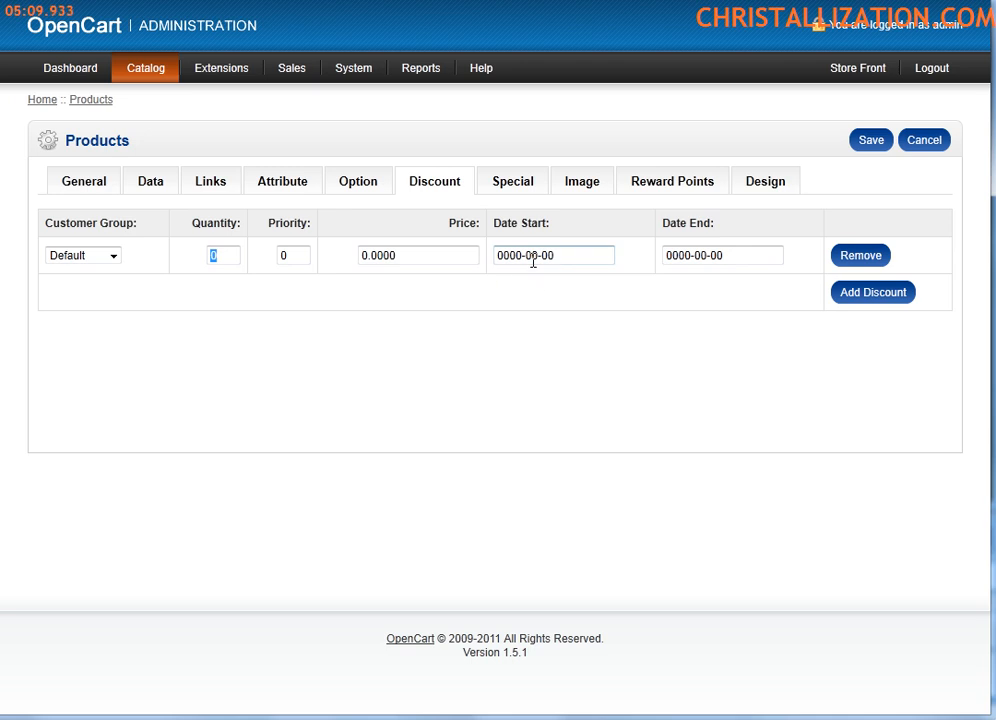
{"action": "left_click", "coordinate": [512, 181]}
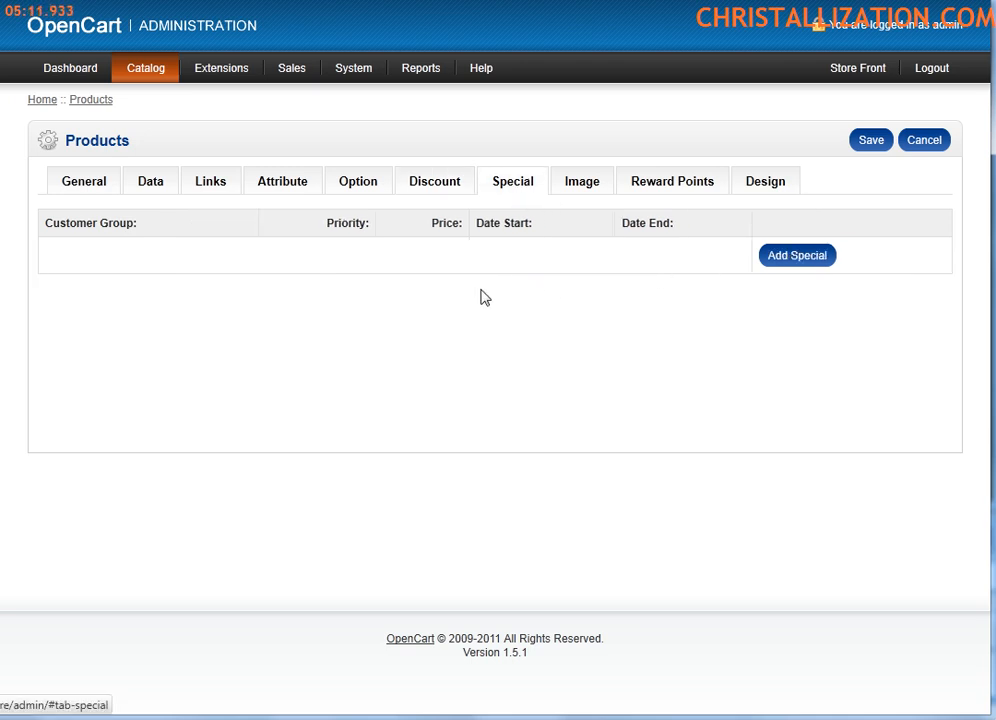
{"action": "mouse_move", "coordinate": [589, 259]}
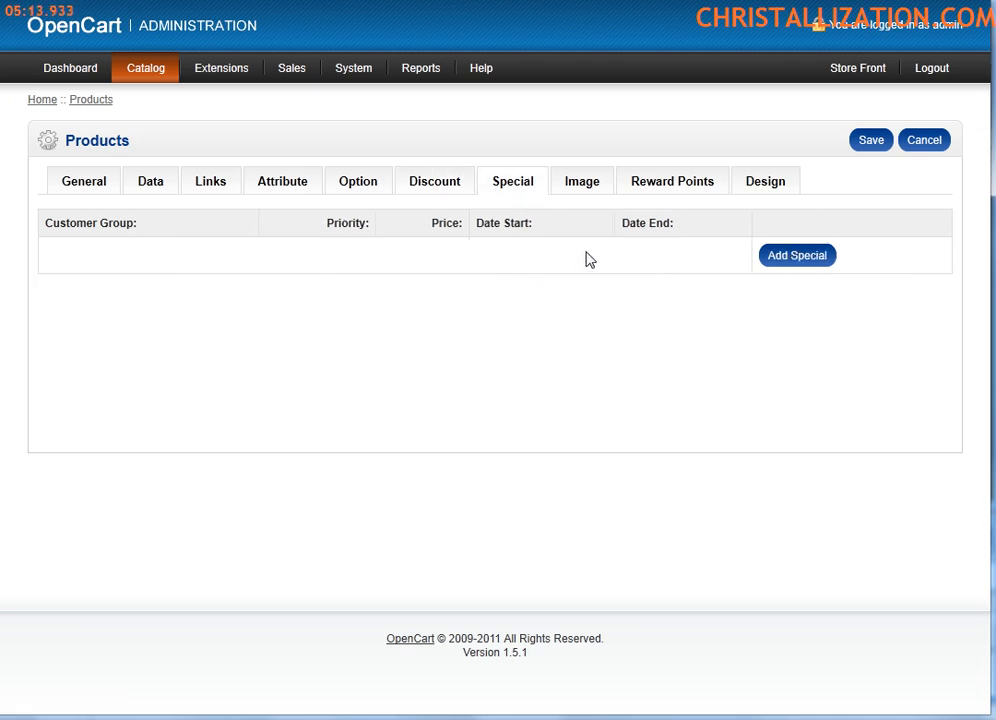
{"action": "left_click", "coordinate": [581, 181]}
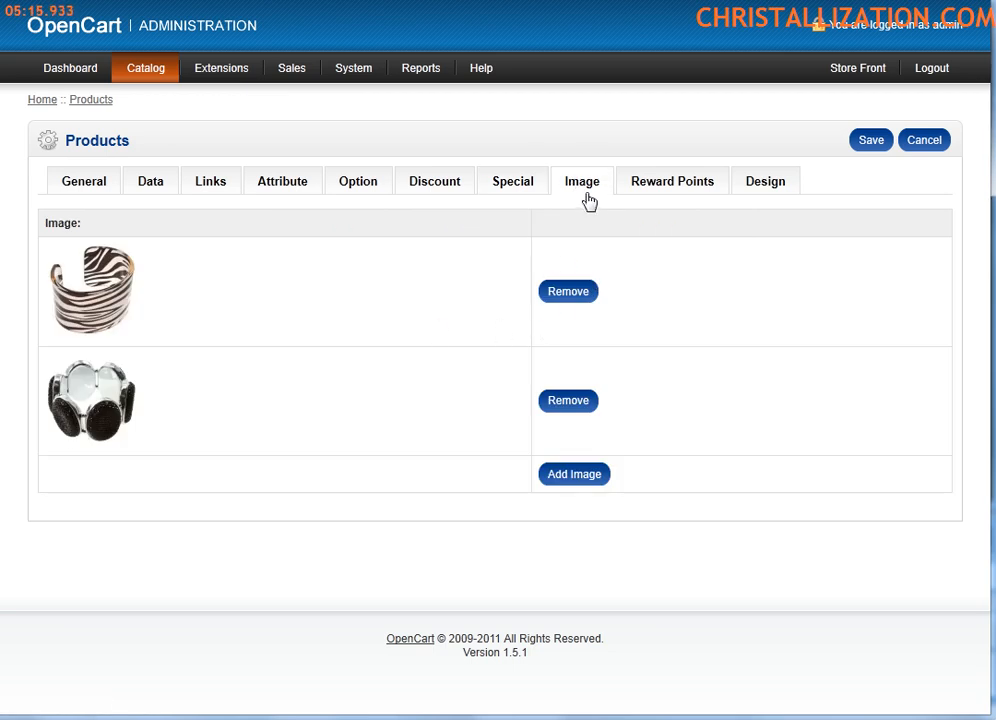
{"action": "left_click", "coordinate": [860, 67]}
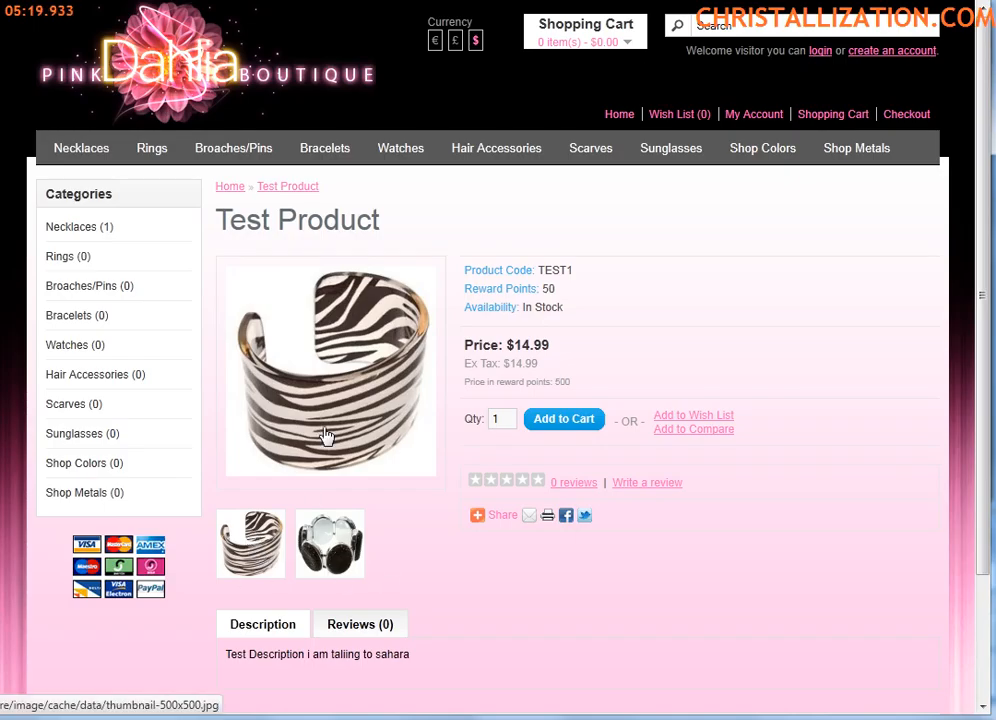
{"action": "left_click", "coordinate": [328, 370]}
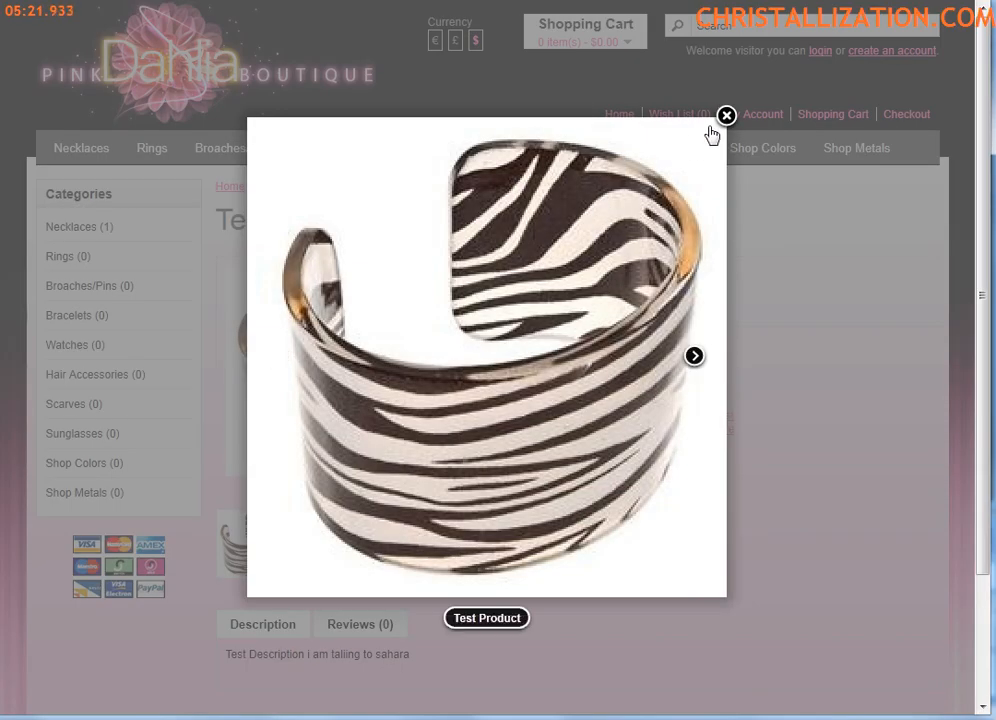
{"action": "left_click", "coordinate": [694, 355]}
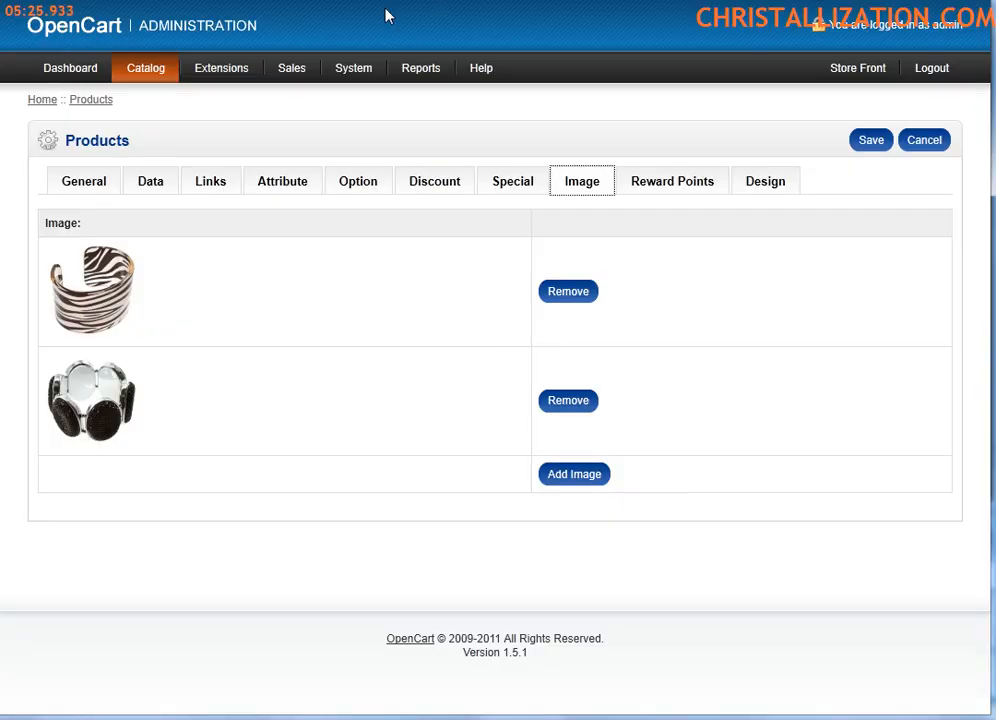
{"action": "mouse_move", "coordinate": [148, 240]}
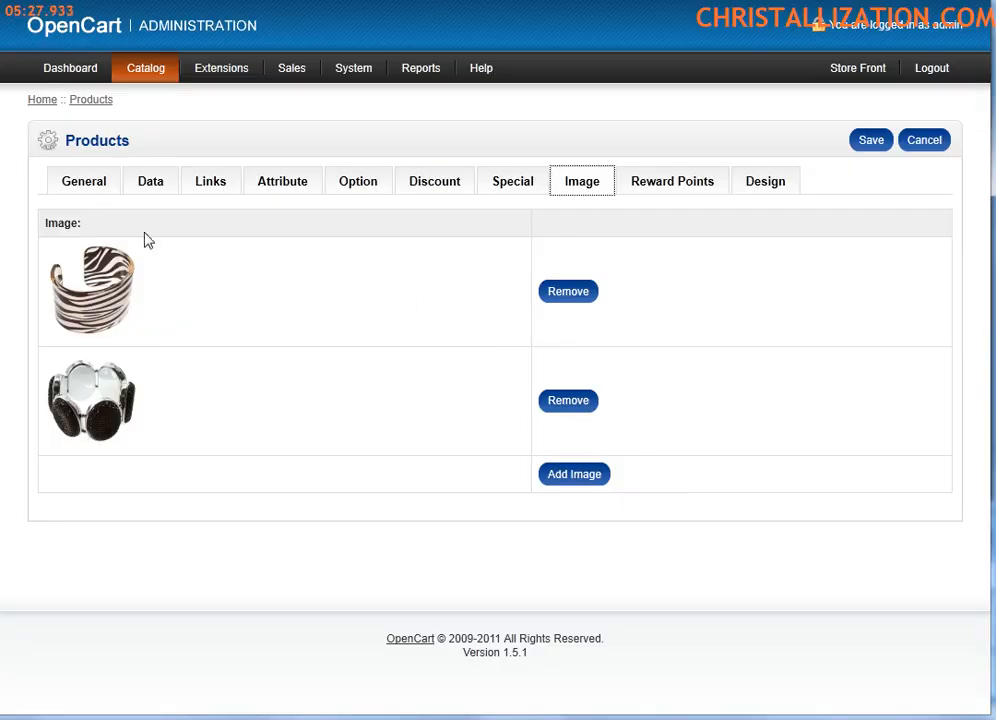
On Reward Points, change points needed to 50 and back to 500, then select Wholesale.
{"action": "left_click", "coordinate": [672, 181]}
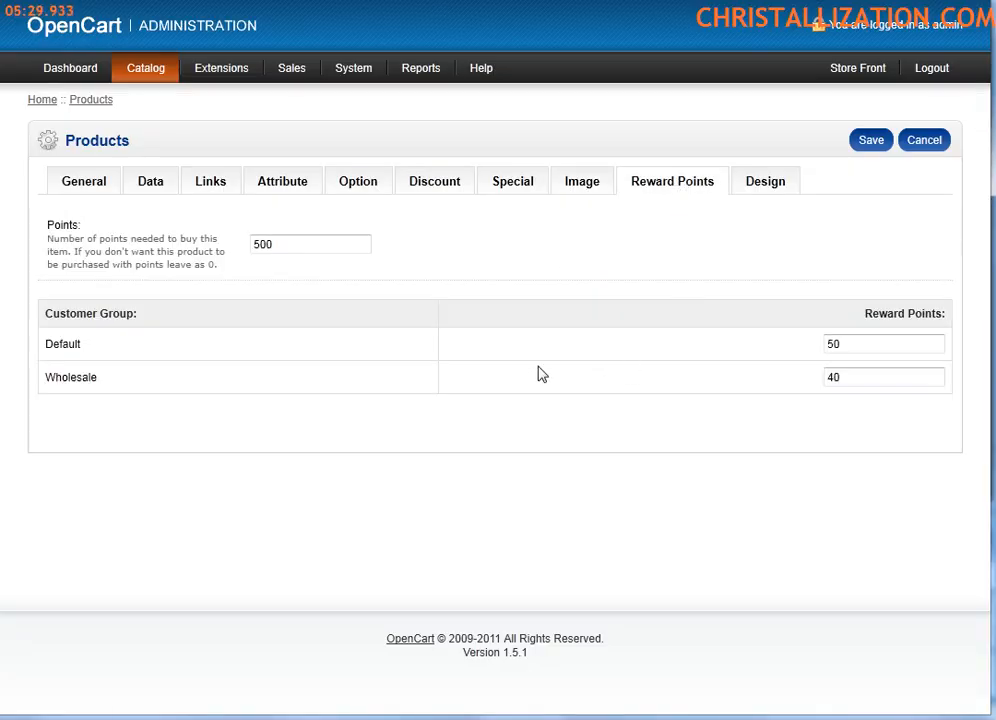
{"action": "mouse_move", "coordinate": [342, 311]}
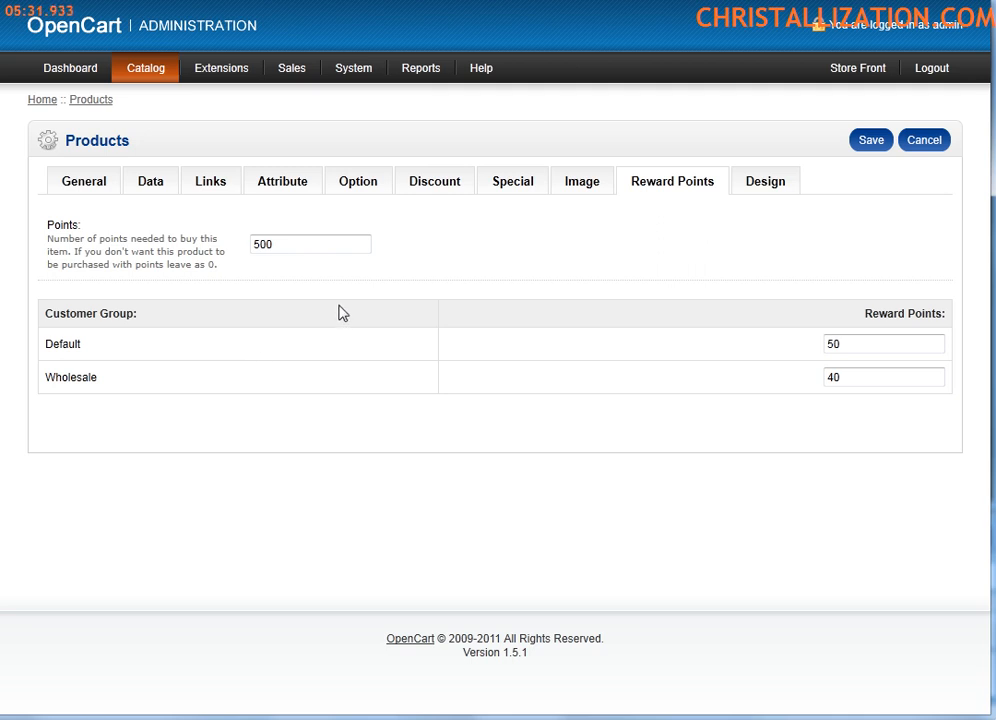
{"action": "mouse_move", "coordinate": [349, 301]}
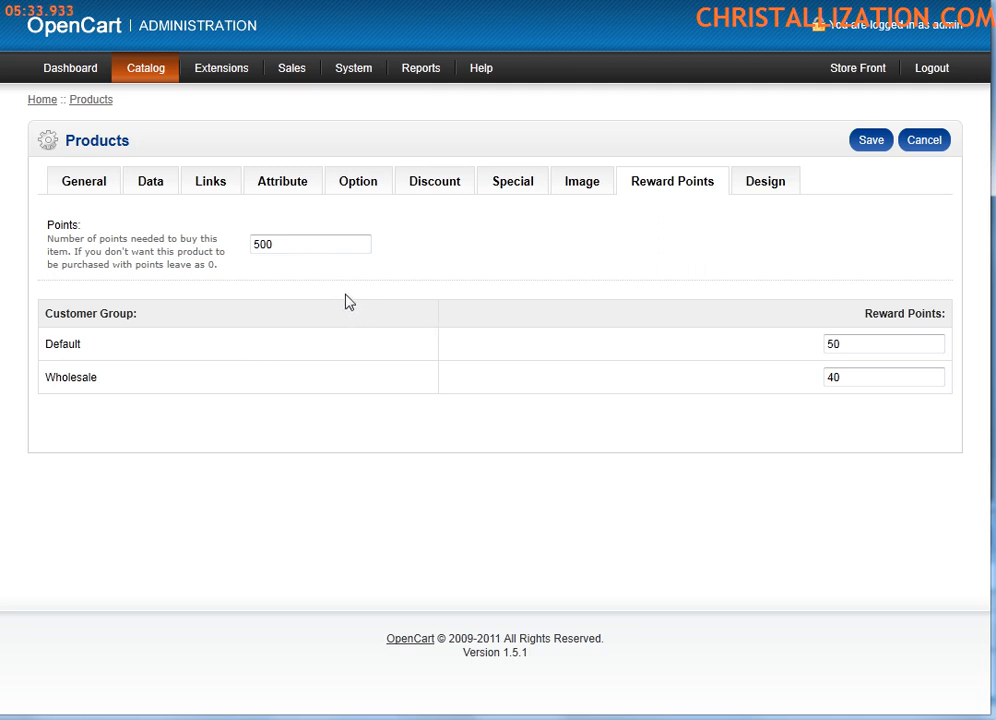
{"action": "mouse_move", "coordinate": [313, 283]}
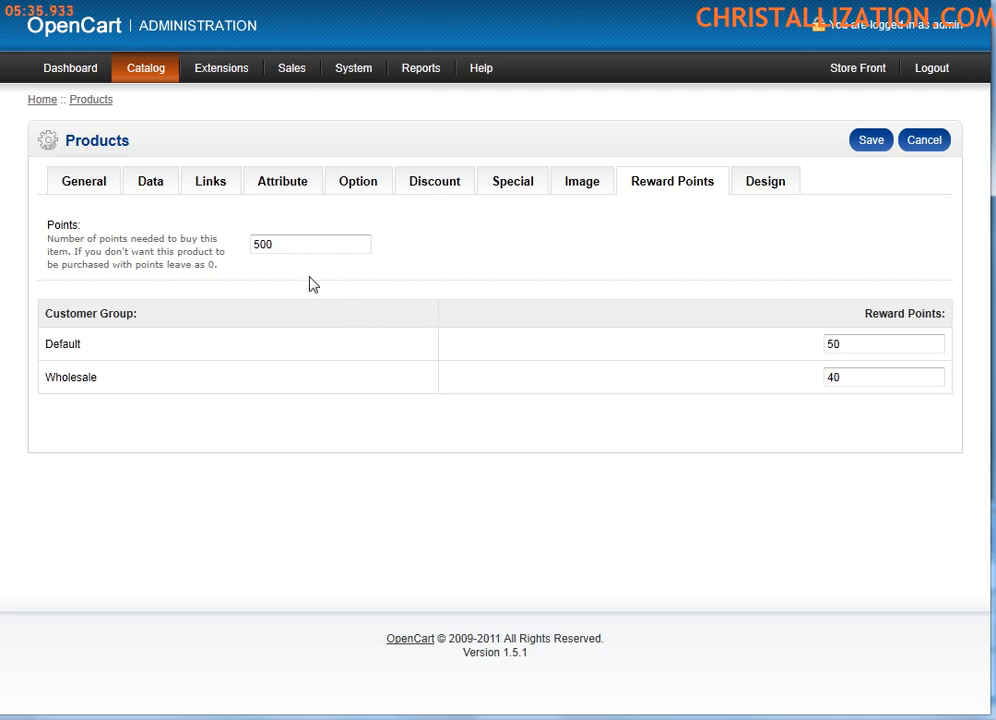
{"action": "left_click", "coordinate": [310, 244]}
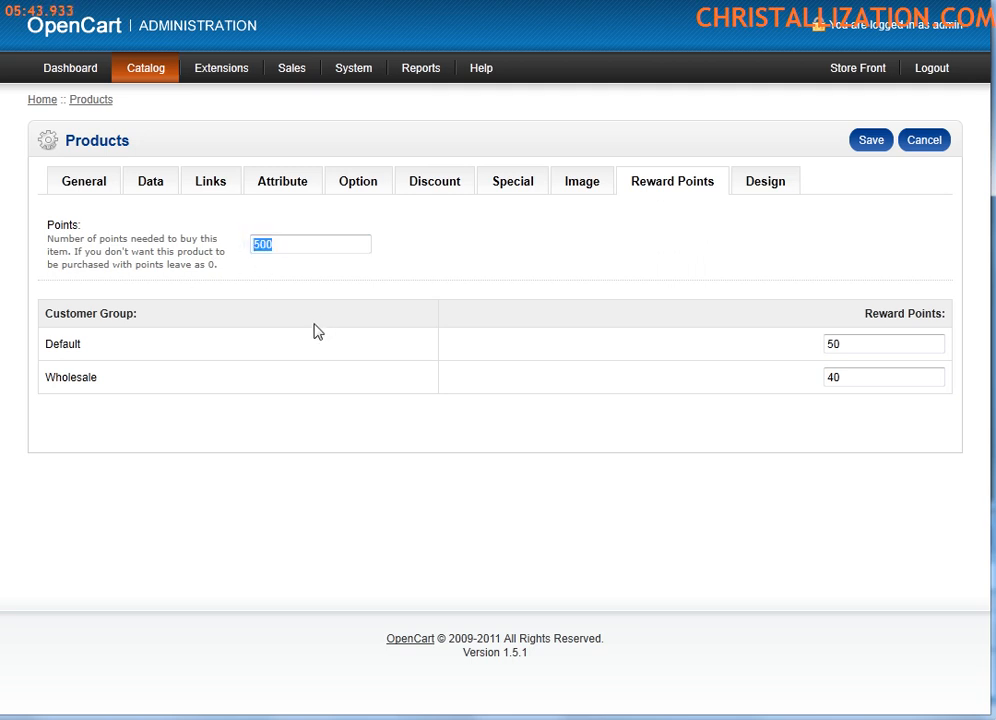
{"action": "type", "text": "50"}
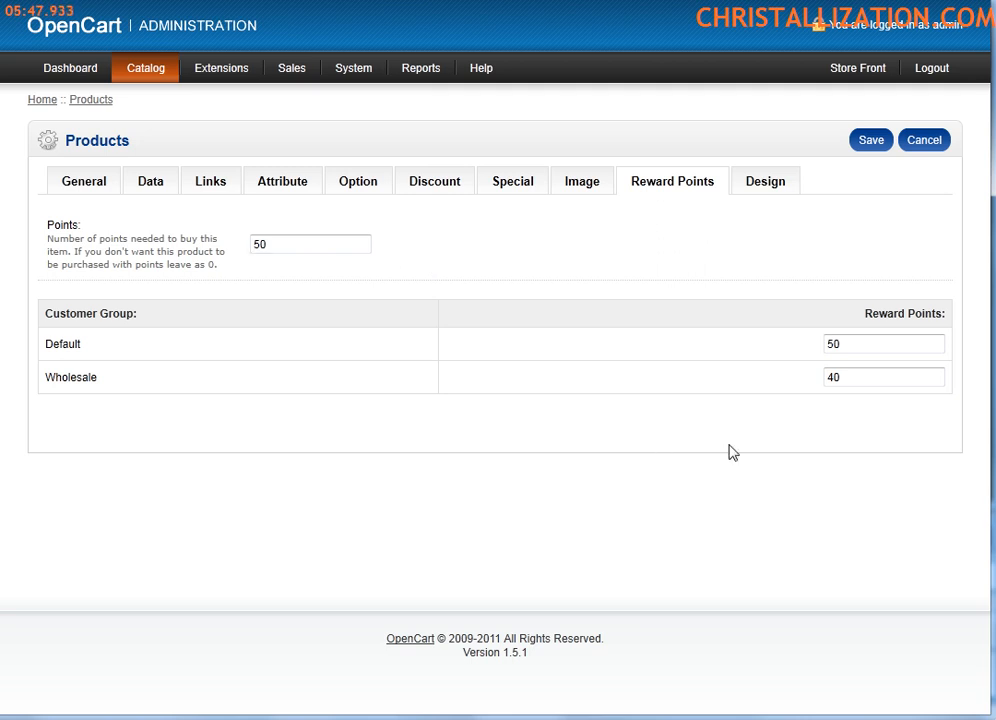
{"action": "mouse_move", "coordinate": [945, 313]}
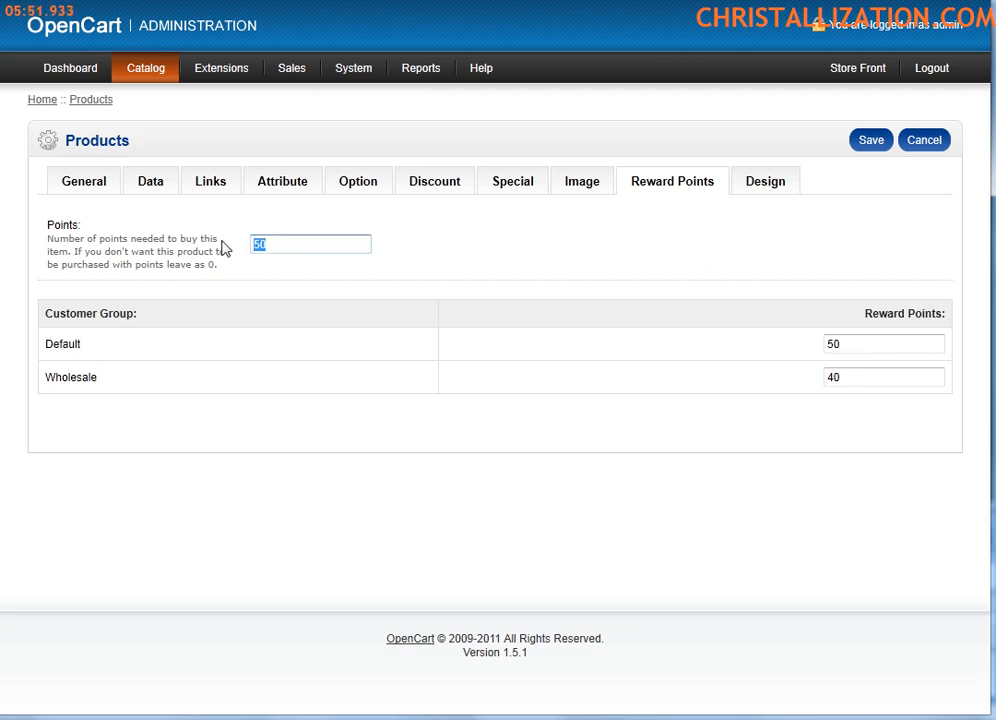
{"action": "type", "text": "500"}
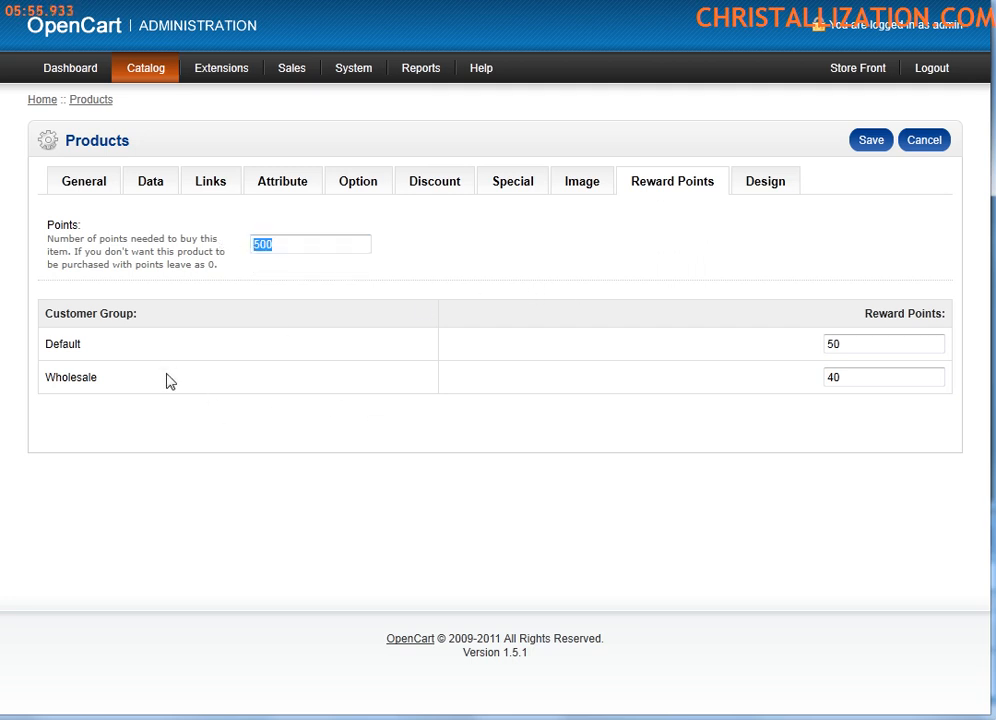
{"action": "left_click", "coordinate": [864, 343]}
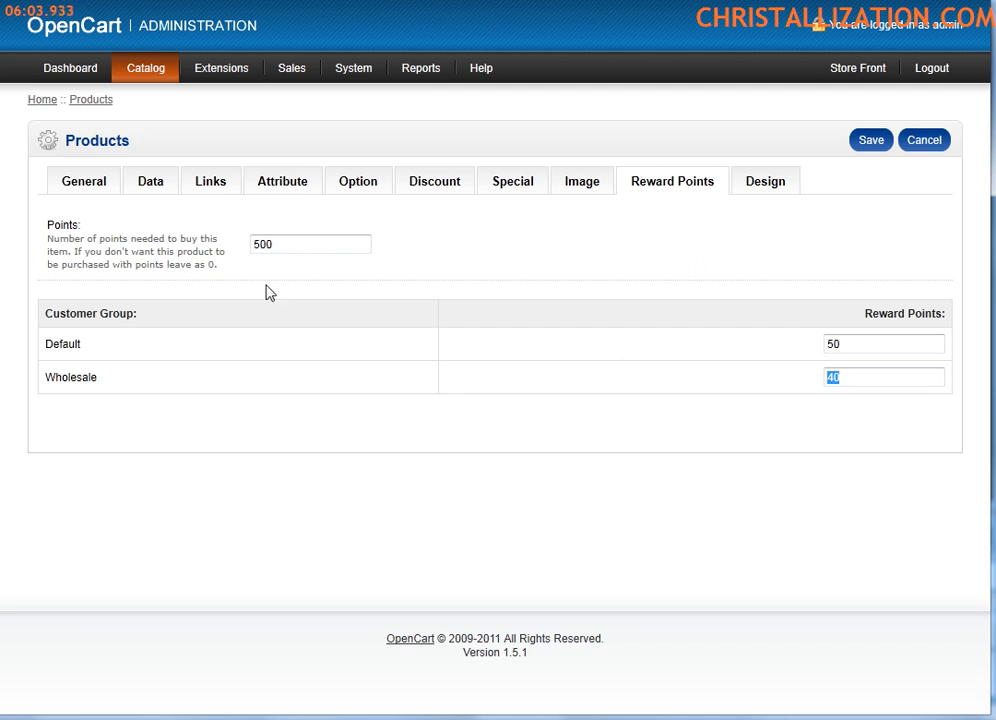
{"action": "mouse_move", "coordinate": [620, 373]}
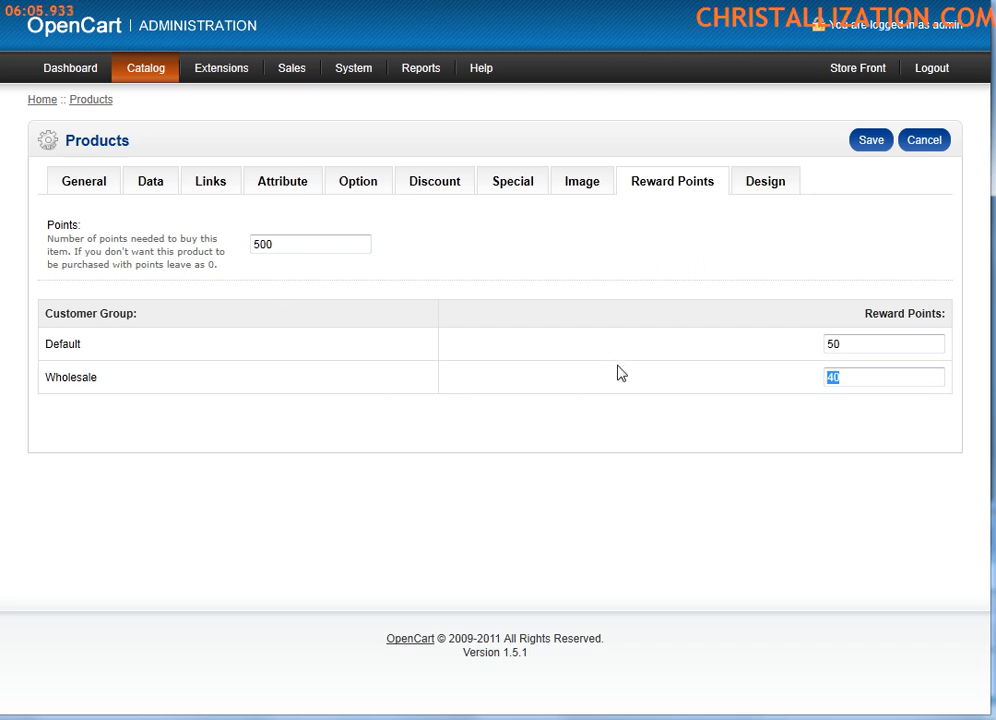
{"action": "mouse_move", "coordinate": [388, 267]}
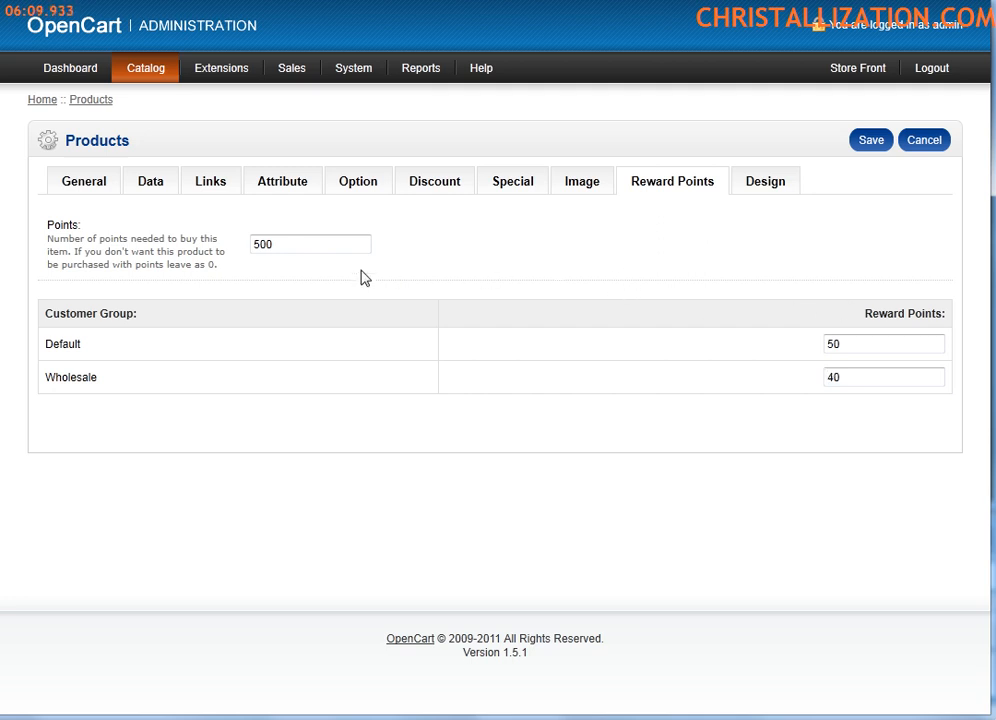
{"action": "mouse_move", "coordinate": [487, 305]}
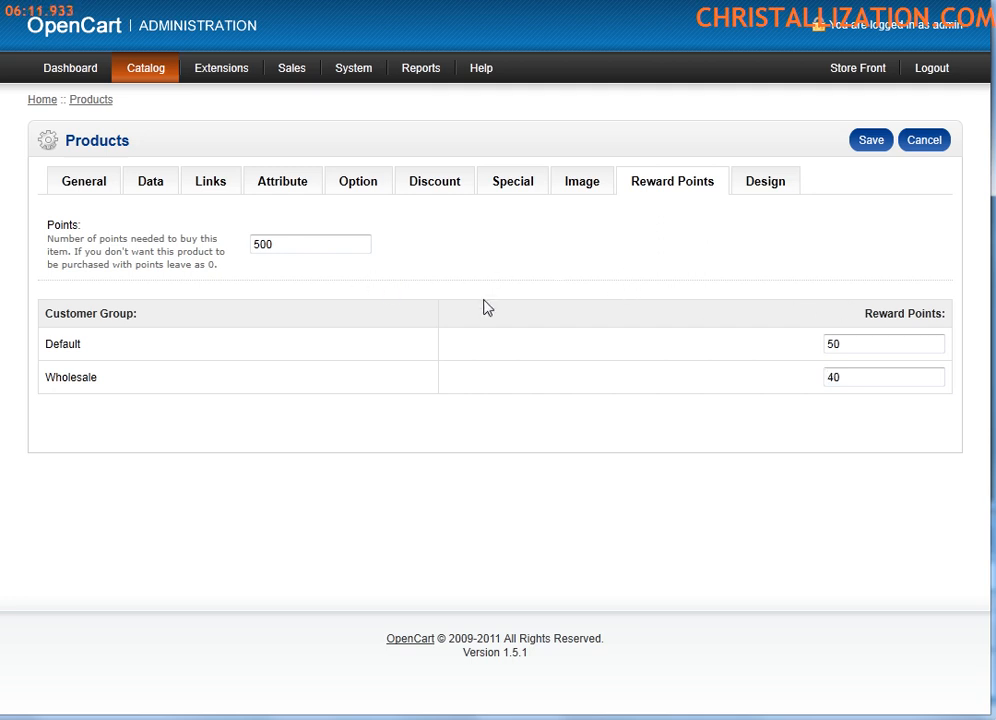
Review the Design tab's layout override, then return to the General tab.
{"action": "left_click", "coordinate": [765, 181]}
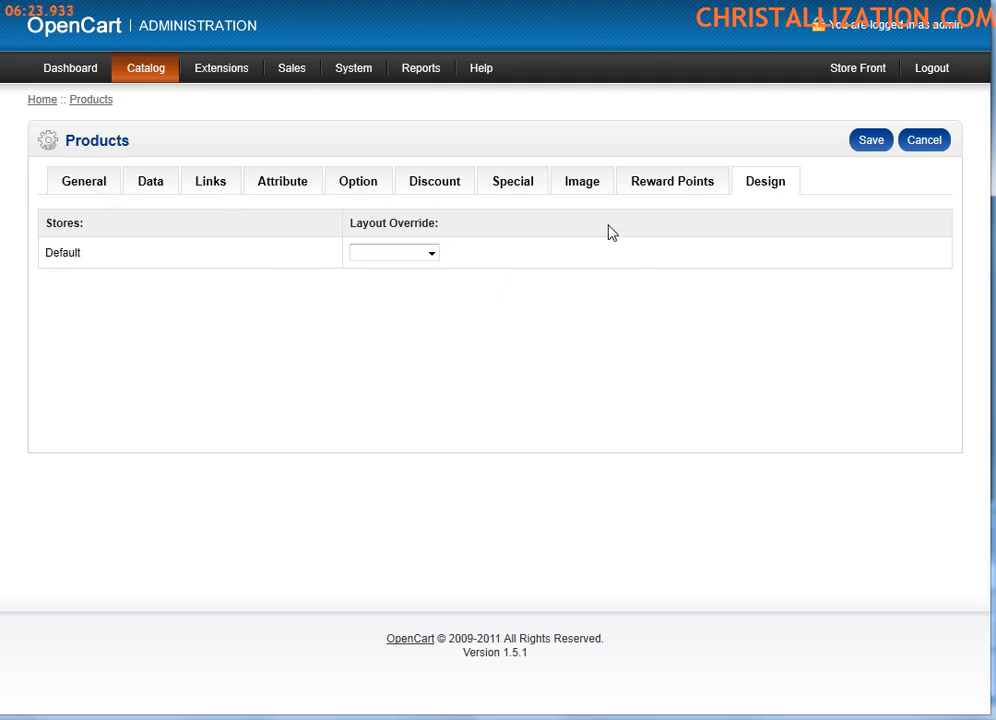
{"action": "left_click", "coordinate": [83, 181]}
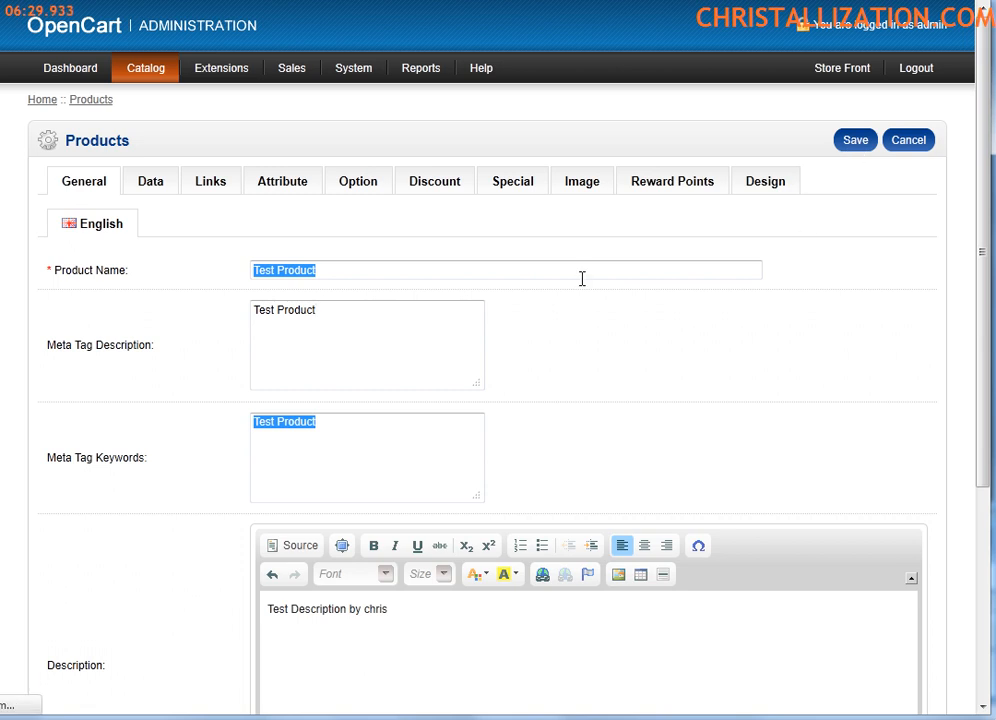
On the storefront product page, close the enlarged image and highlight code TEST1 and 500 points.
{"action": "left_click", "coordinate": [855, 139]}
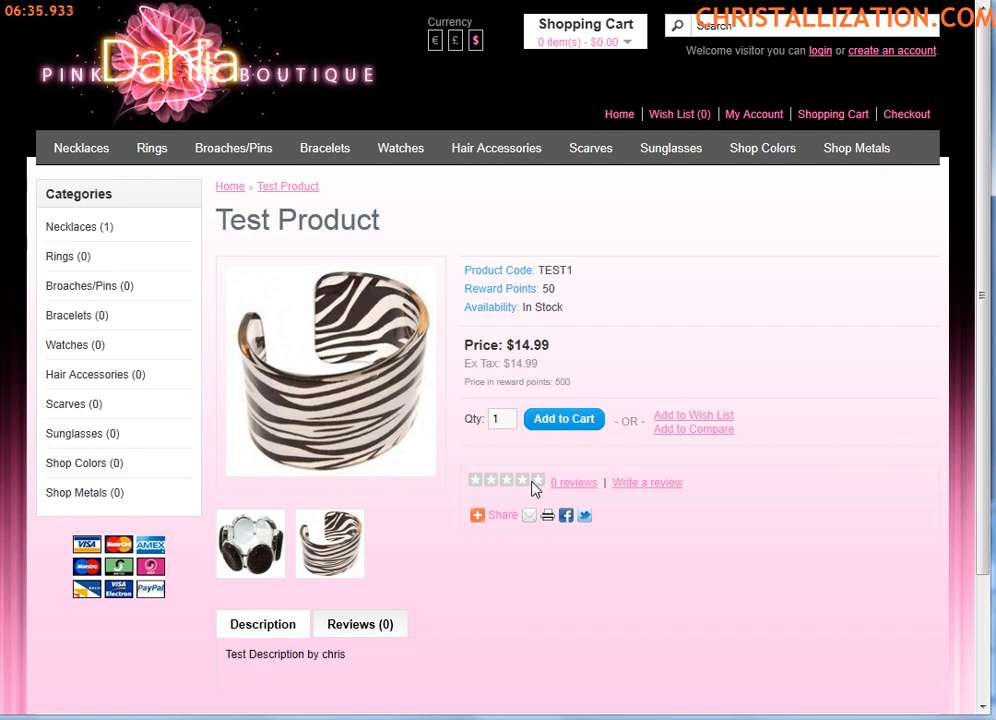
{"action": "mouse_move", "coordinate": [449, 623]}
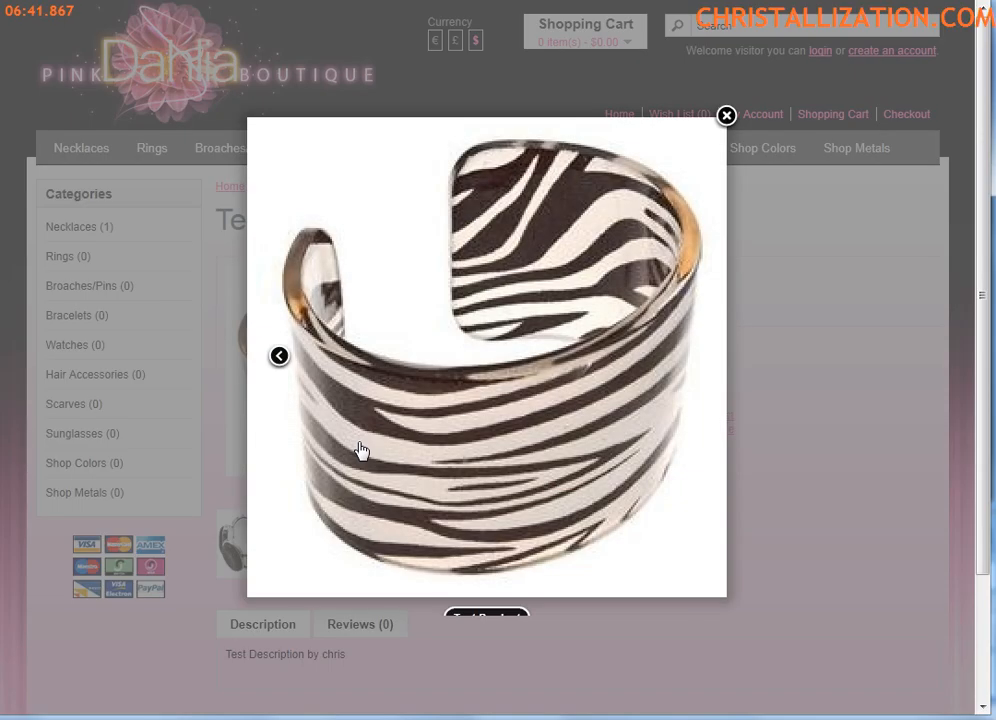
{"action": "left_click", "coordinate": [726, 116]}
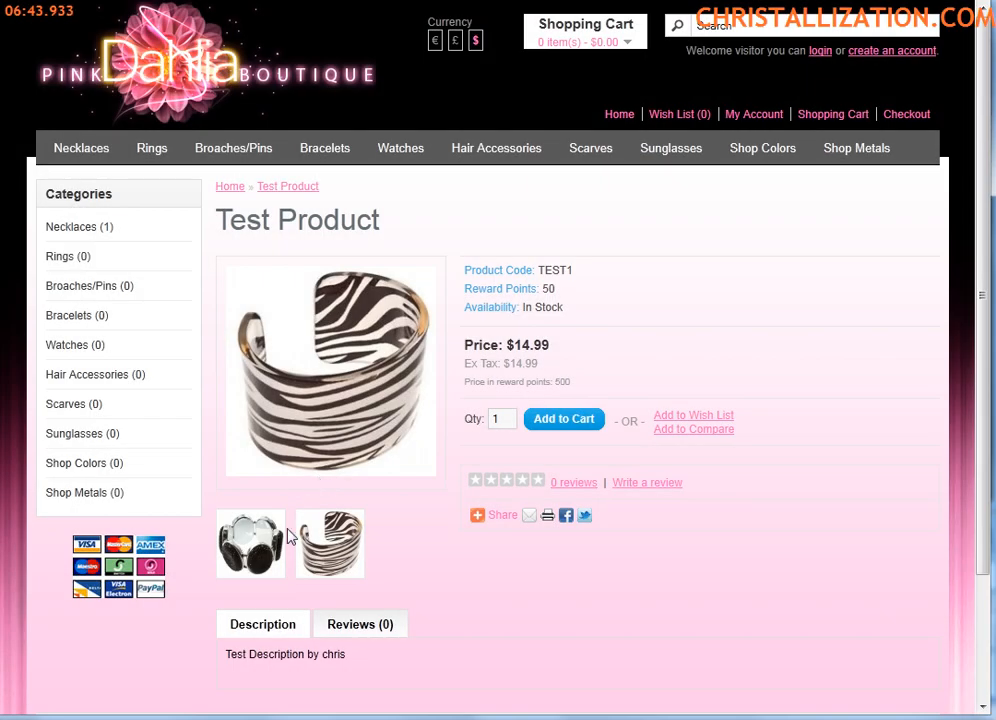
{"action": "mouse_move", "coordinate": [227, 660]}
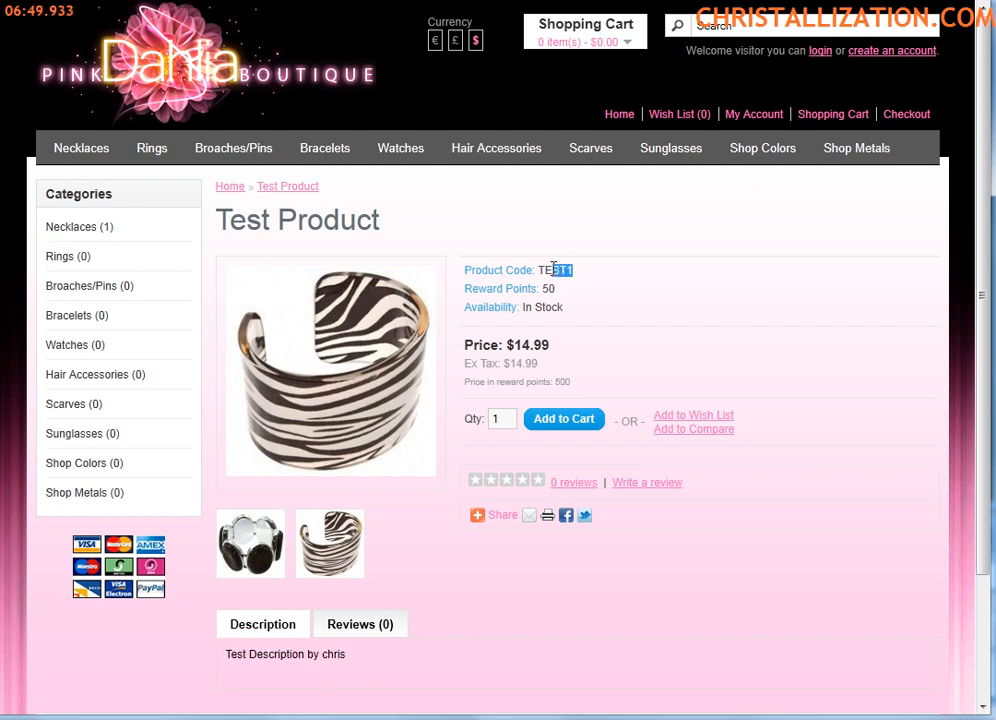
{"action": "double_click", "coordinate": [555, 270]}
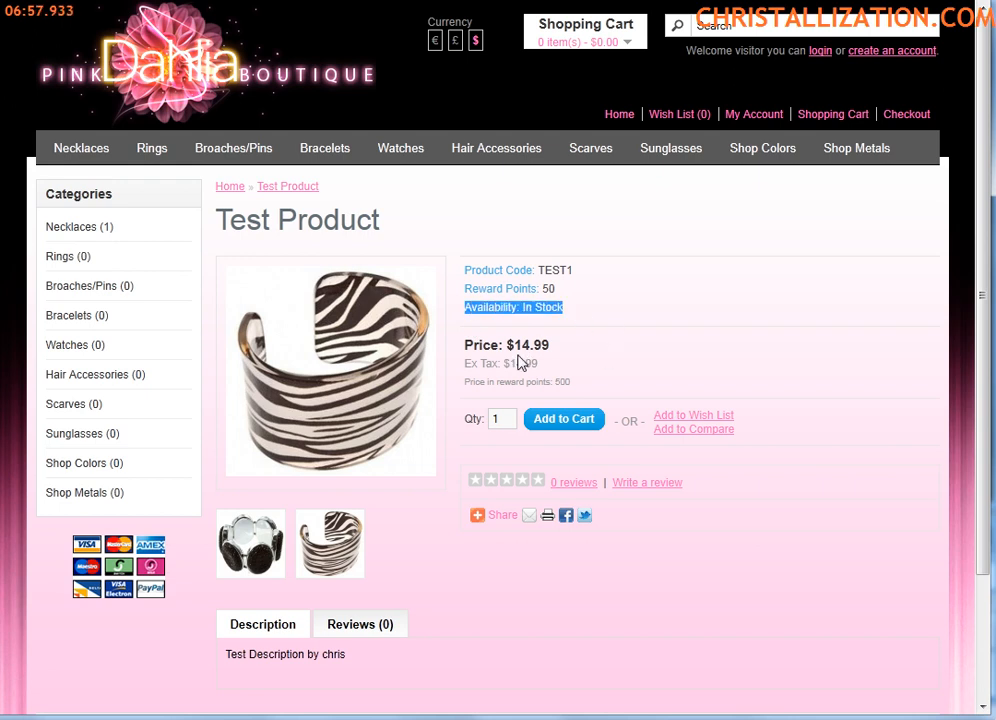
{"action": "mouse_move", "coordinate": [481, 246]}
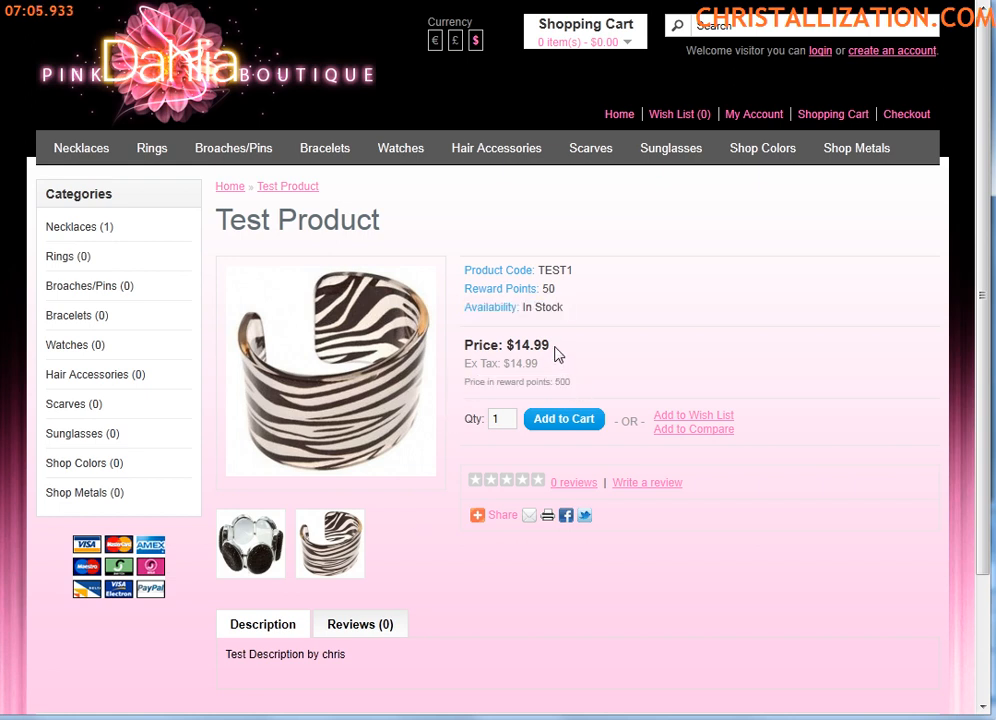
{"action": "double_click", "coordinate": [531, 345]}
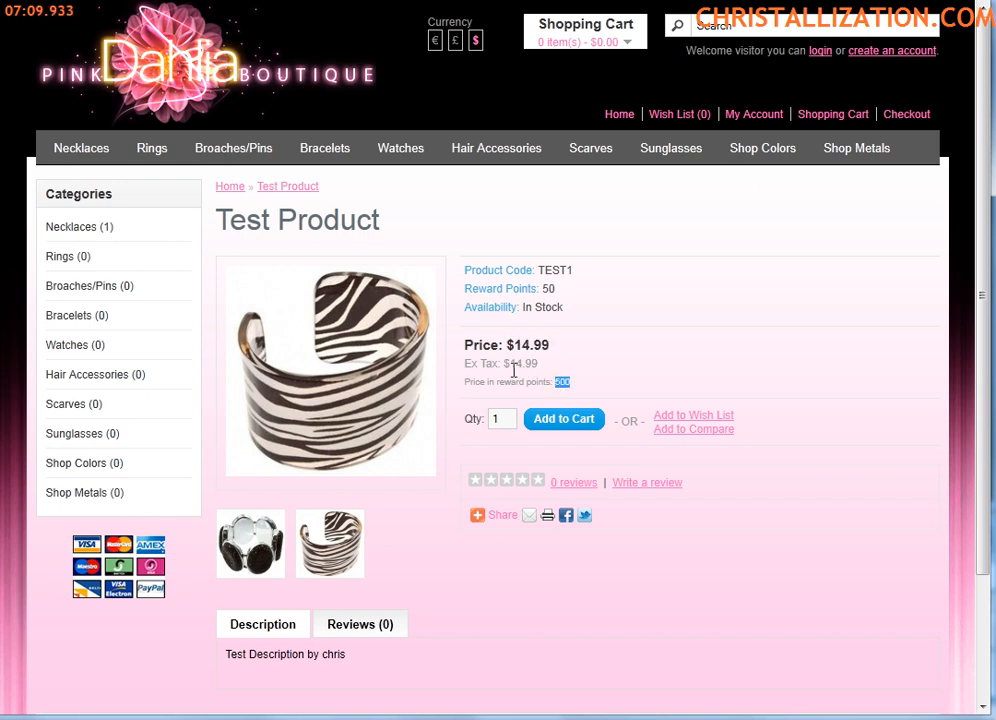
{"action": "mouse_move", "coordinate": [716, 400]}
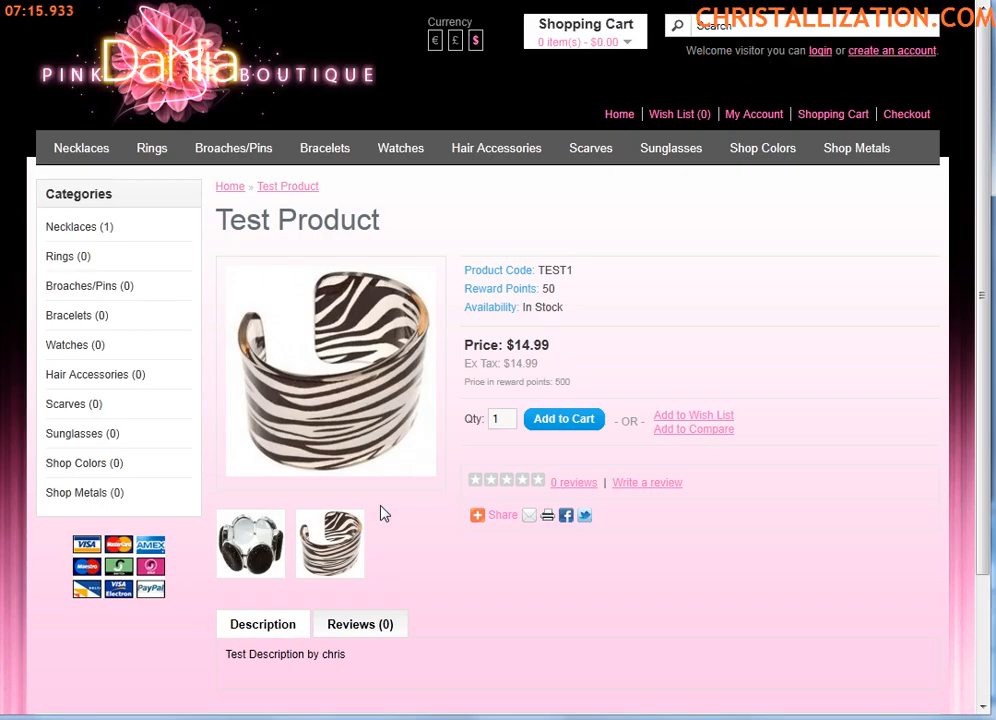
{"action": "mouse_move", "coordinate": [705, 618]}
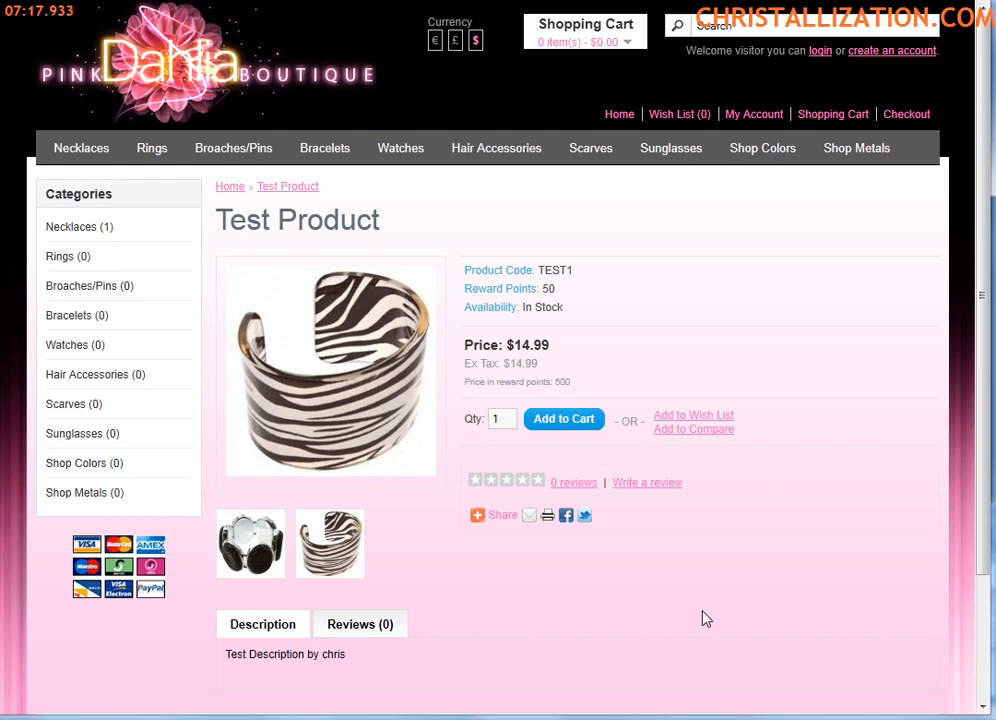
{"action": "mouse_move", "coordinate": [350, 420]}
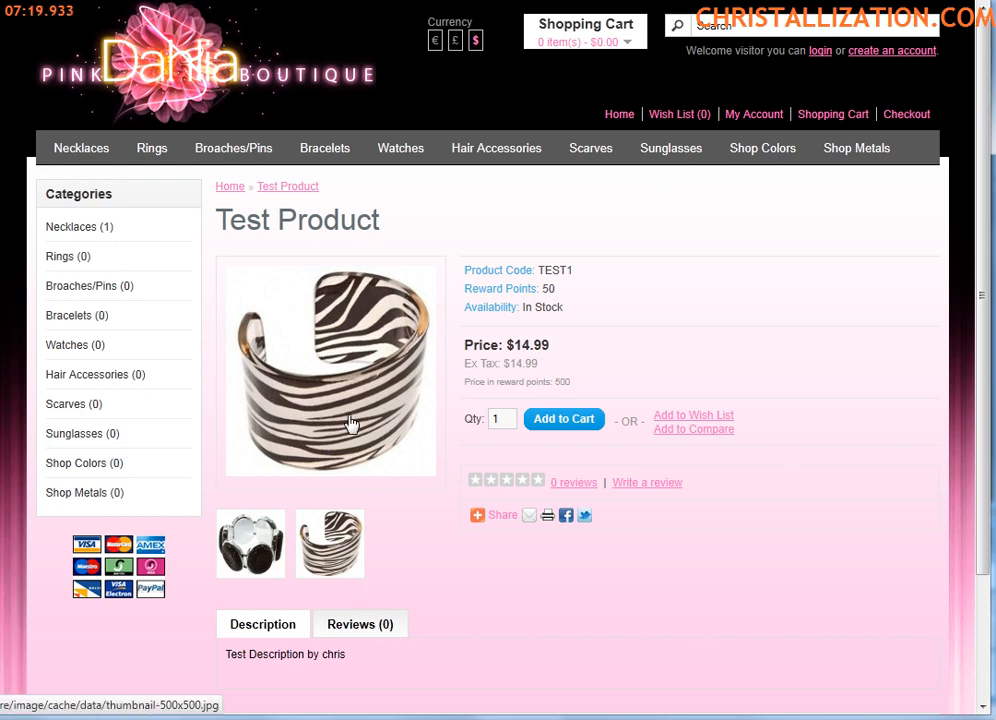
{"action": "mouse_move", "coordinate": [325, 292]}
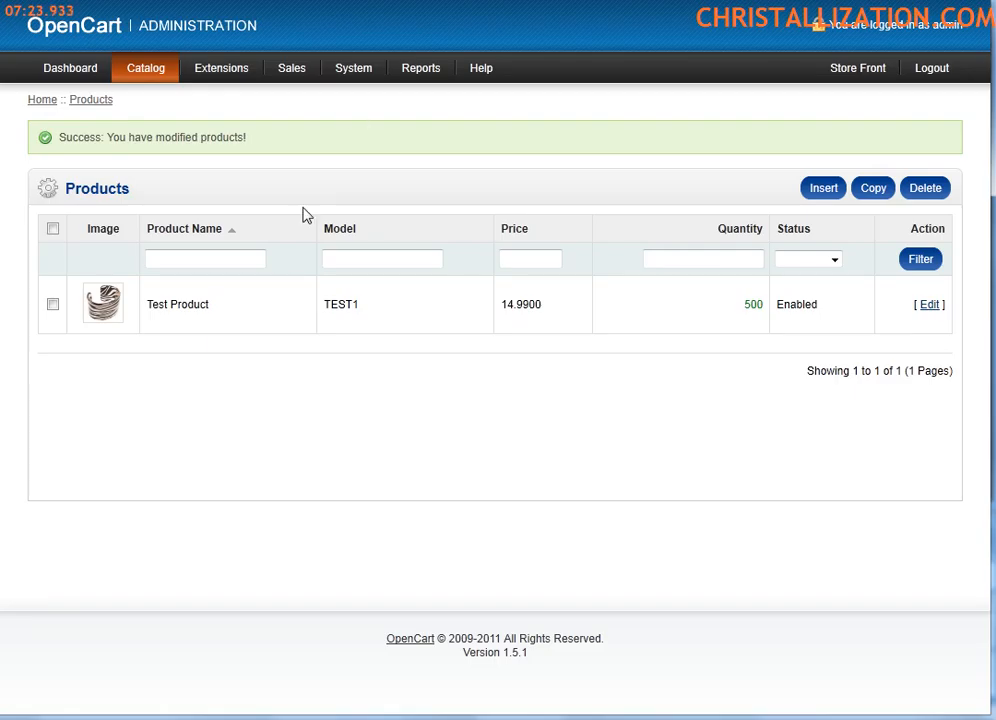
Duplicate Test Product from the Catalog product list into a second, disabled copy.
{"action": "left_click", "coordinate": [147, 67]}
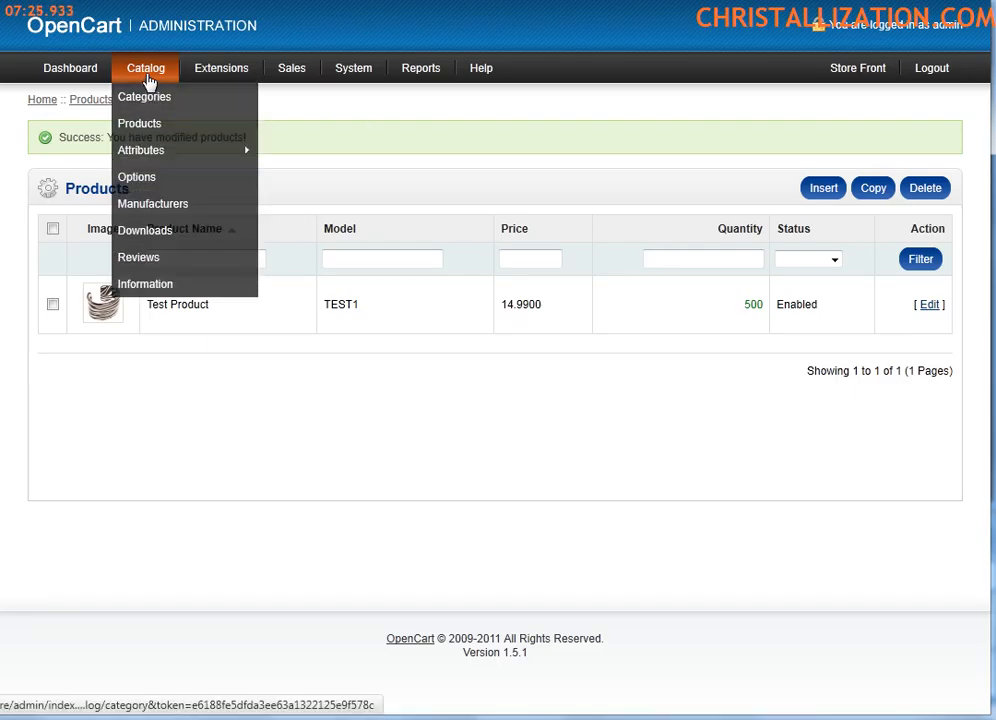
{"action": "mouse_move", "coordinate": [140, 130]}
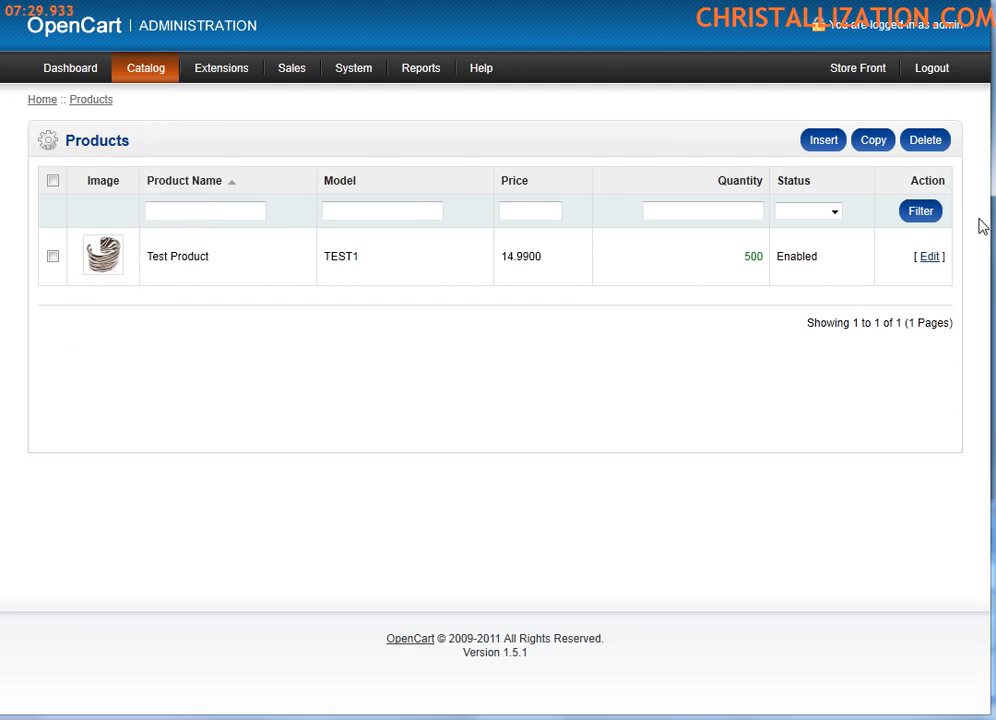
{"action": "left_click", "coordinate": [823, 140]}
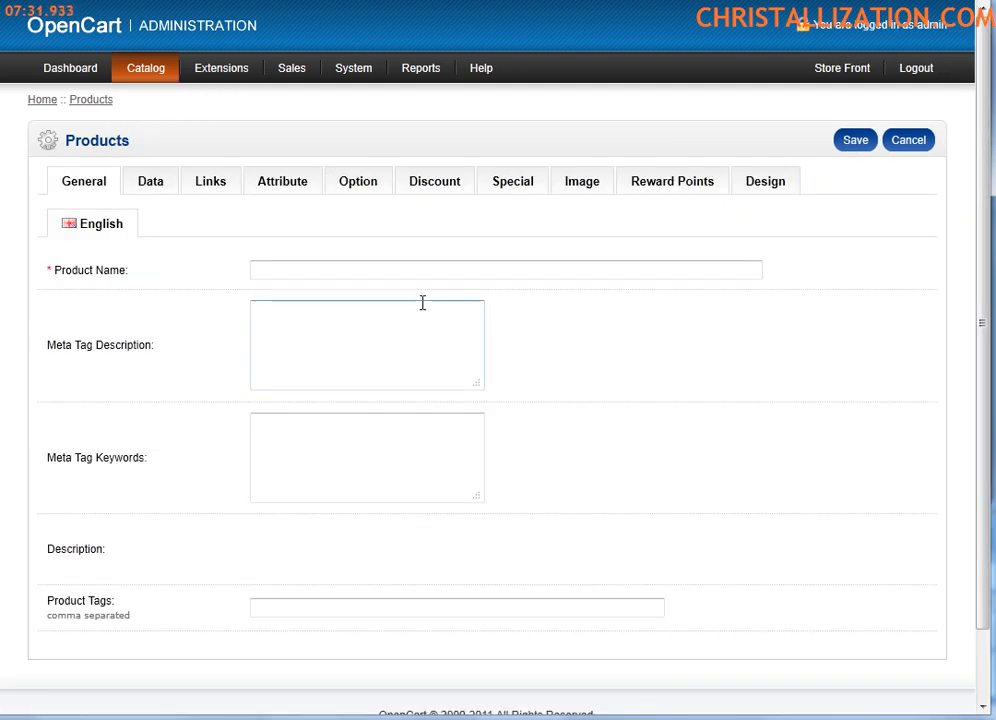
{"action": "left_click", "coordinate": [147, 68]}
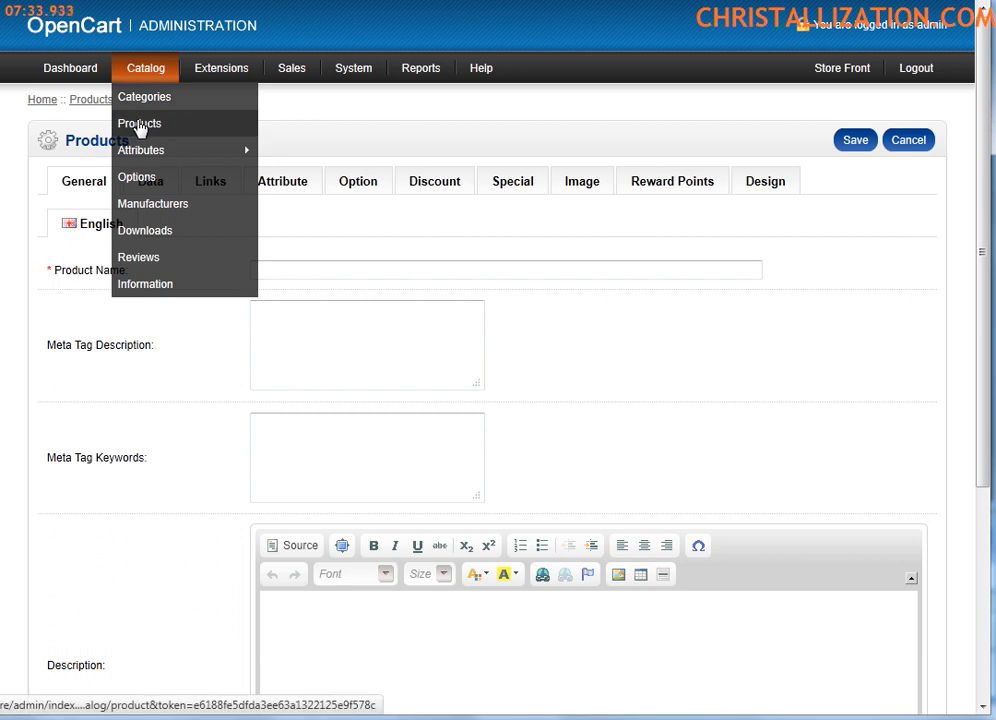
{"action": "left_click", "coordinate": [140, 123]}
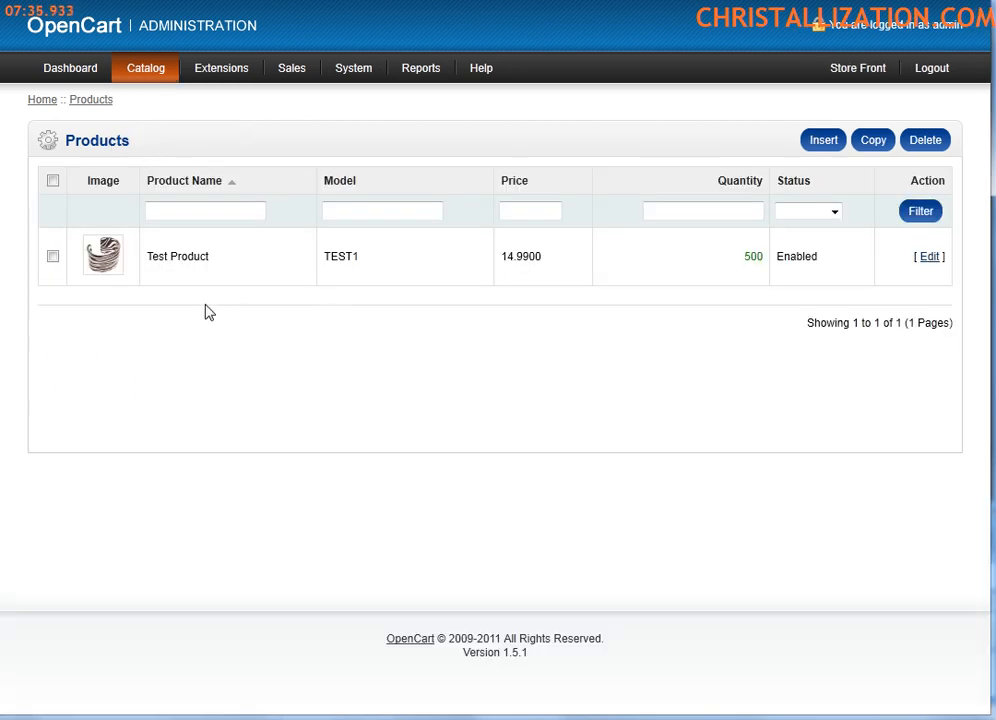
{"action": "mouse_move", "coordinate": [139, 287]}
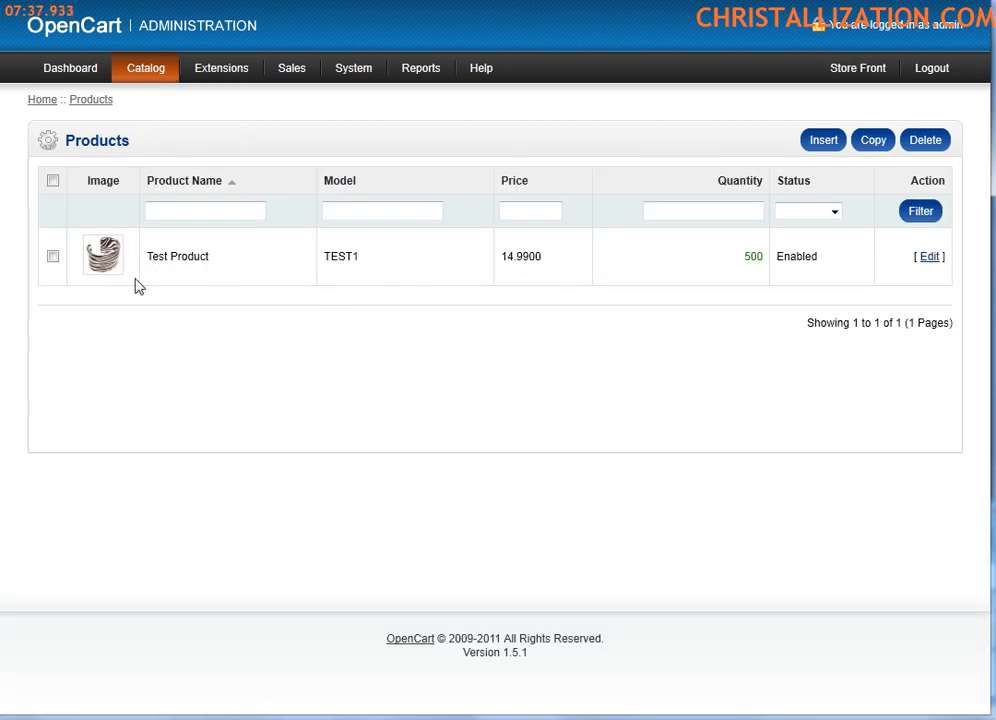
{"action": "left_click", "coordinate": [52, 256]}
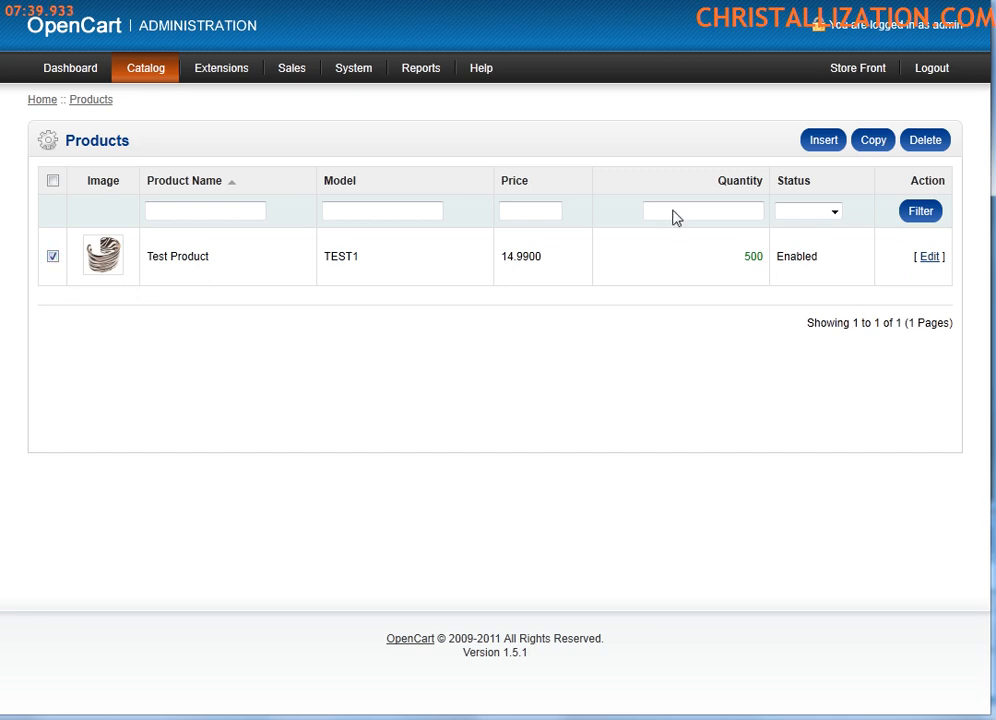
{"action": "left_click", "coordinate": [873, 139]}
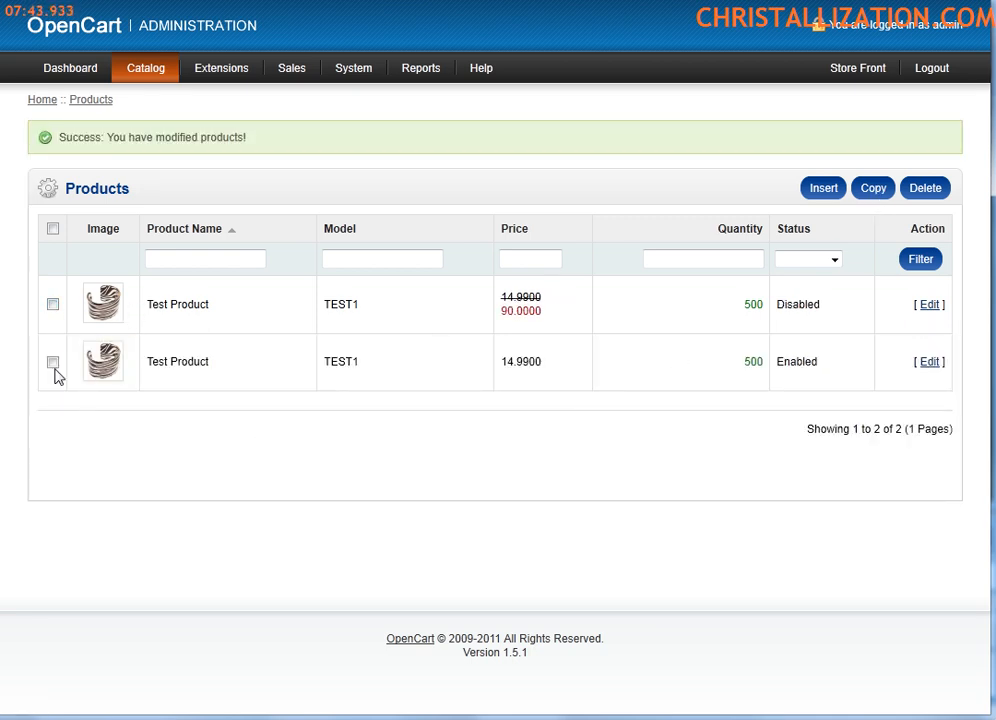
{"action": "mouse_move", "coordinate": [928, 362]}
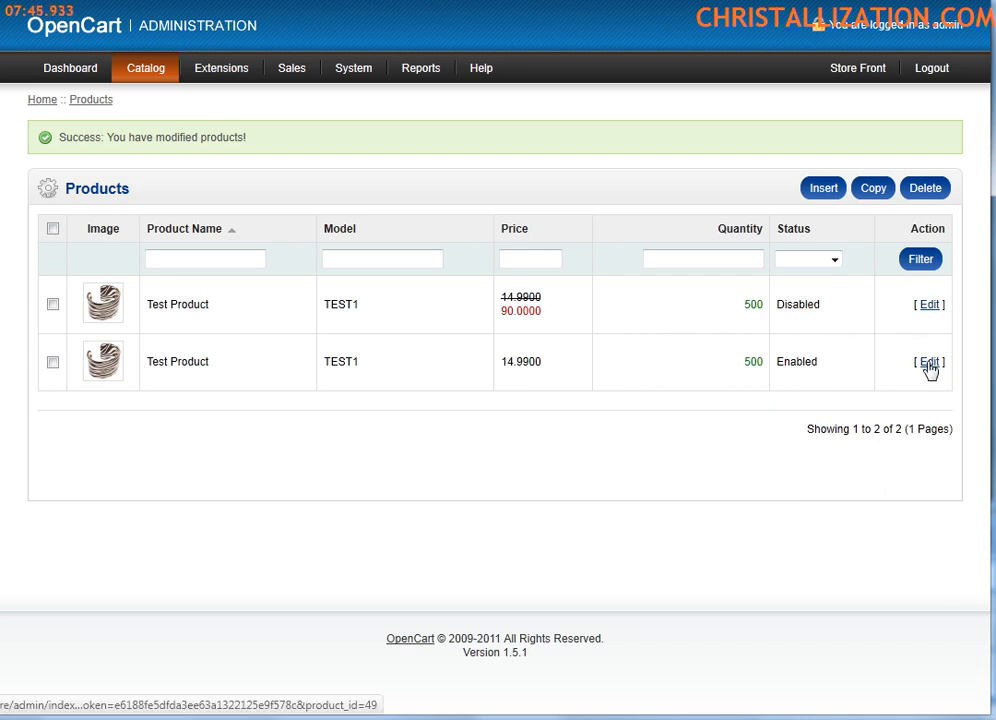
In the enabled Test Product's Data tab, replace the zebra bracelet image with a necklace-and-earring picture.
{"action": "left_click", "coordinate": [929, 362]}
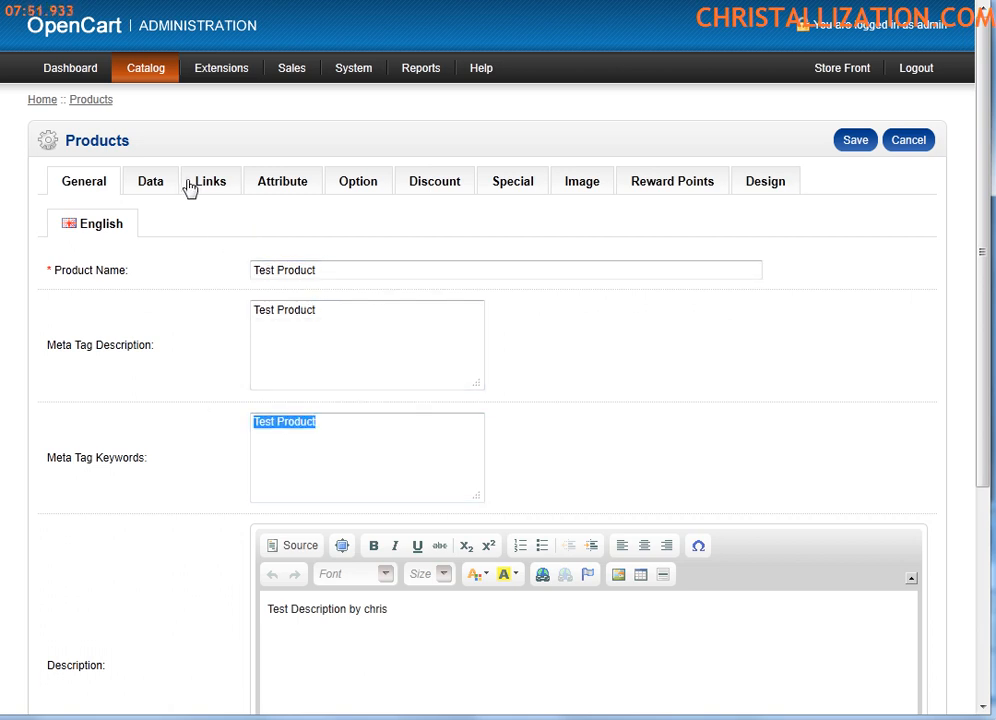
{"action": "left_click", "coordinate": [150, 181]}
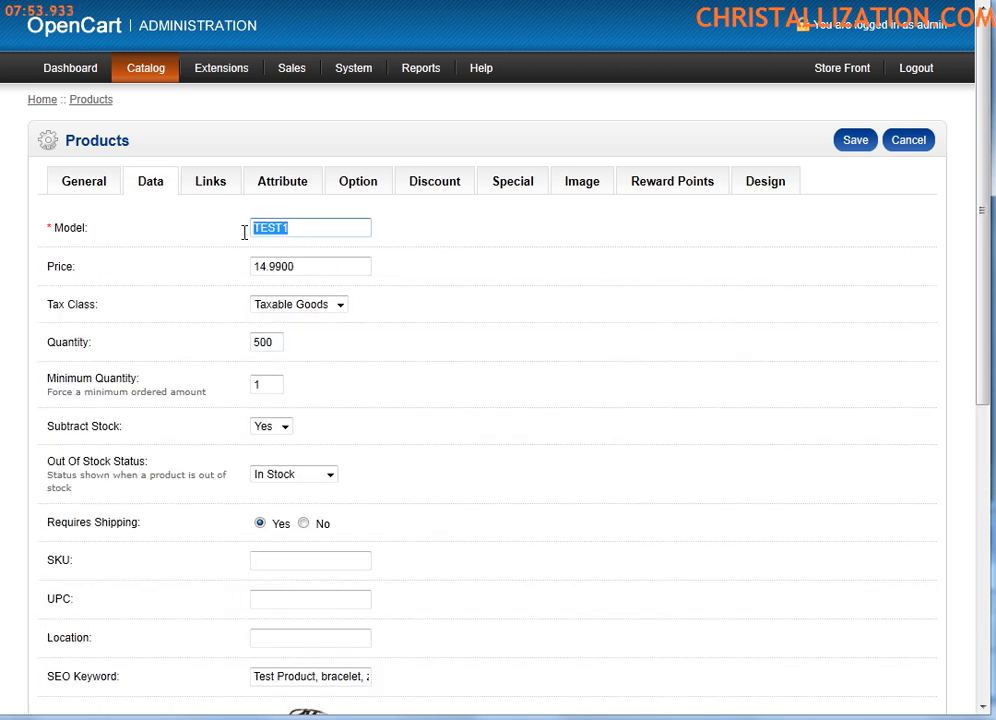
{"action": "scroll", "scroll_direction": "down", "scroll_amount": 3}
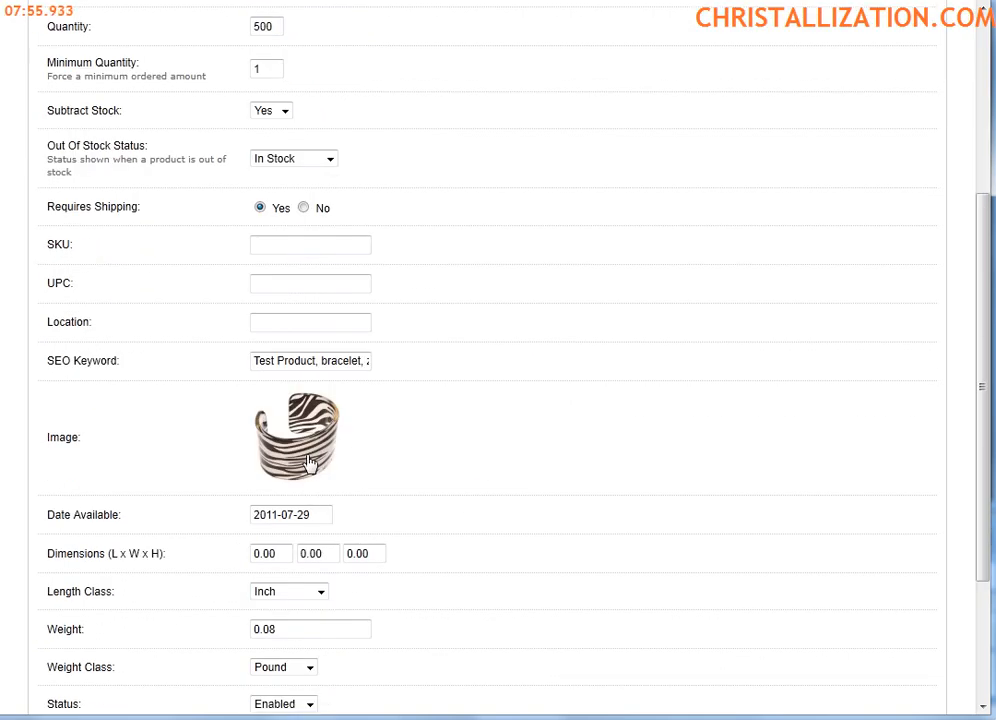
{"action": "left_click", "coordinate": [297, 437]}
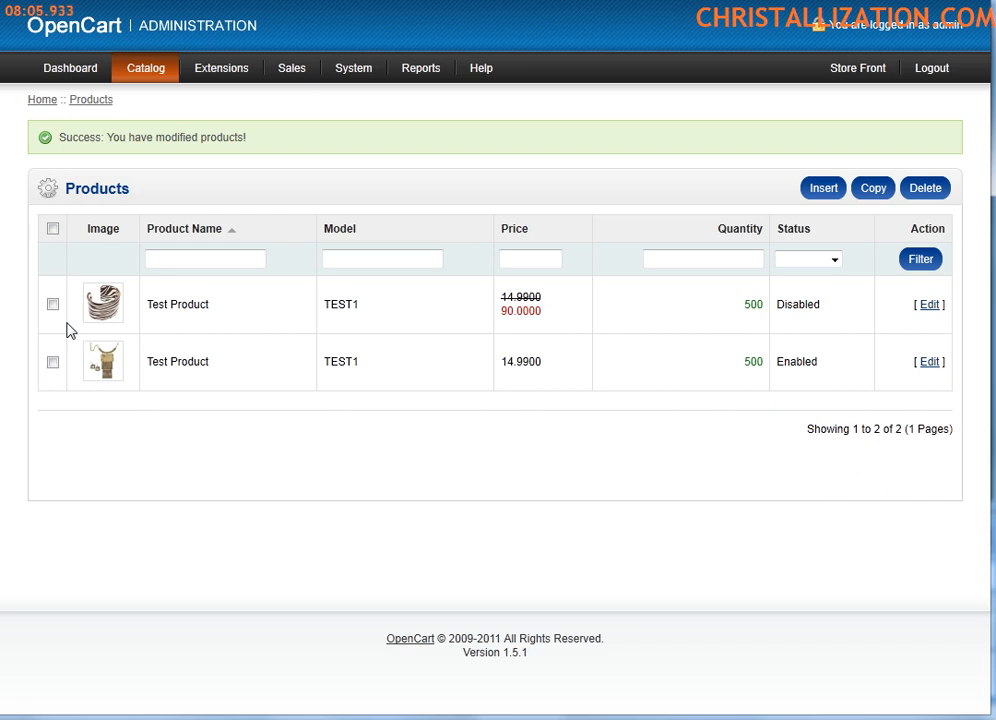
{"action": "mouse_move", "coordinate": [285, 302]}
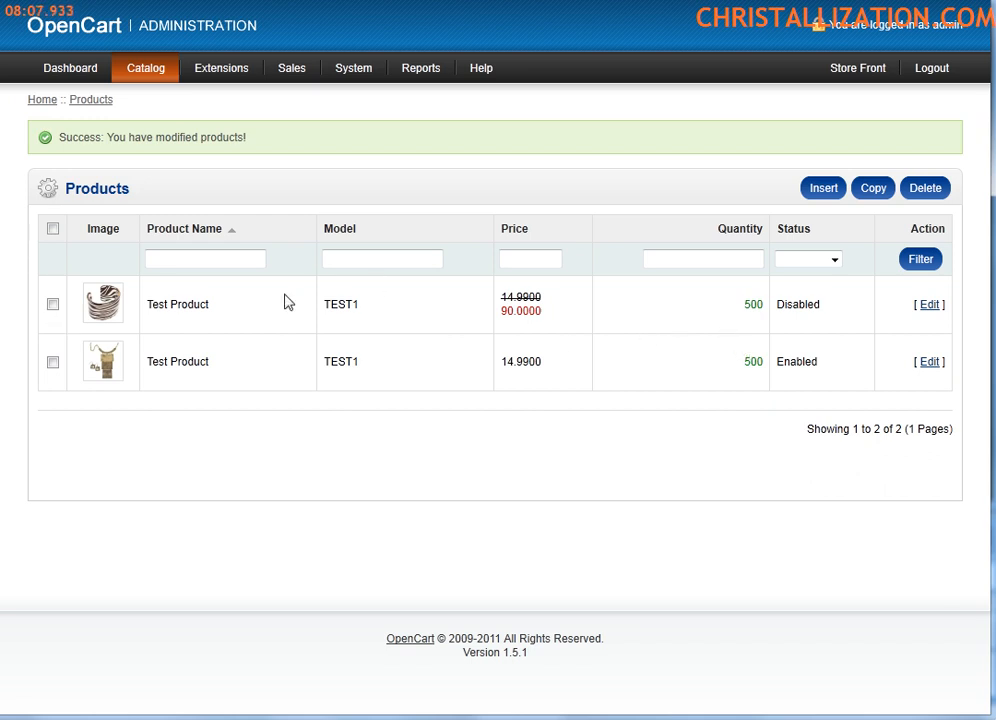
{"action": "mouse_move", "coordinate": [220, 178]}
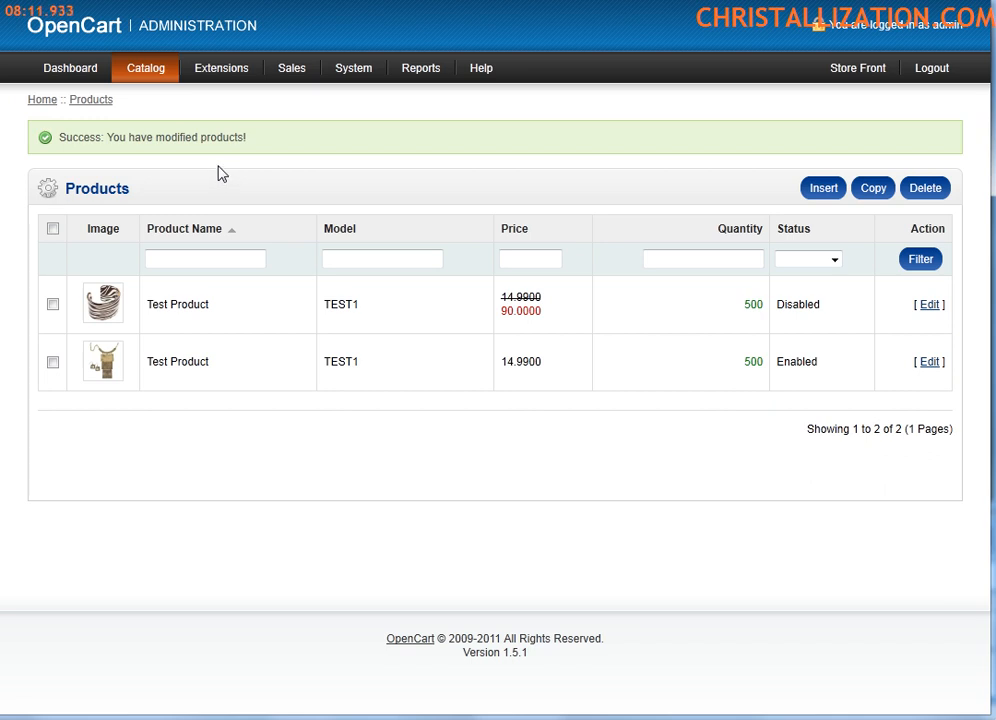
{"action": "mouse_move", "coordinate": [231, 170]}
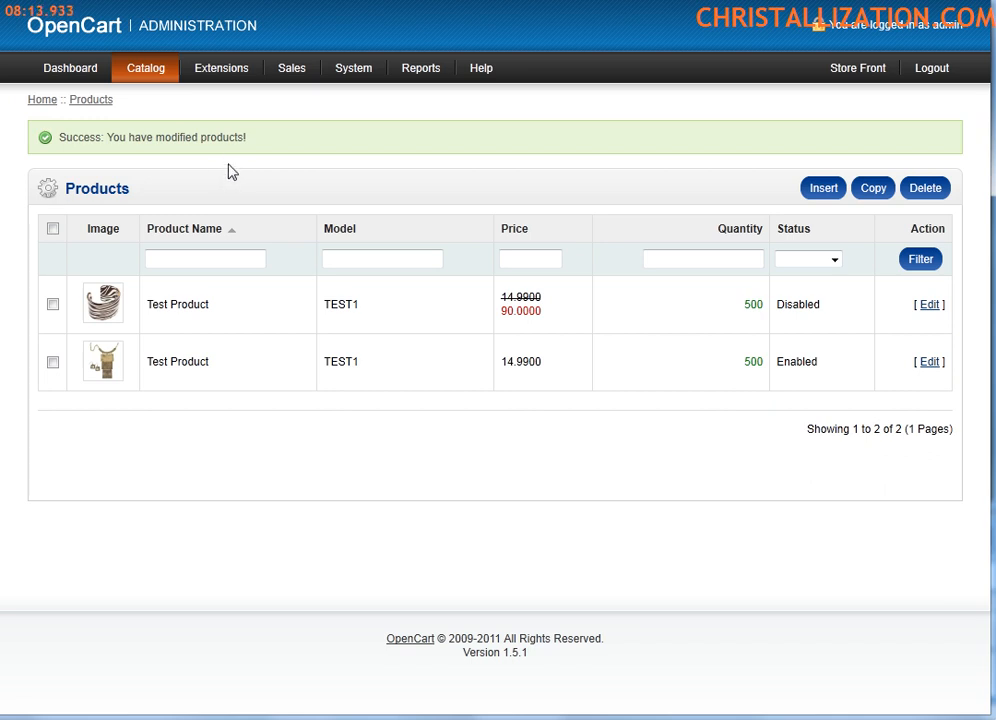
{"action": "left_click", "coordinate": [146, 67]}
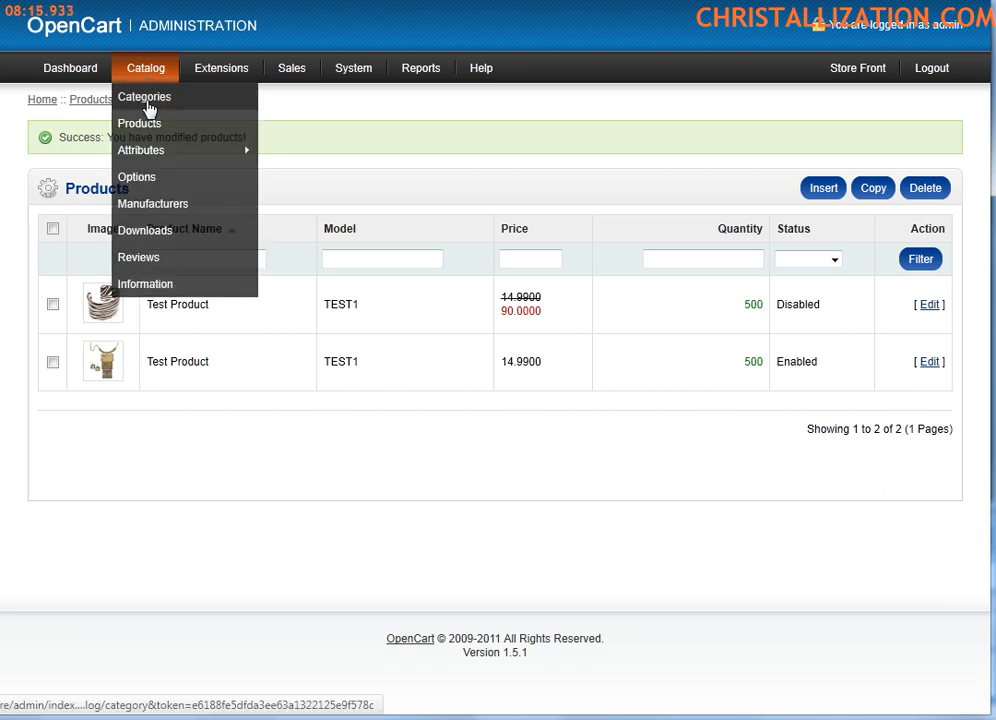
{"action": "left_click", "coordinate": [353, 67]}
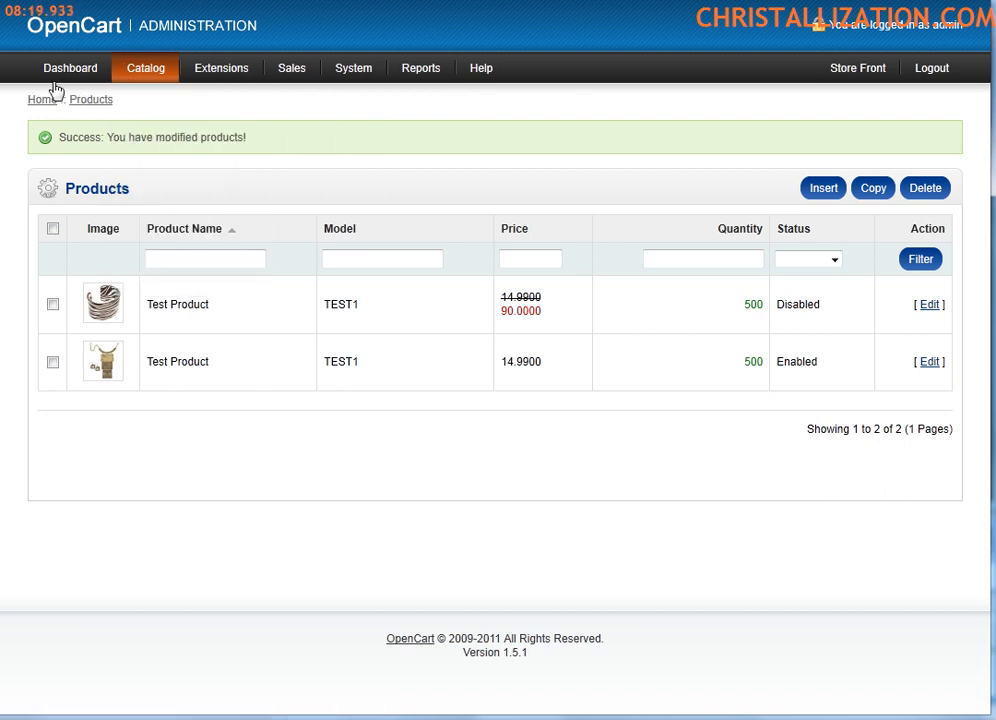
{"action": "mouse_move", "coordinate": [202, 447]}
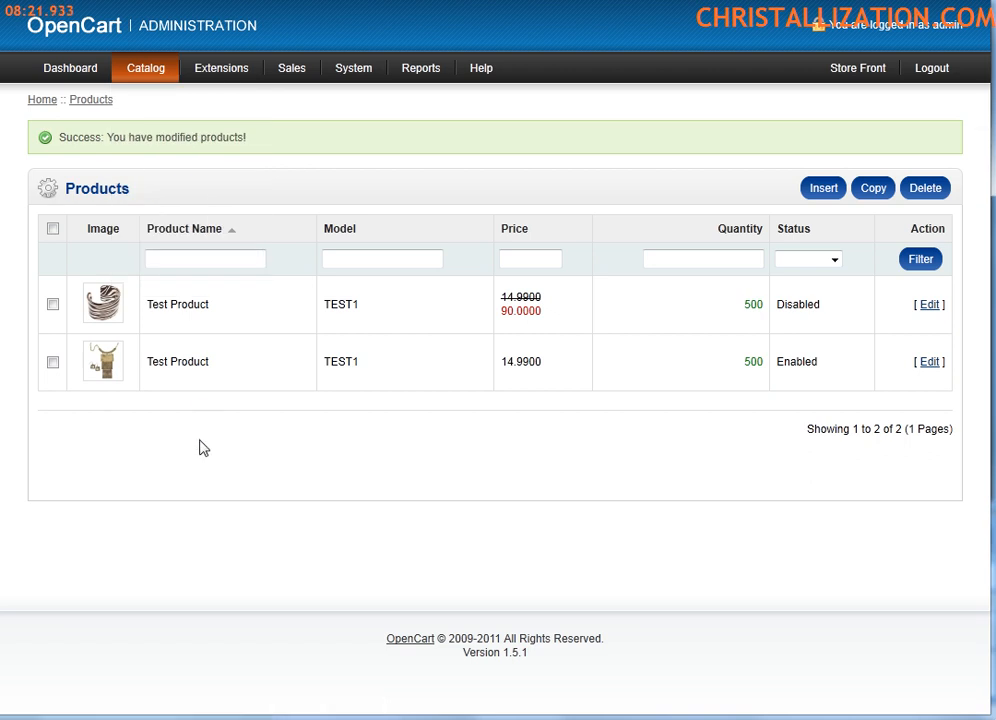
{"action": "mouse_move", "coordinate": [263, 443]}
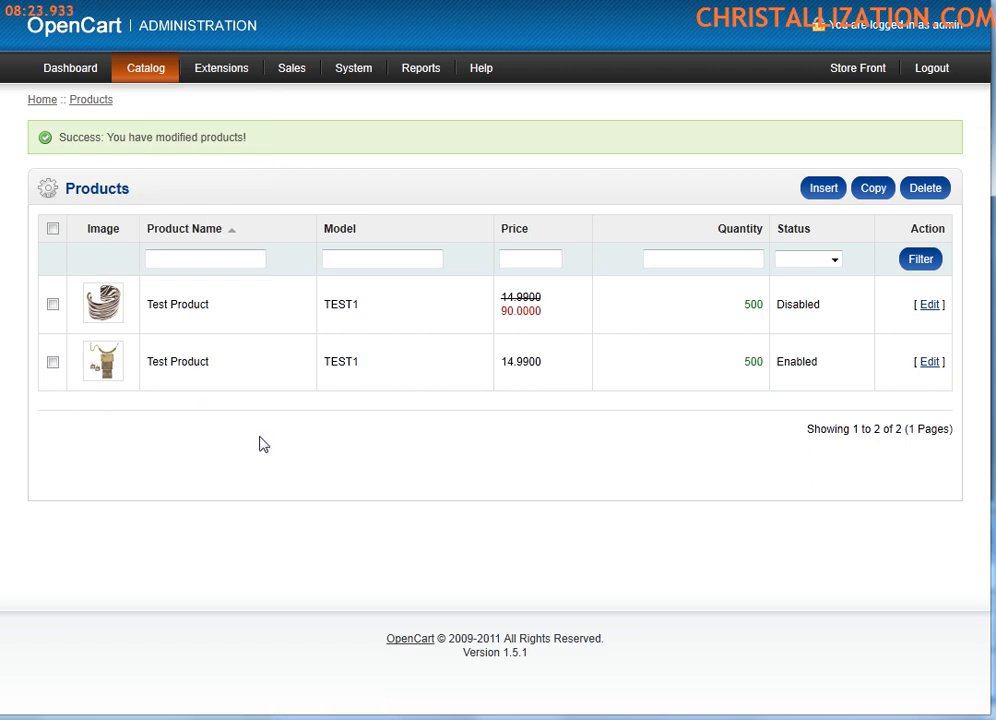
{"action": "mouse_move", "coordinate": [267, 424]}
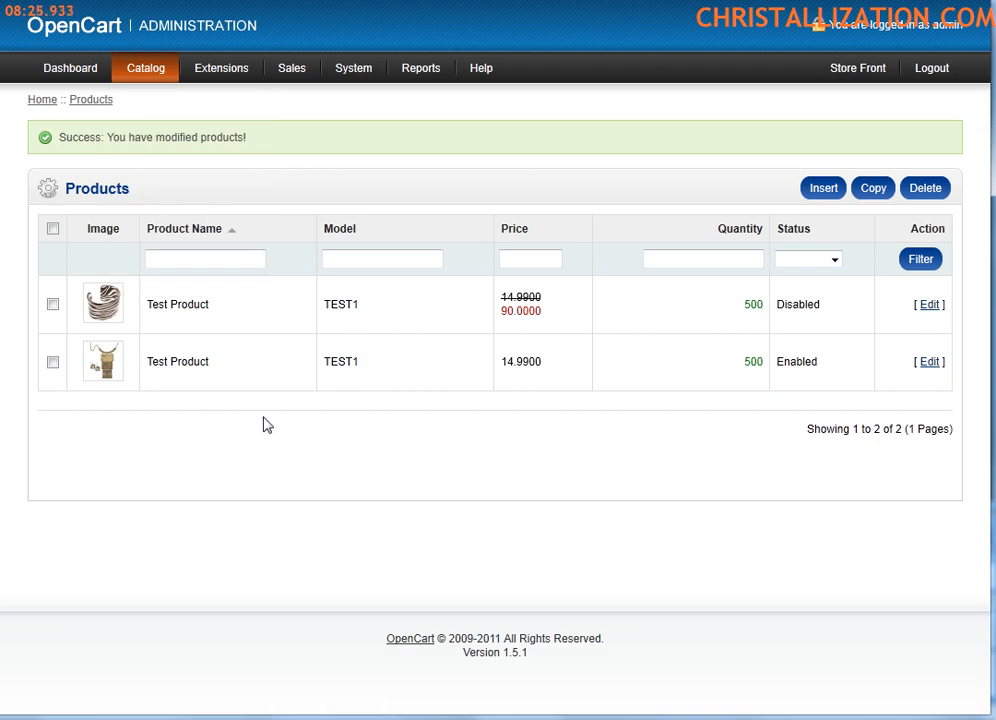
{"action": "mouse_move", "coordinate": [318, 462]}
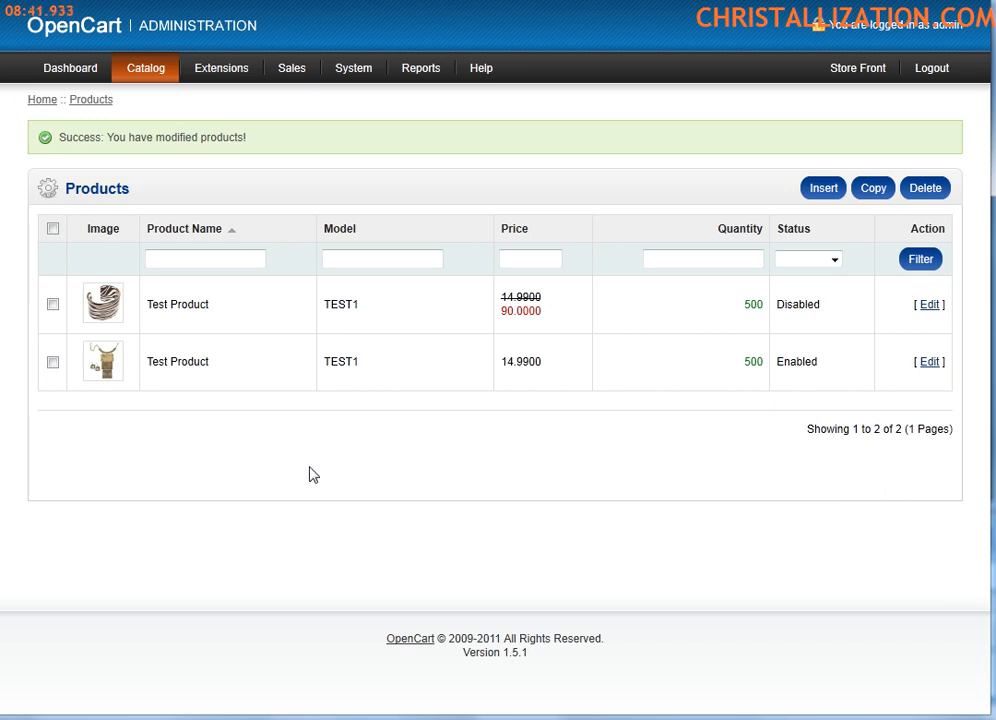
{"action": "mouse_move", "coordinate": [177, 433]}
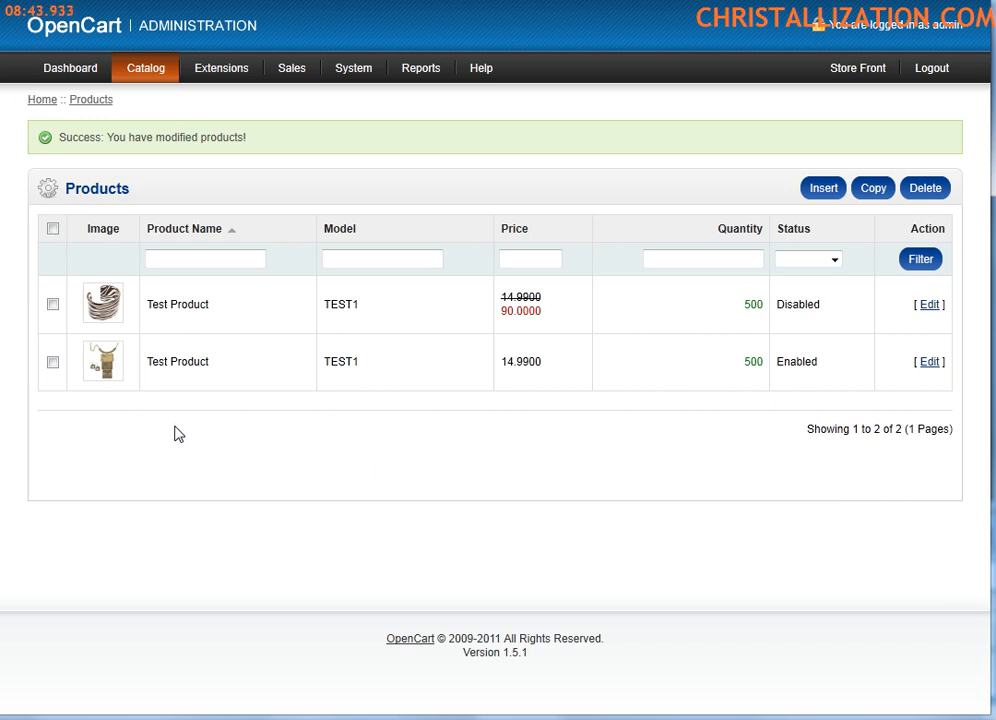
{"action": "mouse_move", "coordinate": [153, 479]}
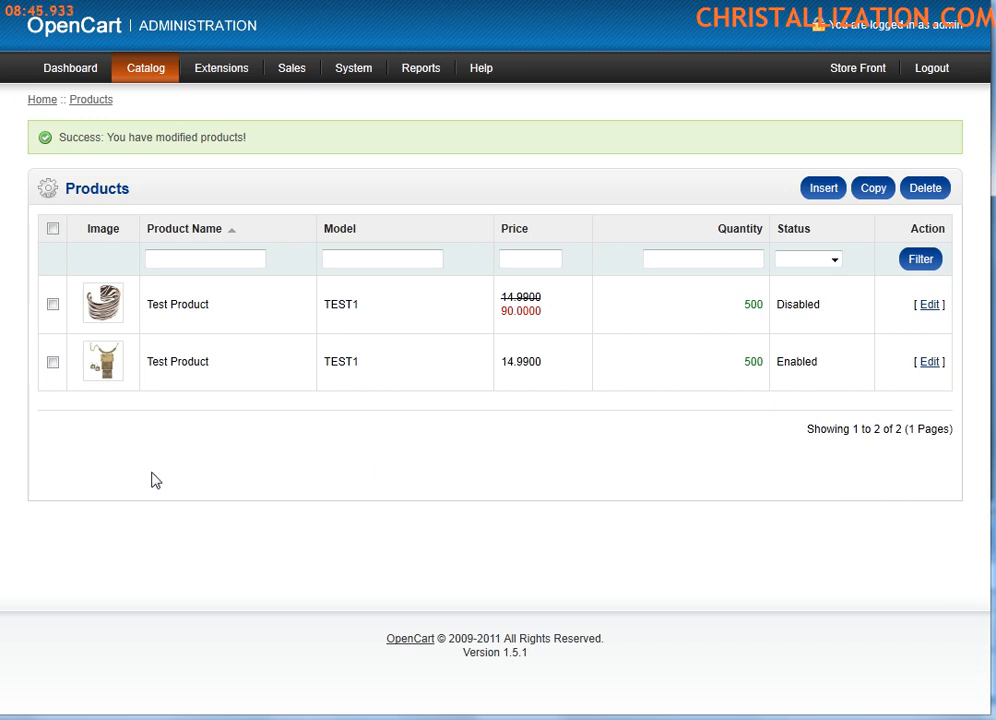